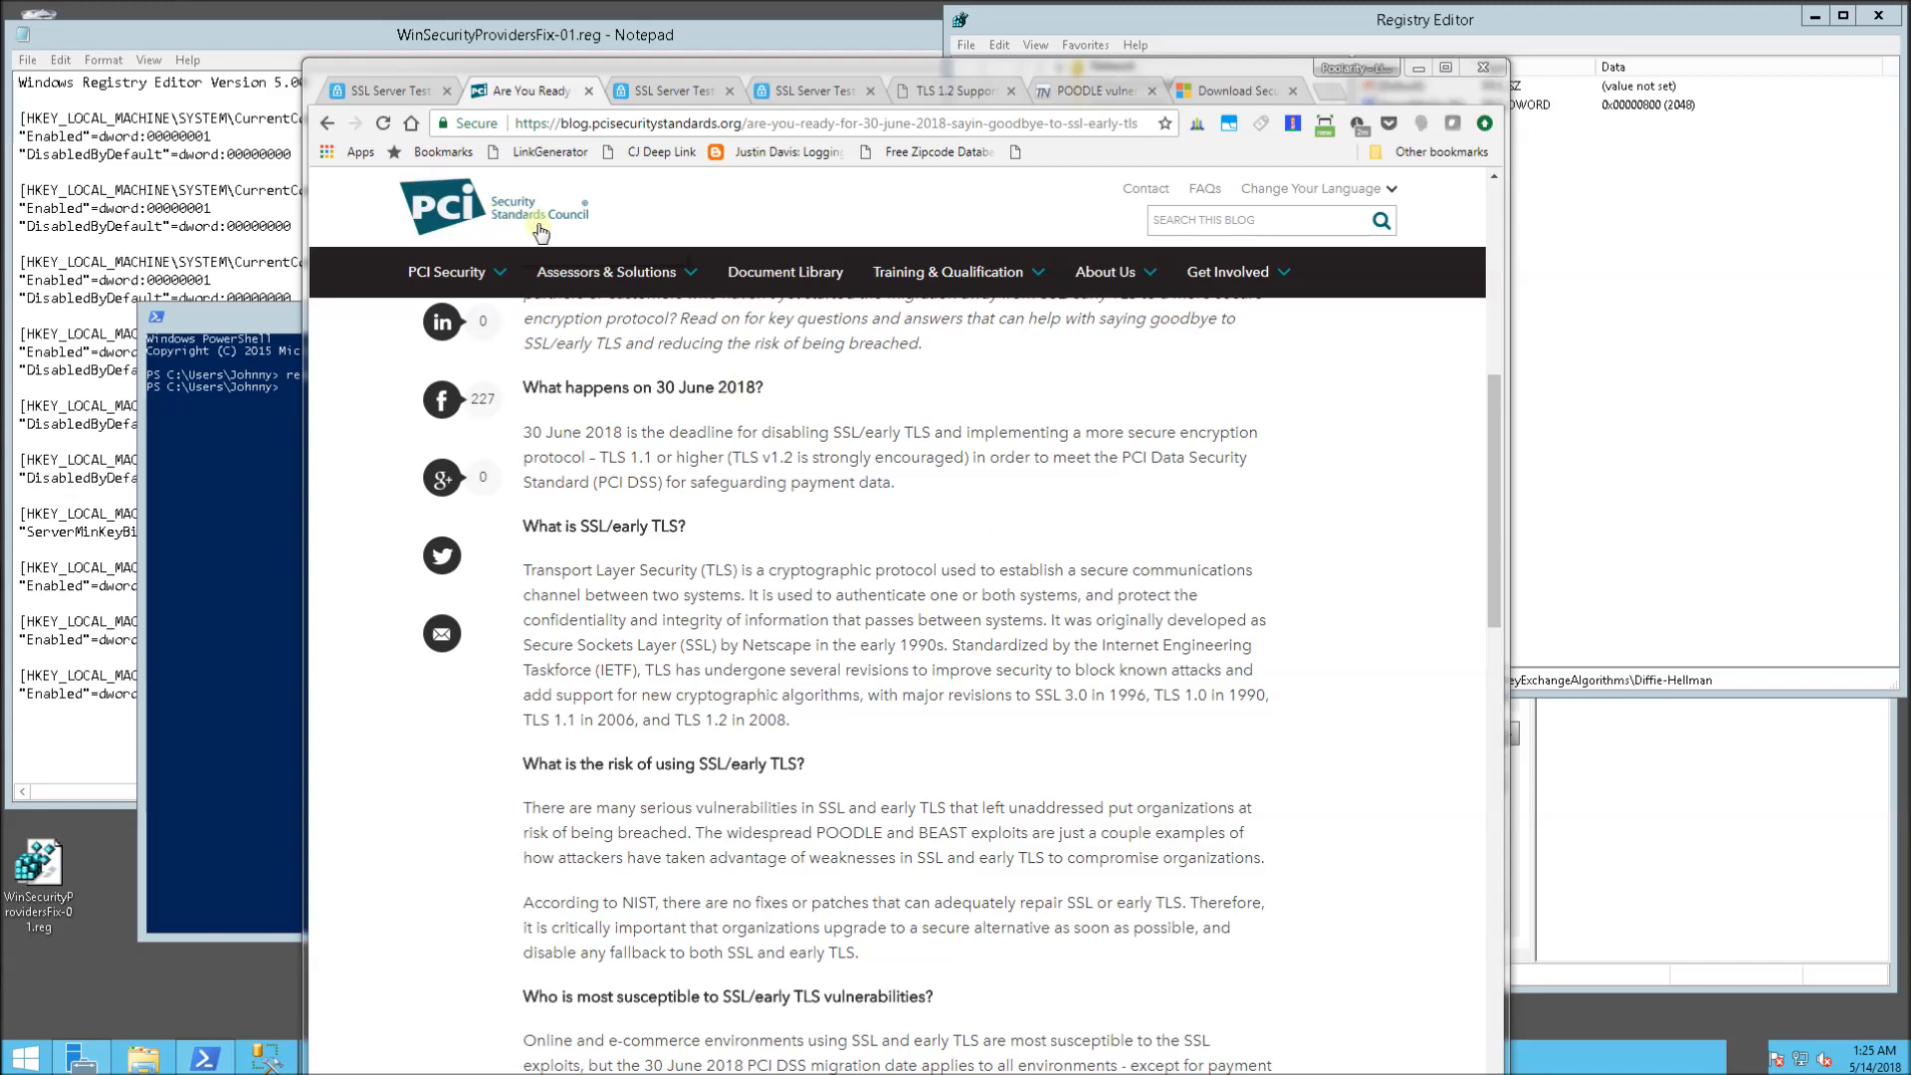
mouse_move(740, 413)
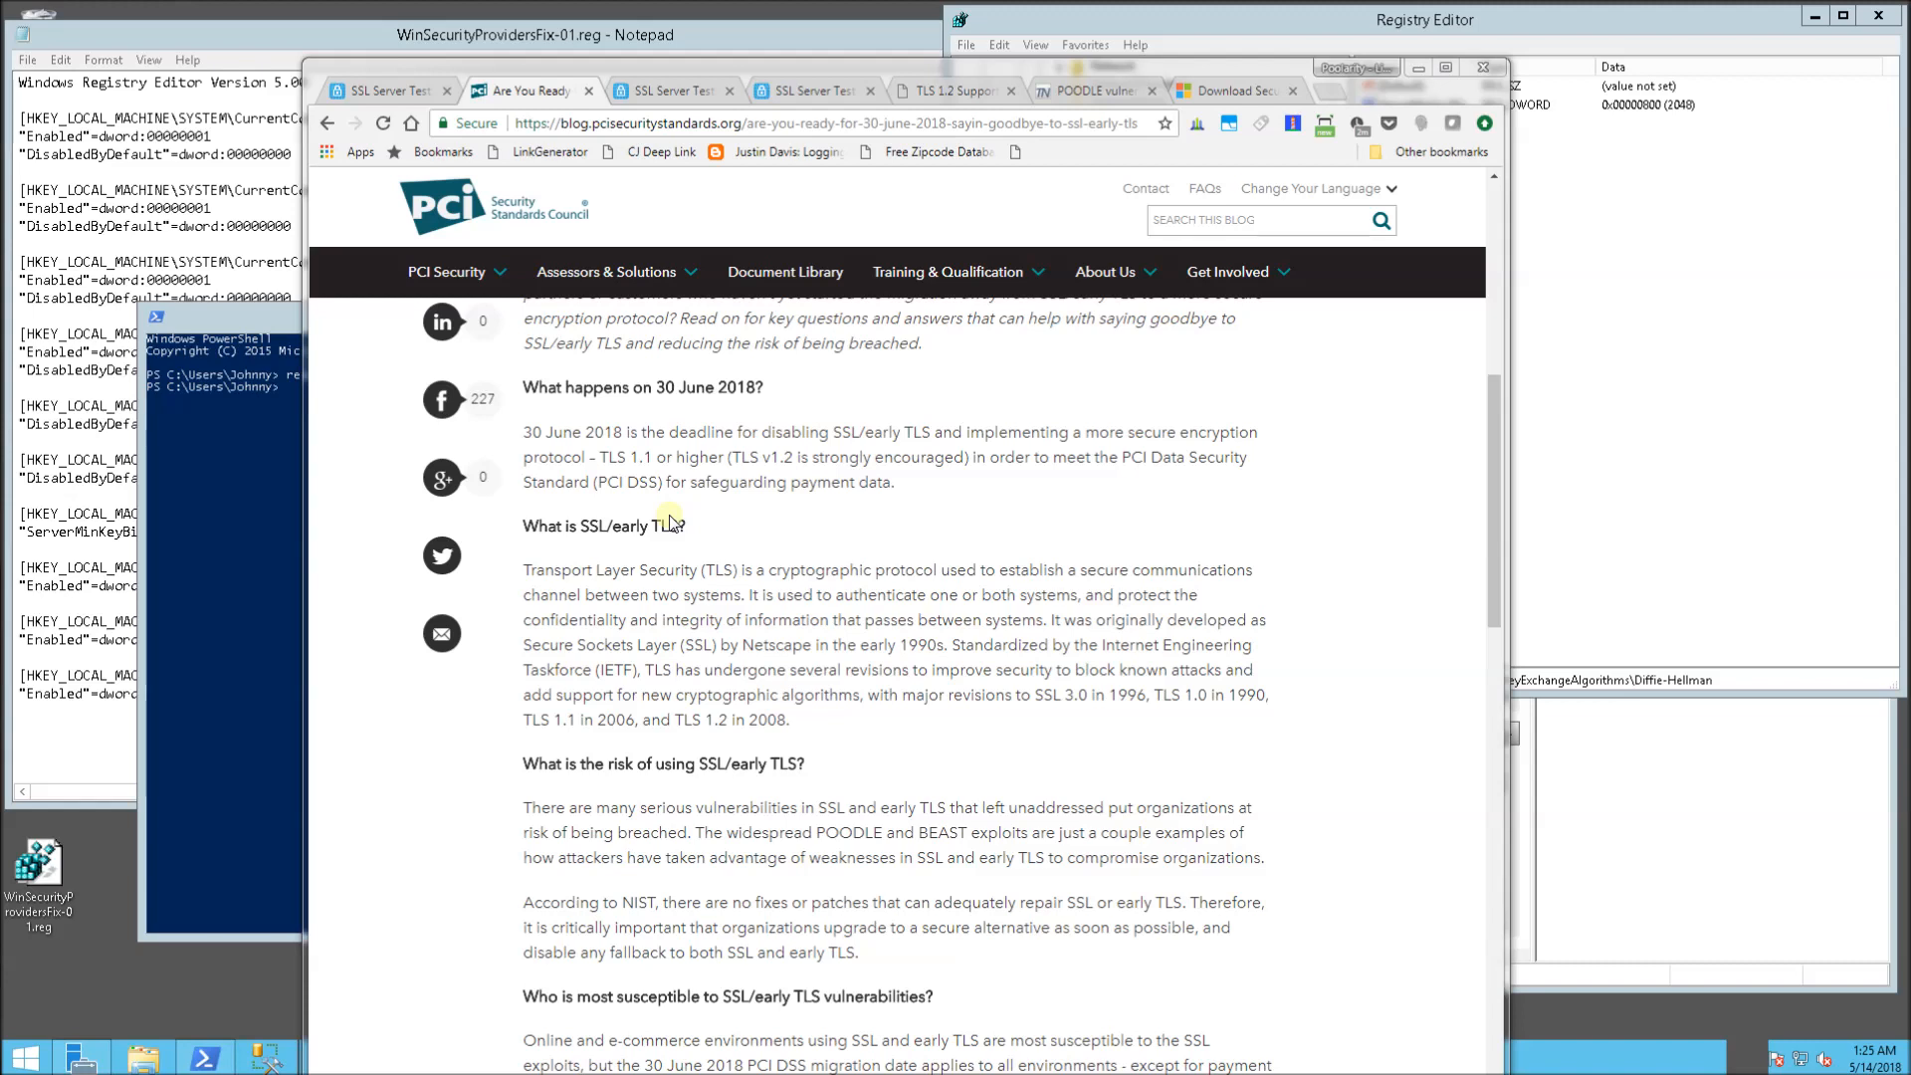
mouse_move(597, 473)
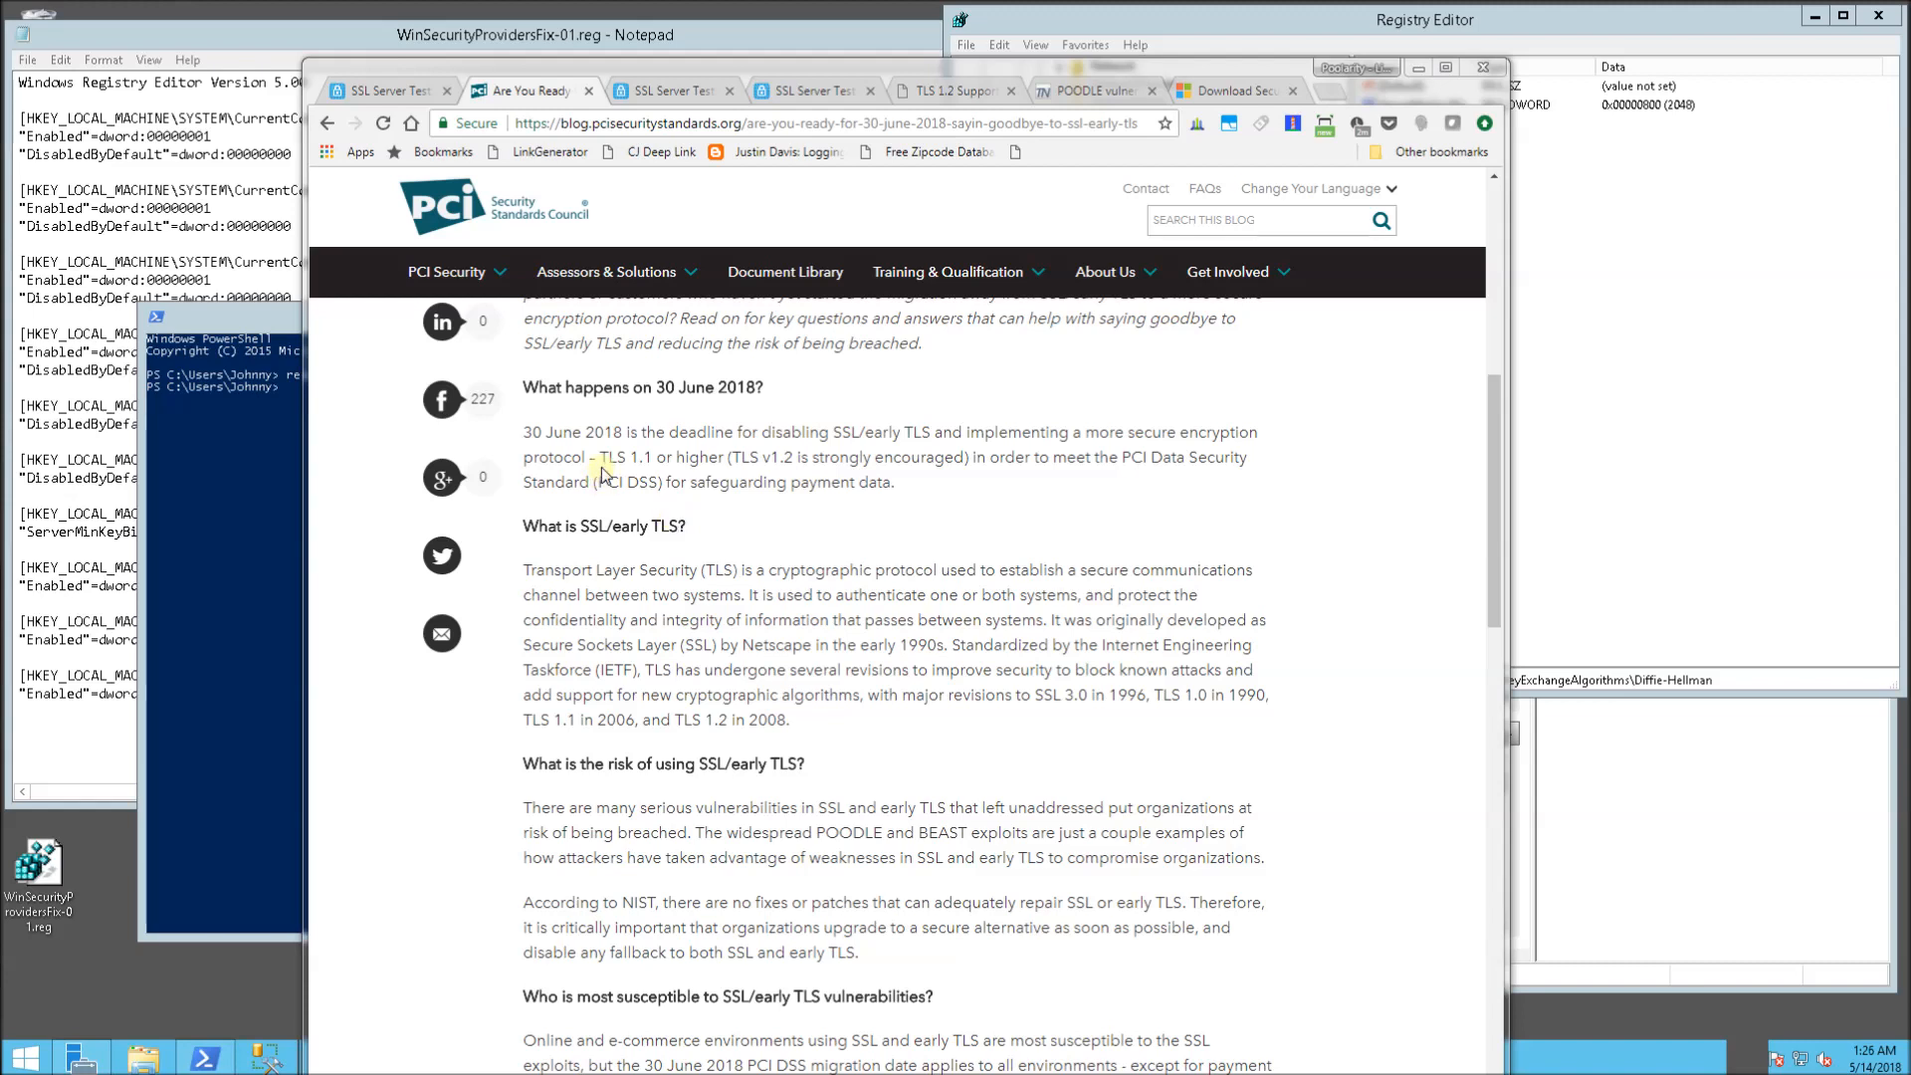
double_click(607, 569)
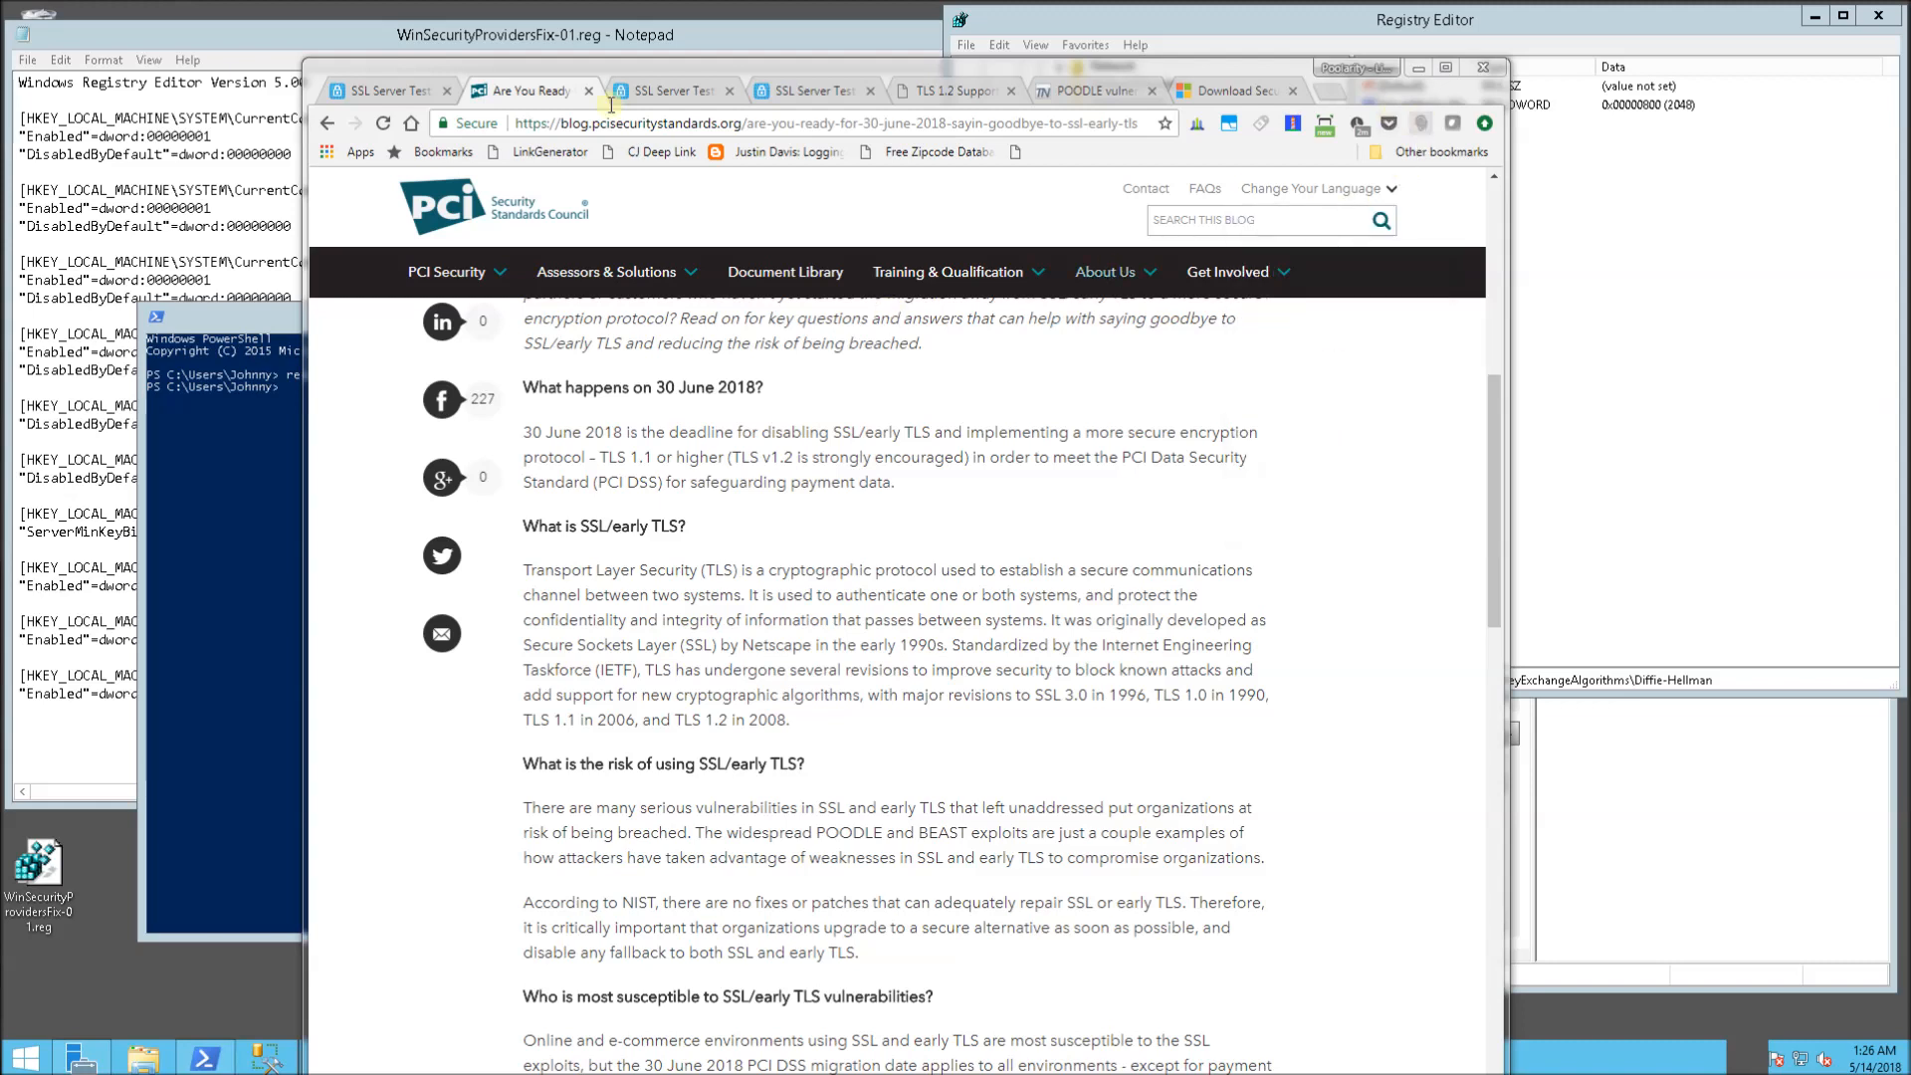
mouse_move(390, 90)
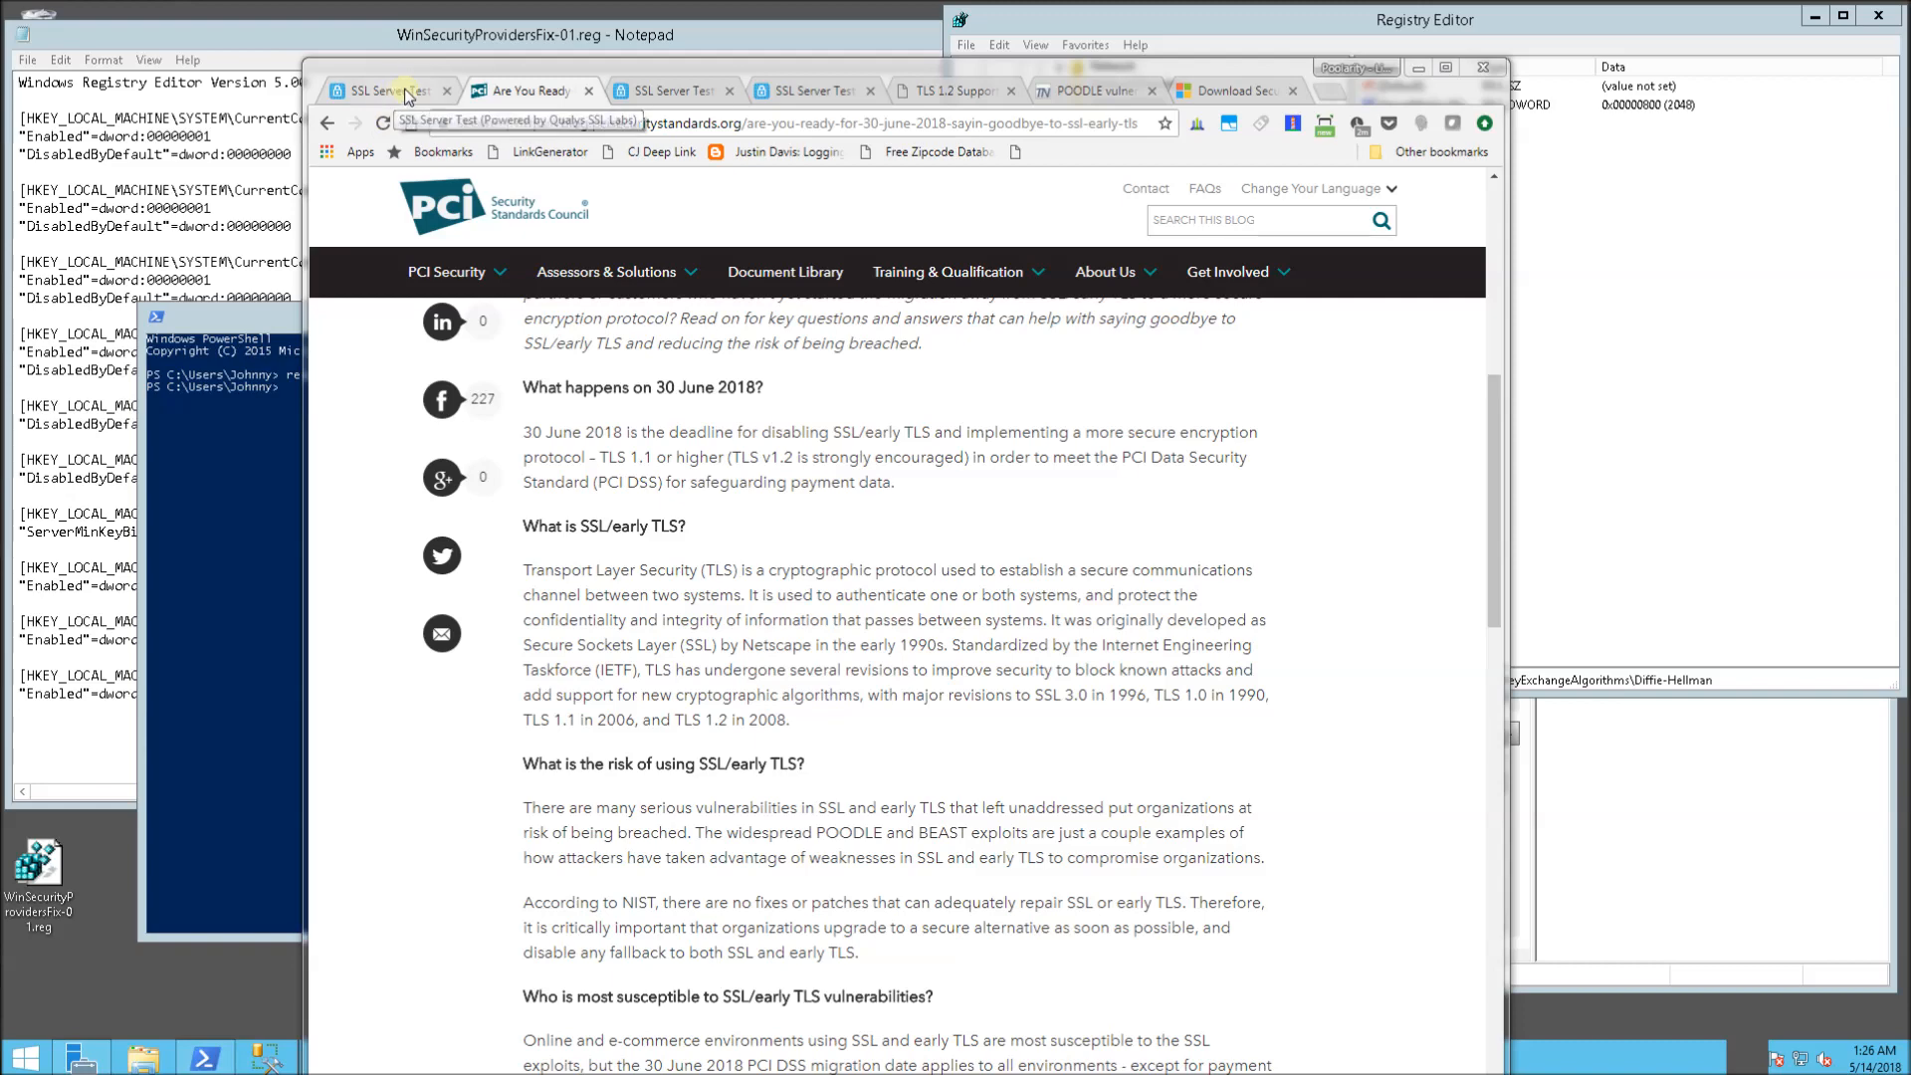
click(387, 91)
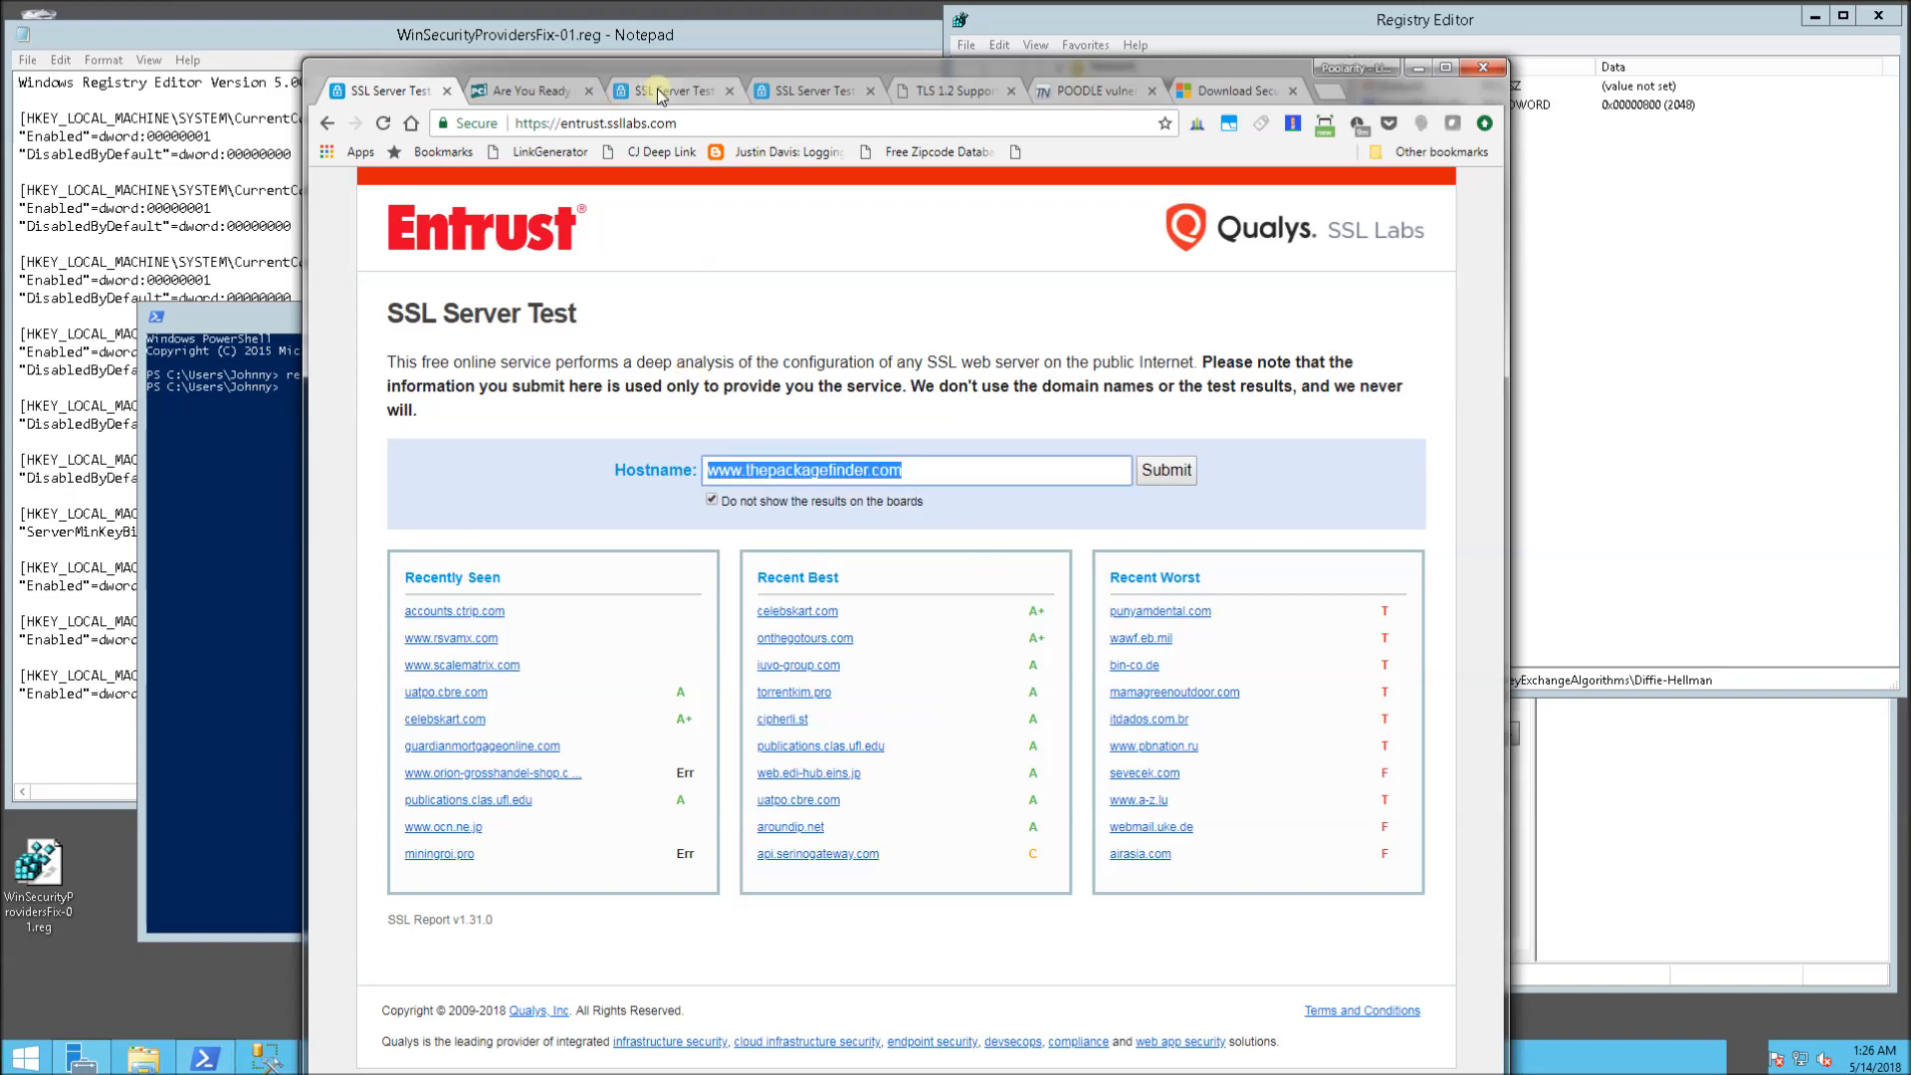
Open the earlier B-rated report and read its weak Diffie-Hellman, SSL 3 and RC4 warnings
click(1163, 469)
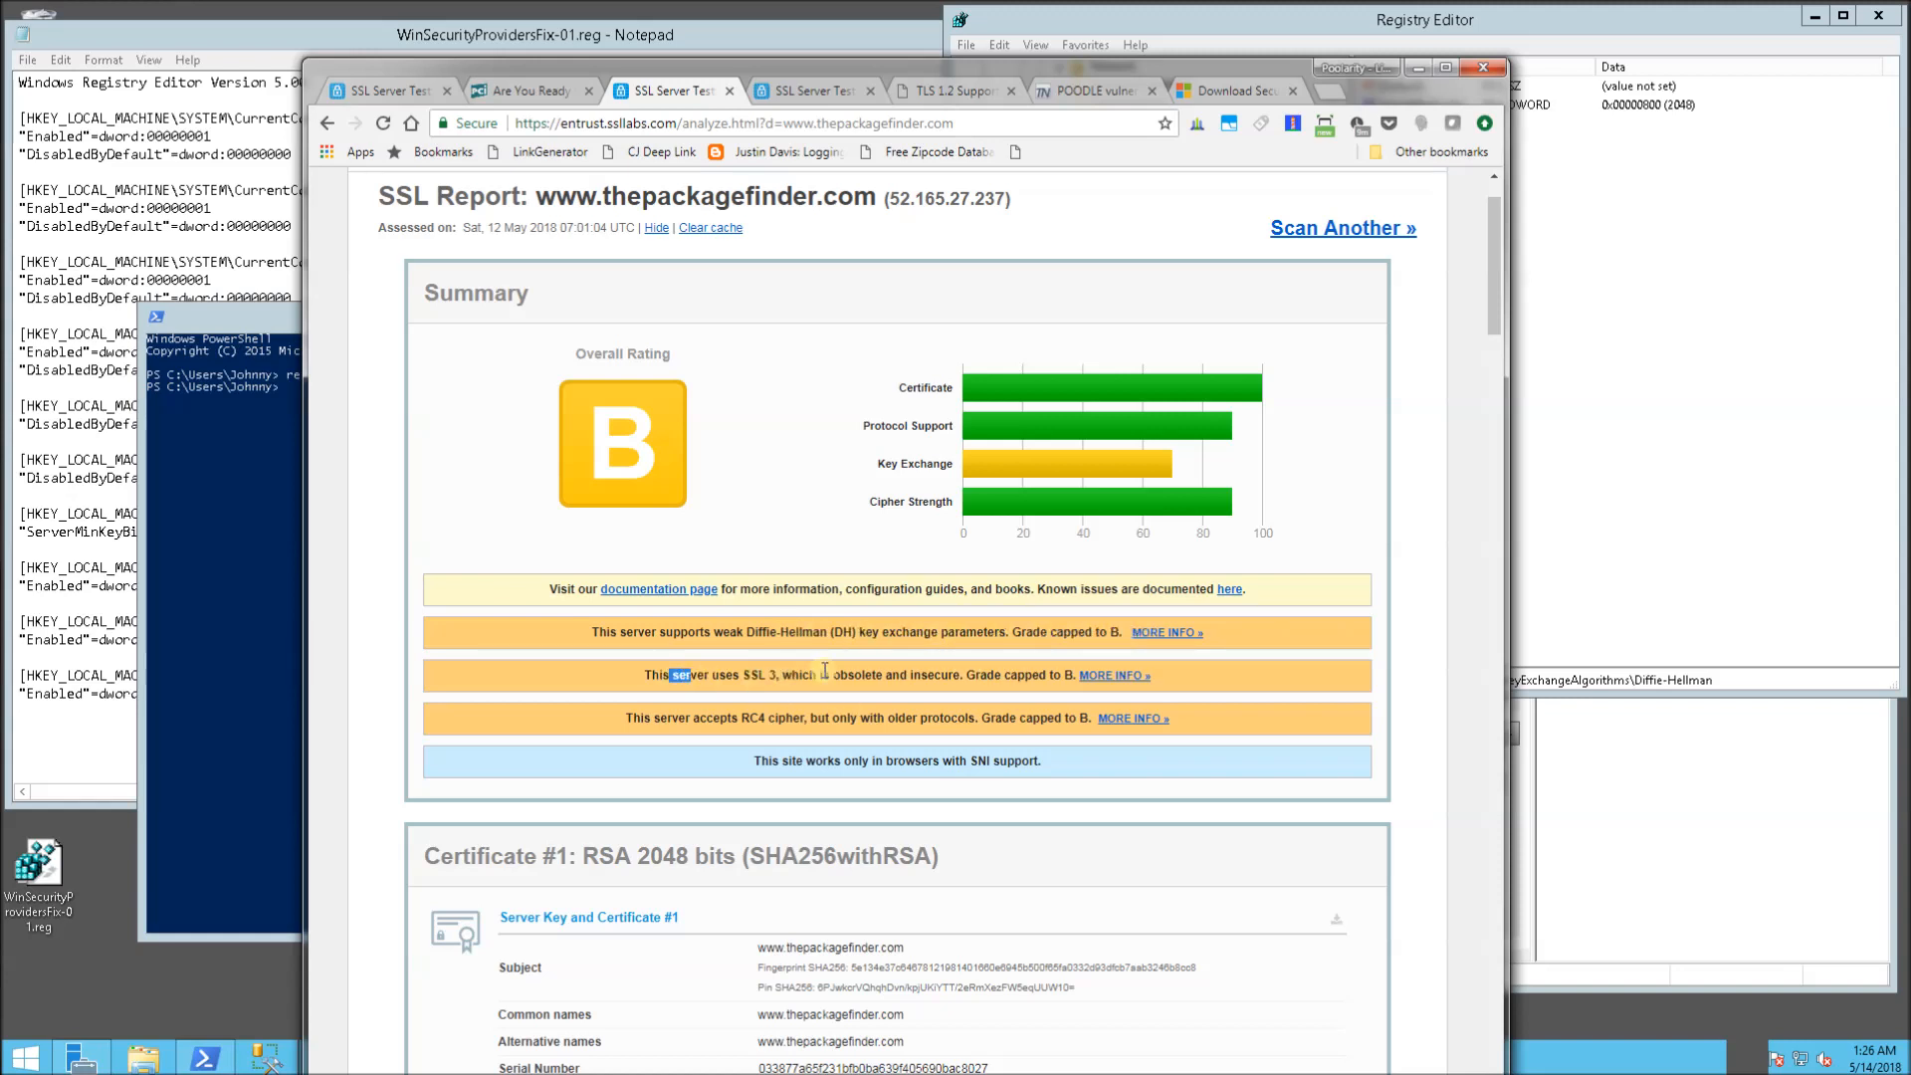
drag(679, 675, 821, 675)
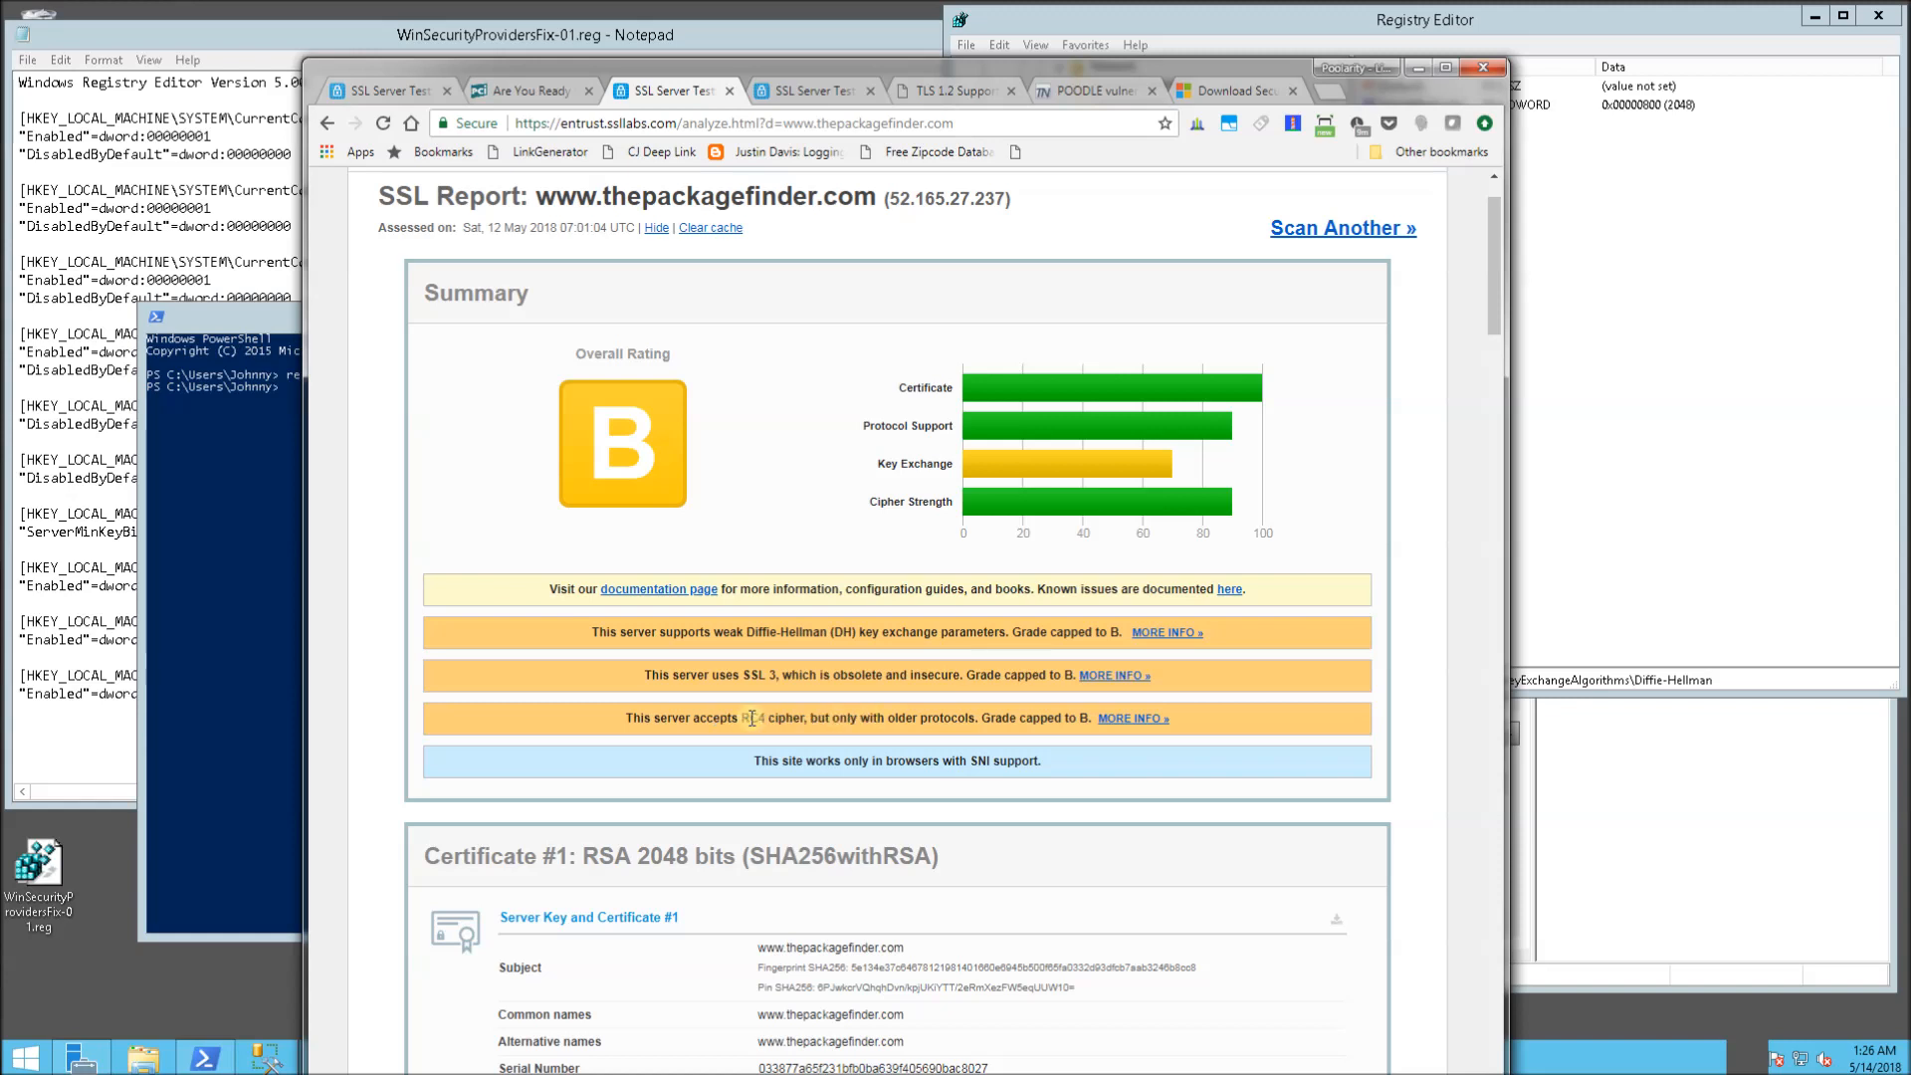
mouse_move(695, 332)
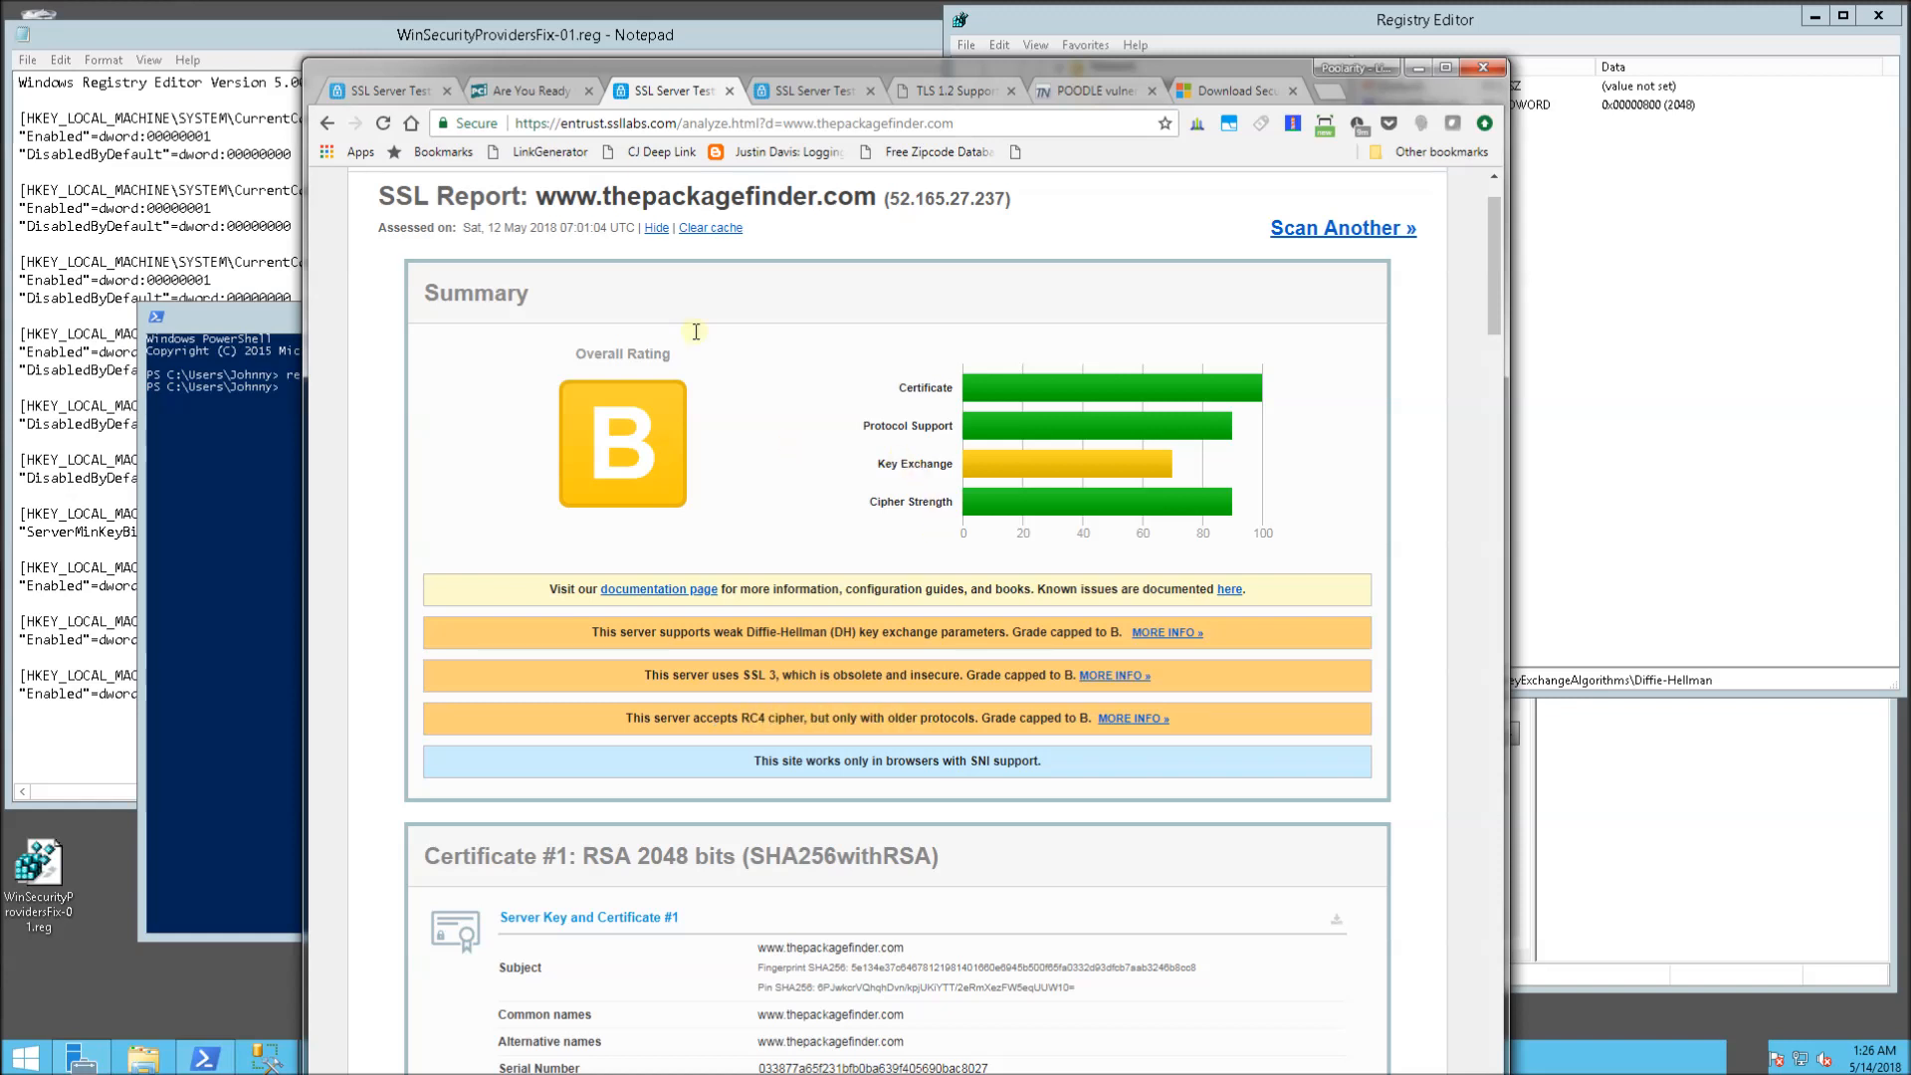
mouse_move(797, 259)
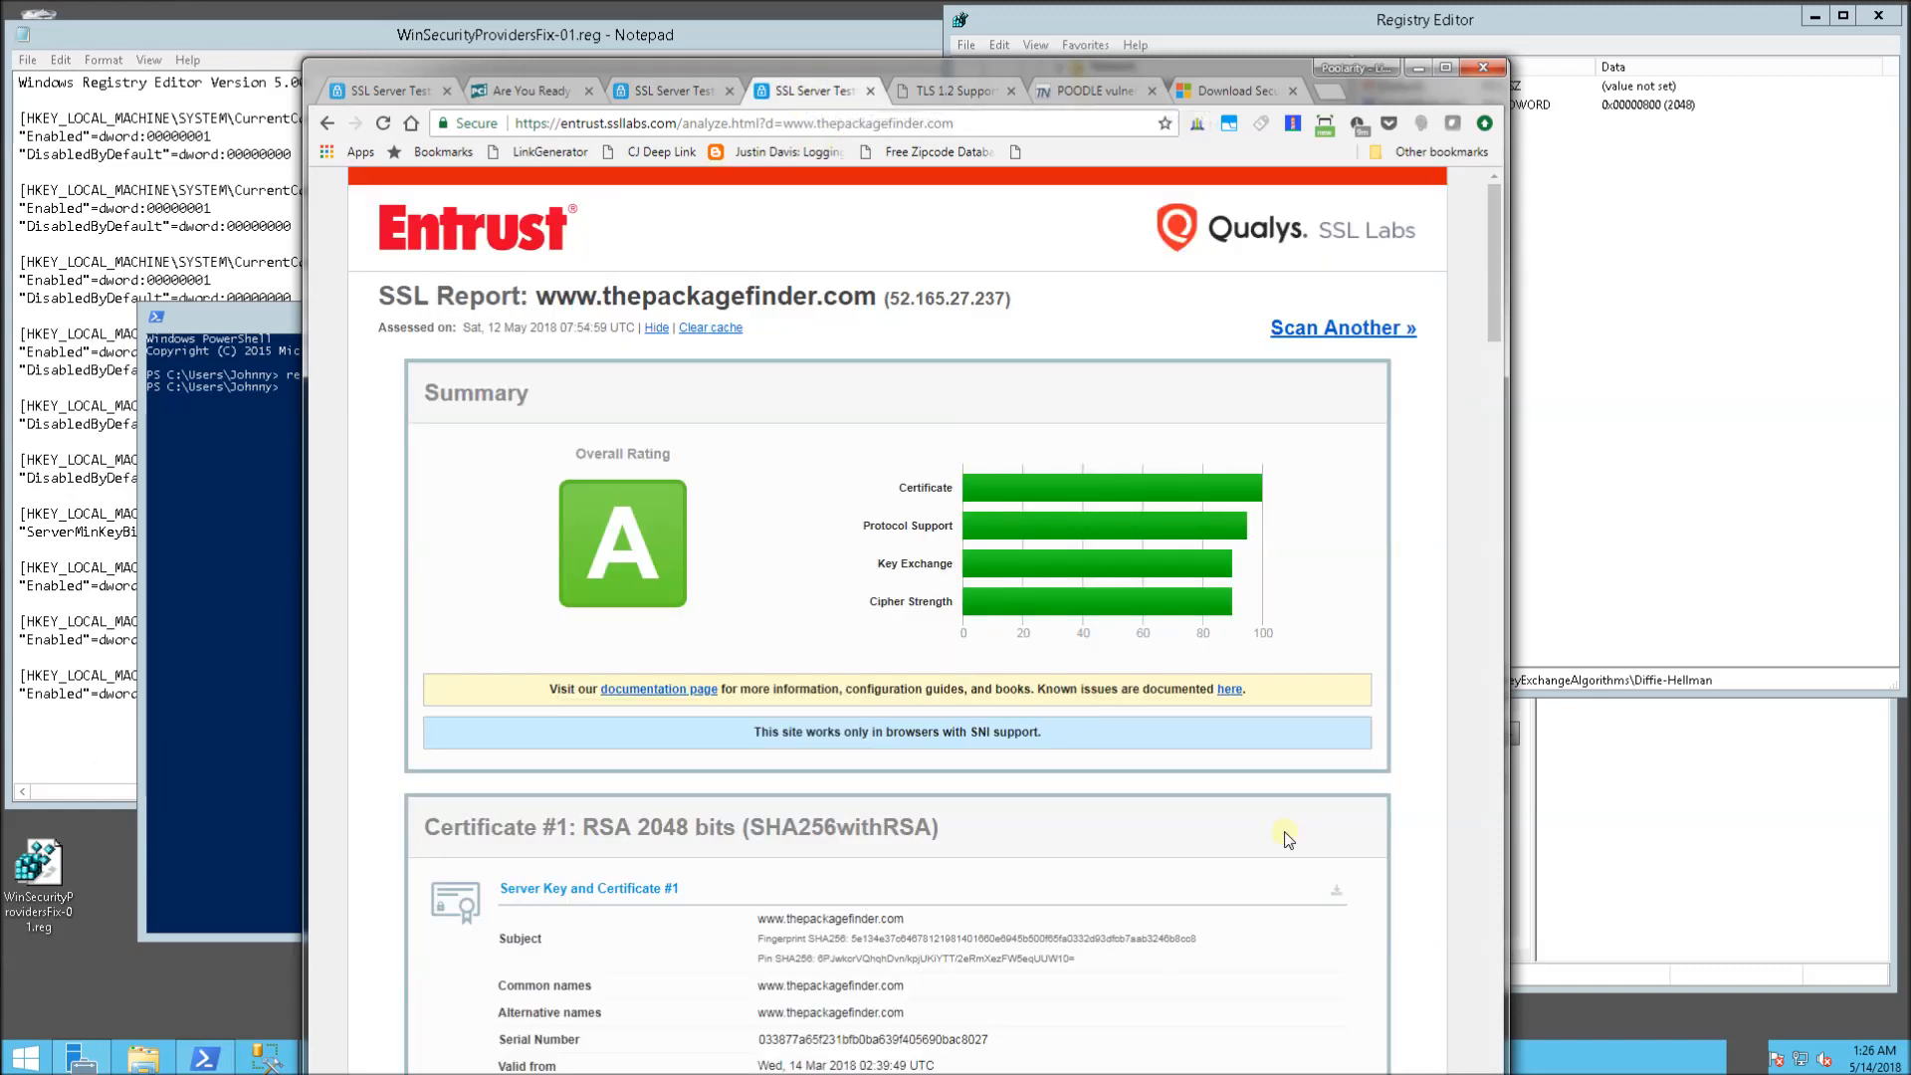
mouse_move(1548, 445)
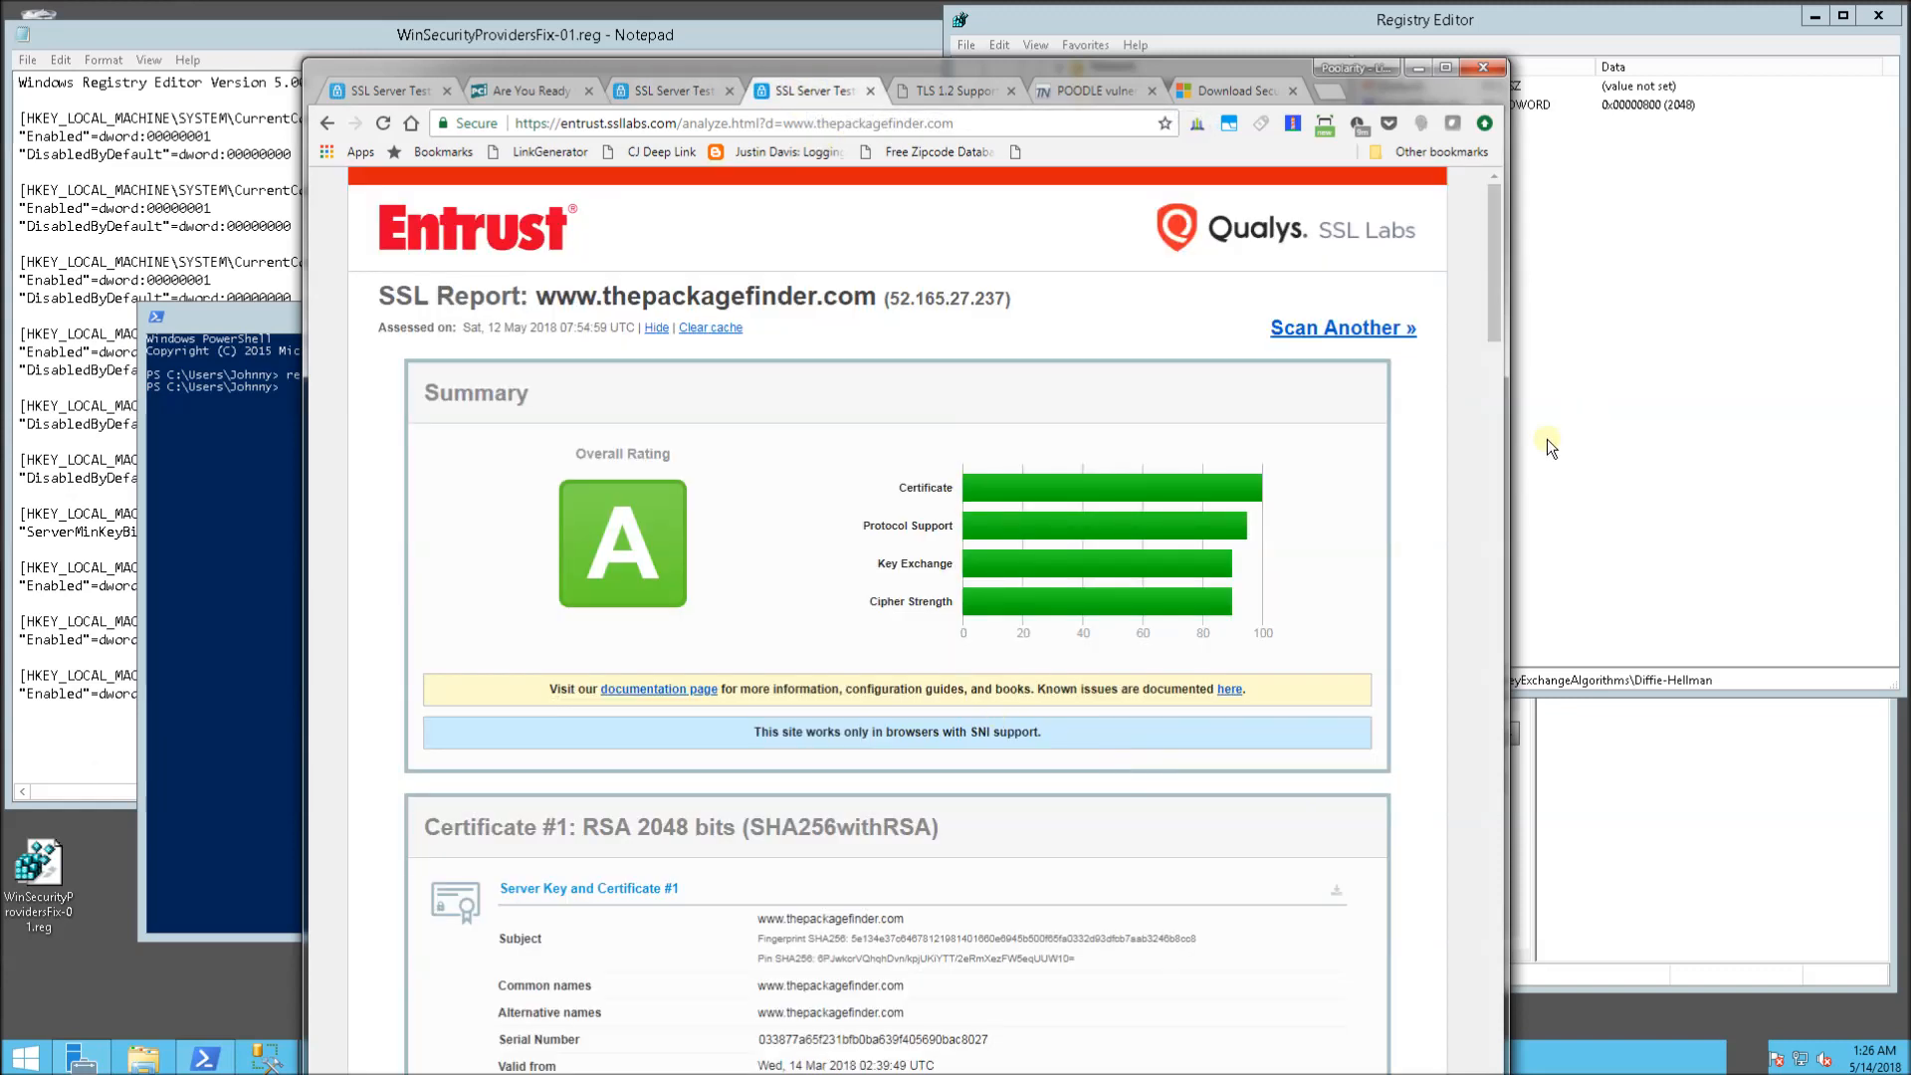
mouse_move(212, 1001)
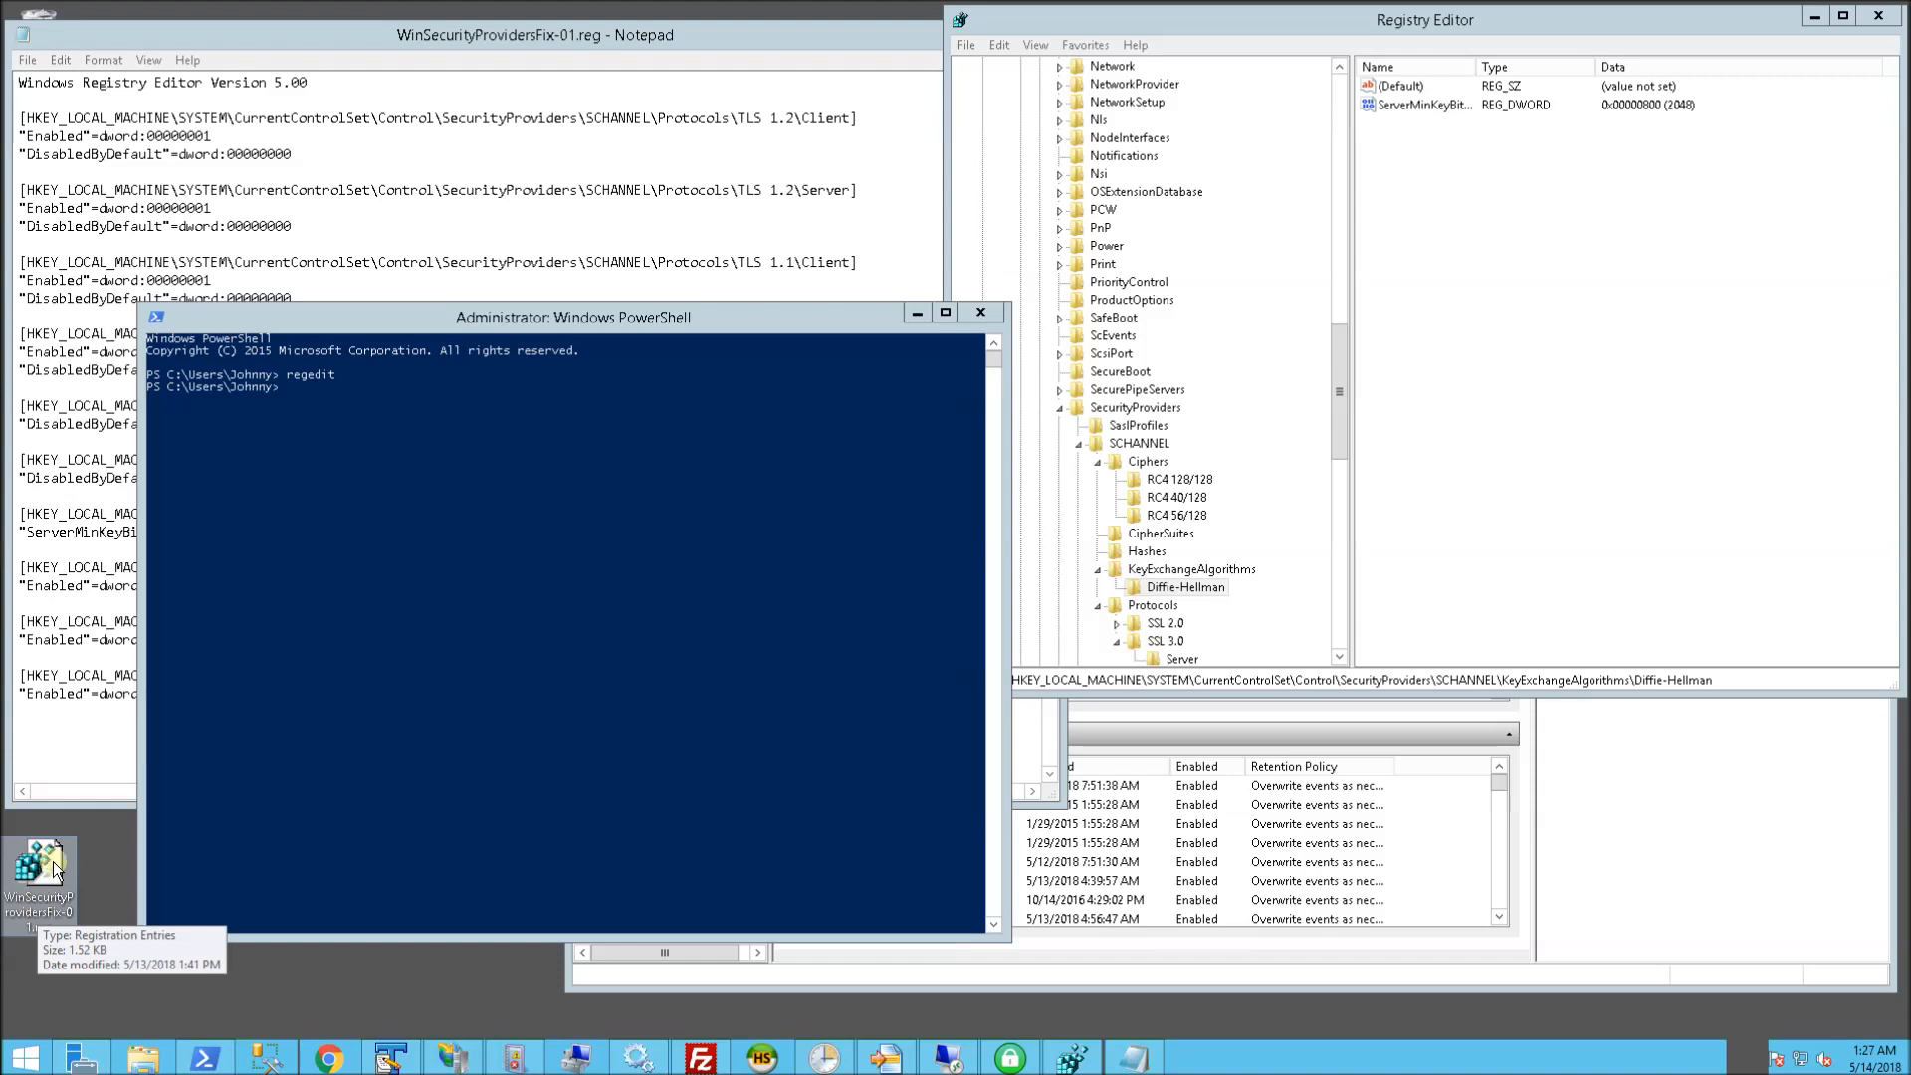
Open the .reg file in Notepad and highlight the TLS 1.1 protocol entries
right_click(40, 878)
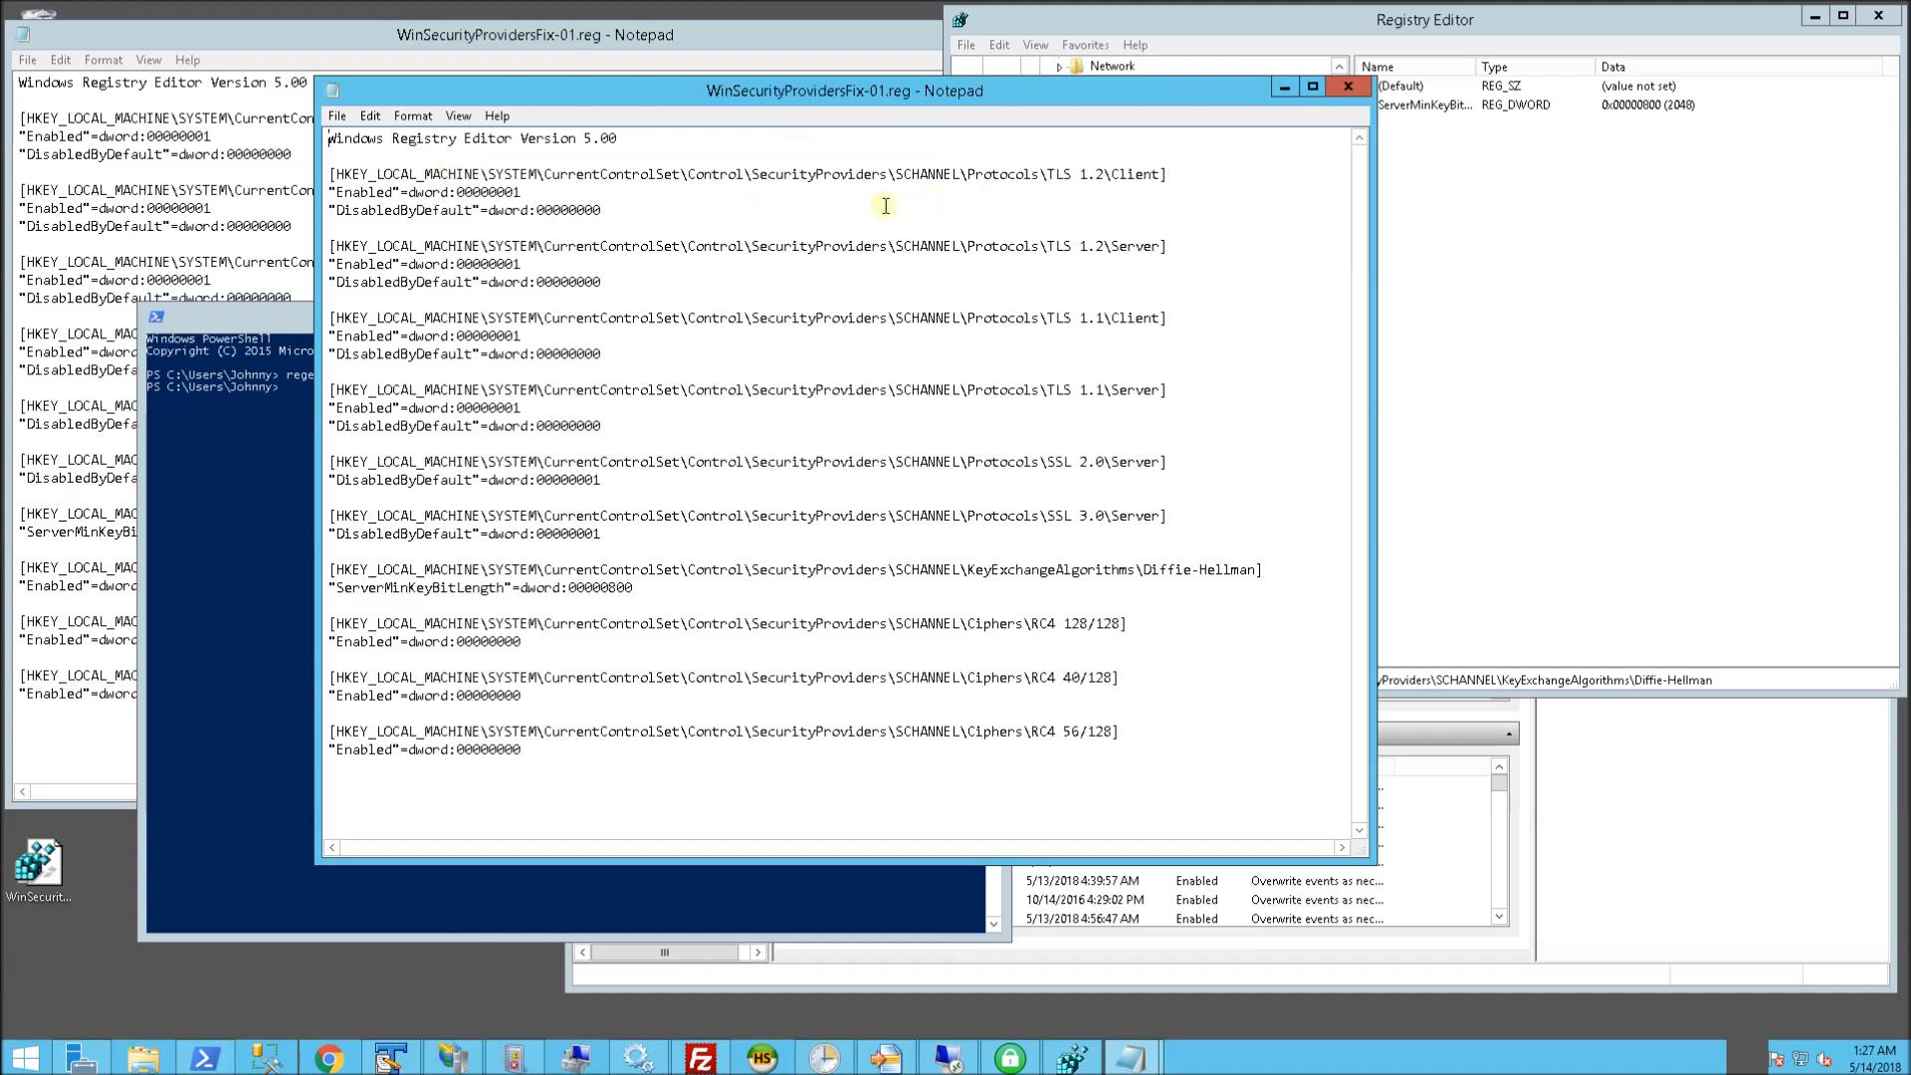
double_click(1073, 173)
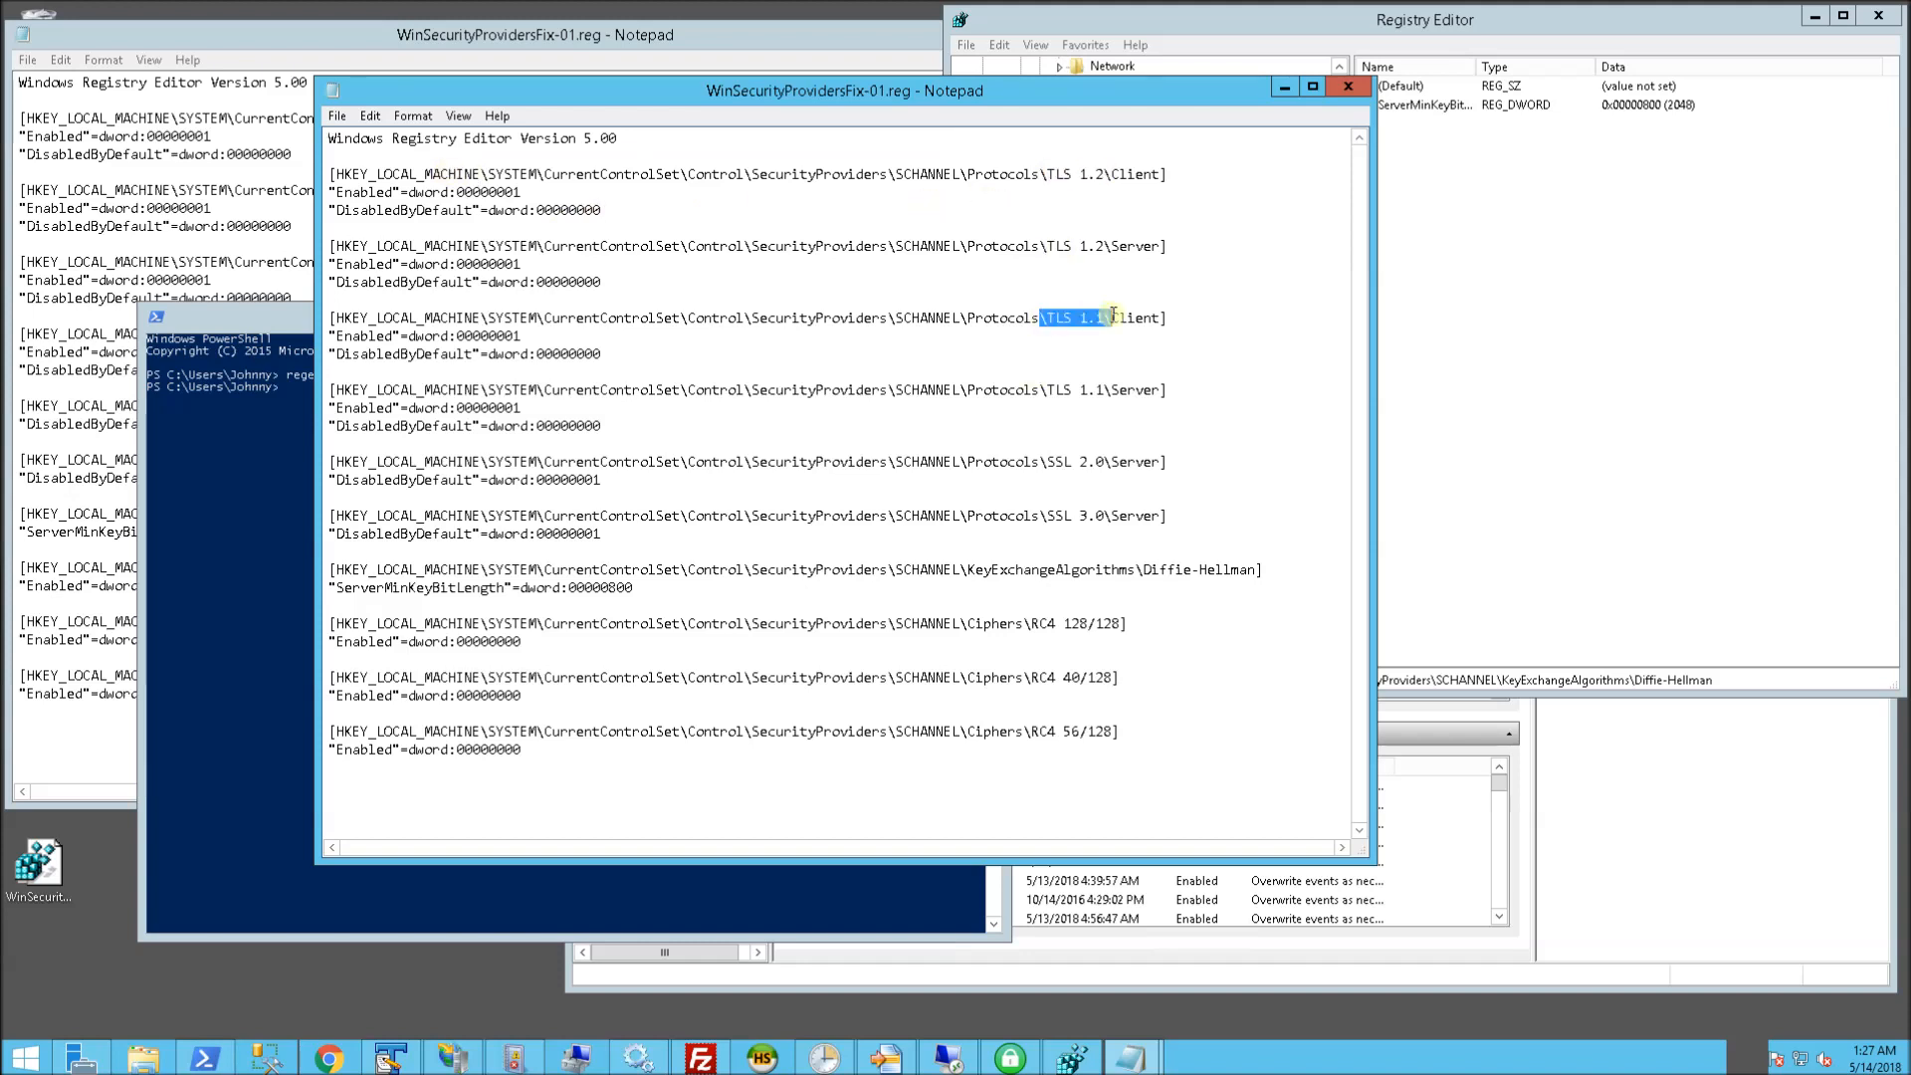
double_click(1066, 461)
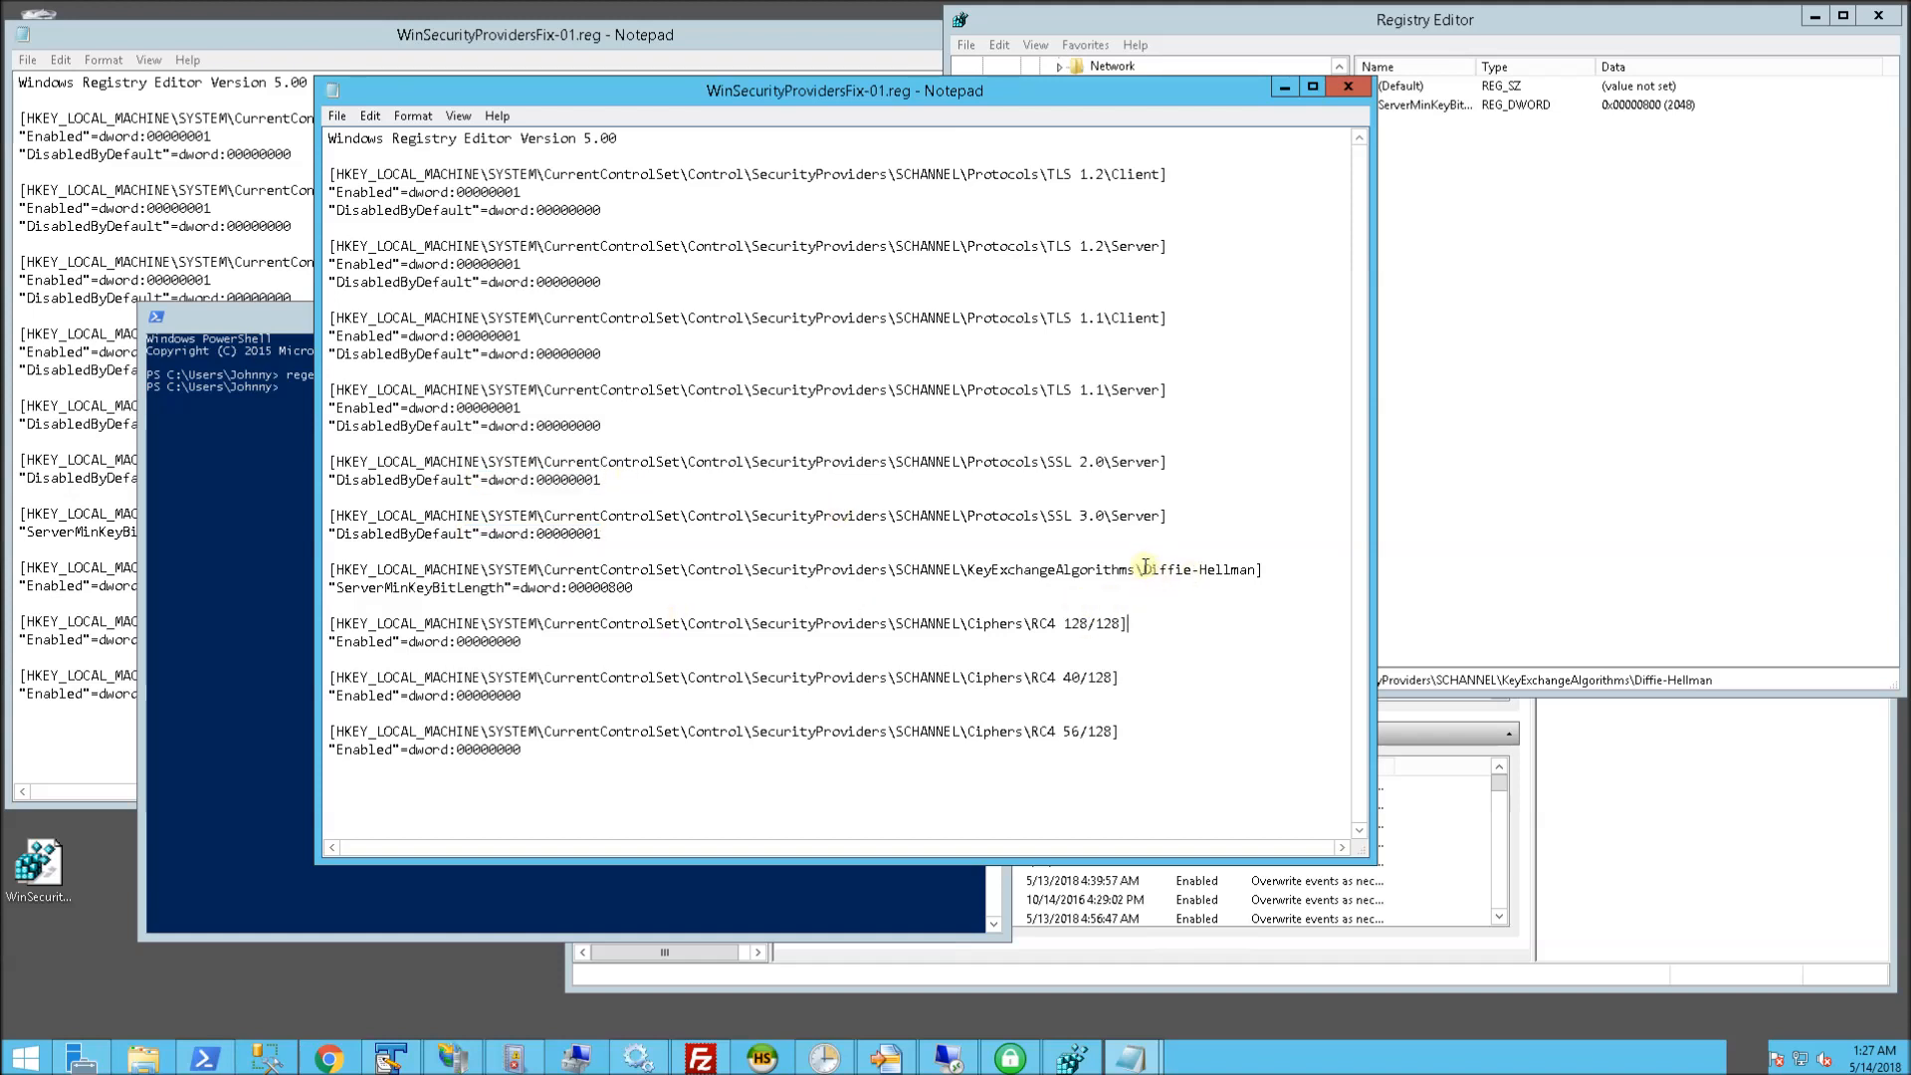
mouse_move(646, 598)
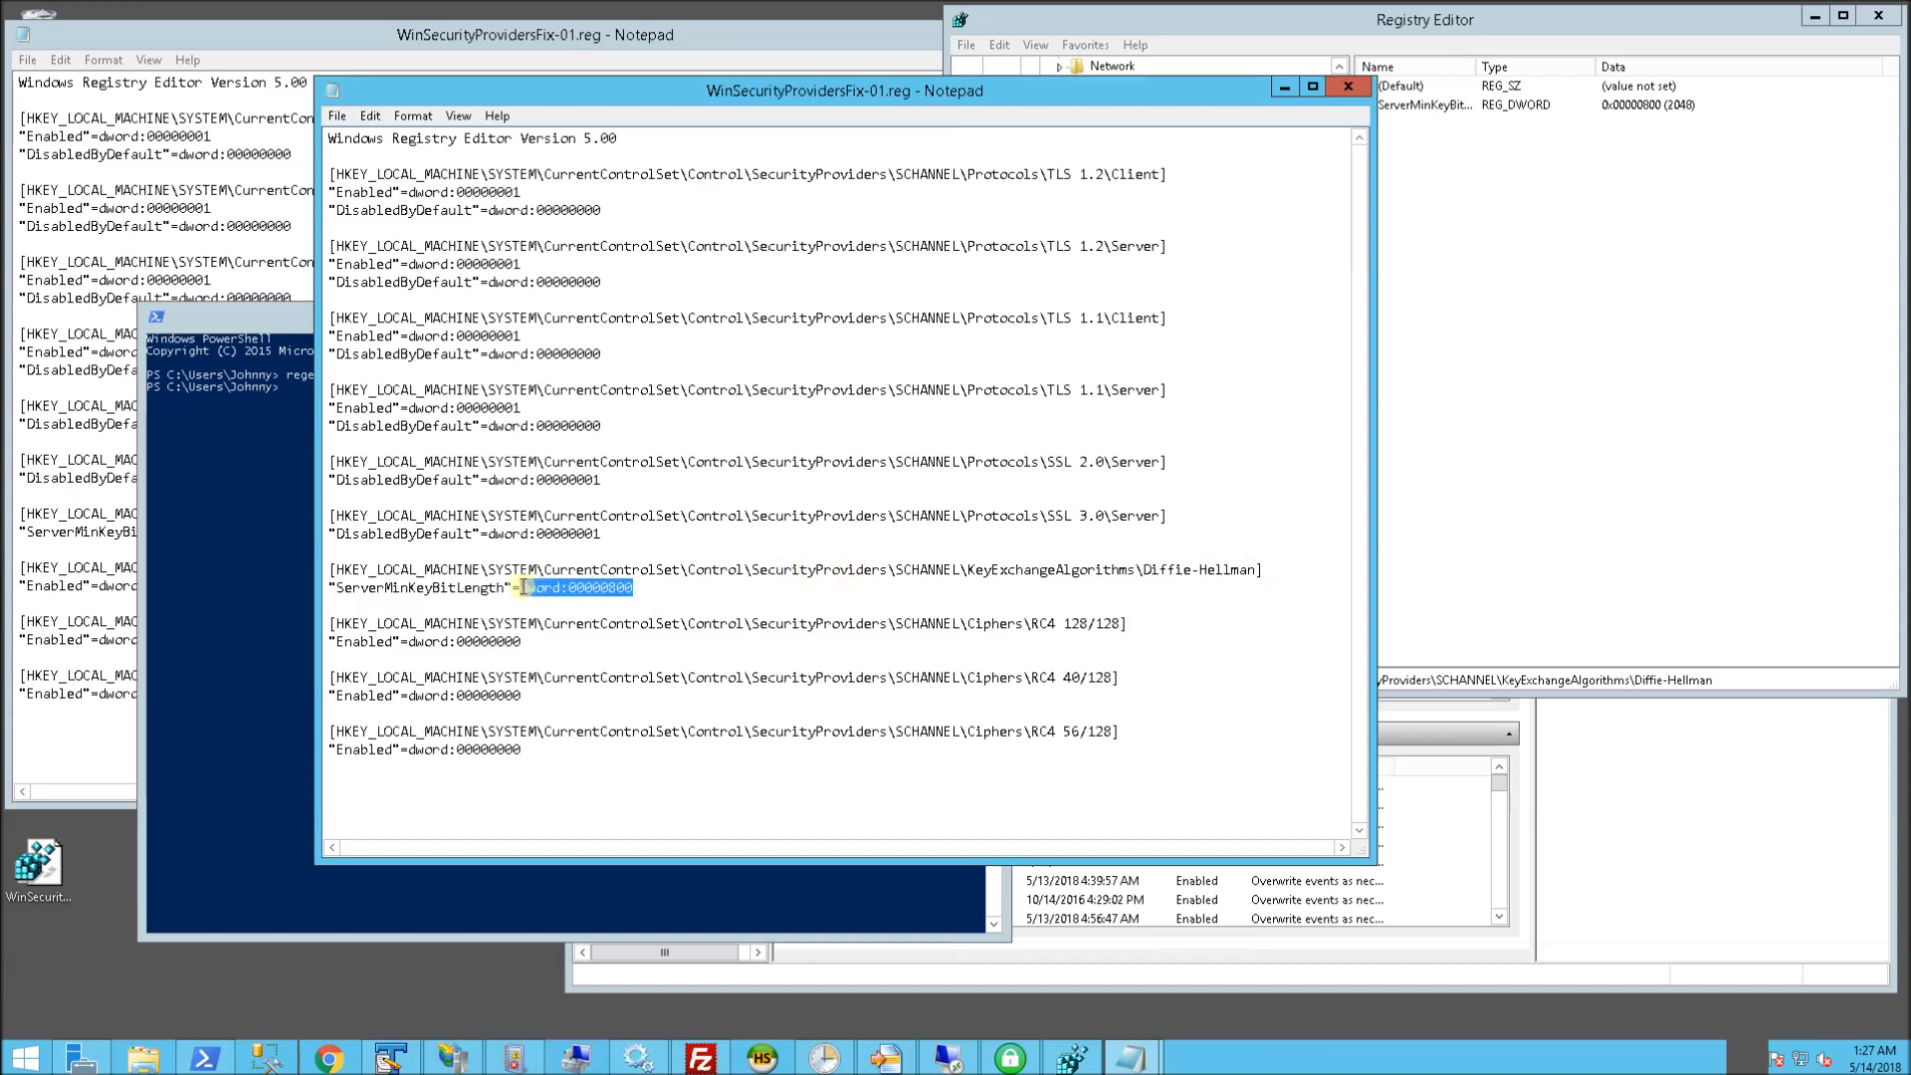
Highlight the Diffie-Hellman ServerMinKeyBitLength value and the RC4 128/128 Enabled value
click(642, 588)
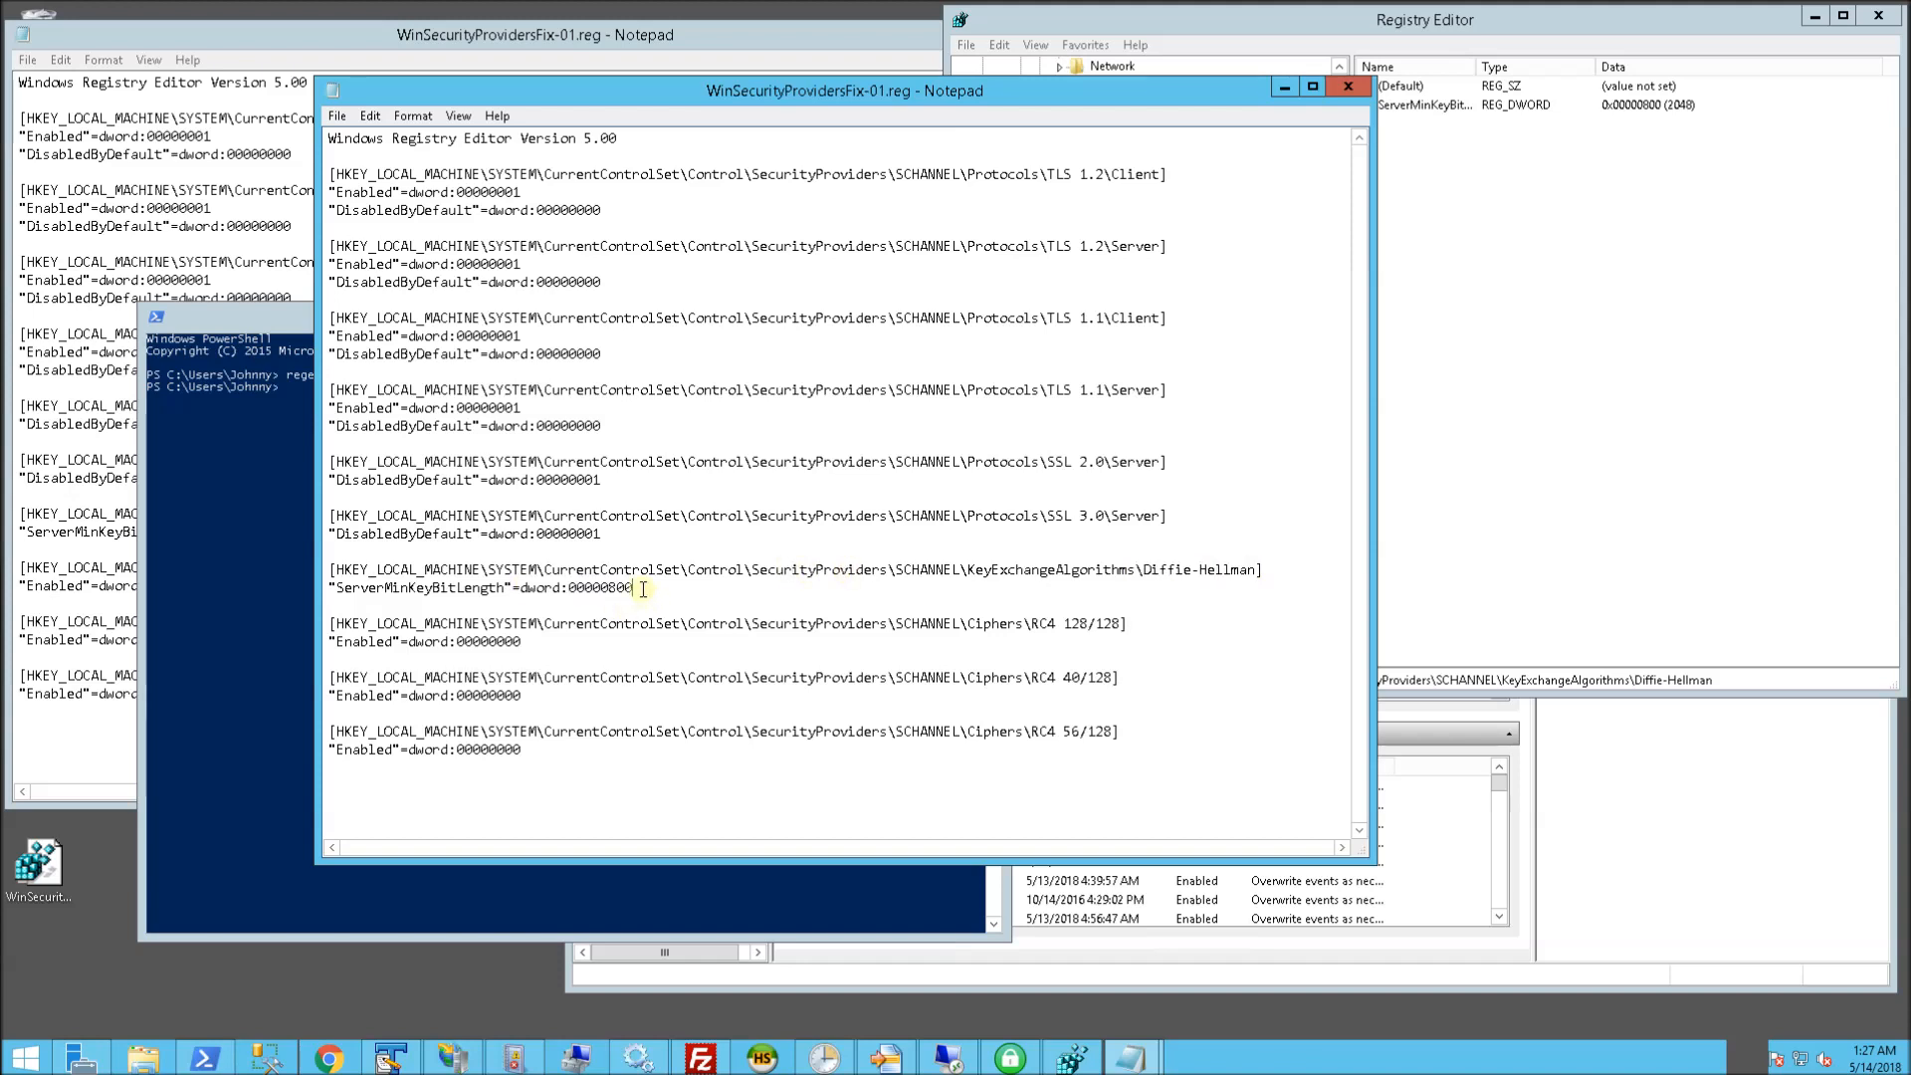
double_click(592, 587)
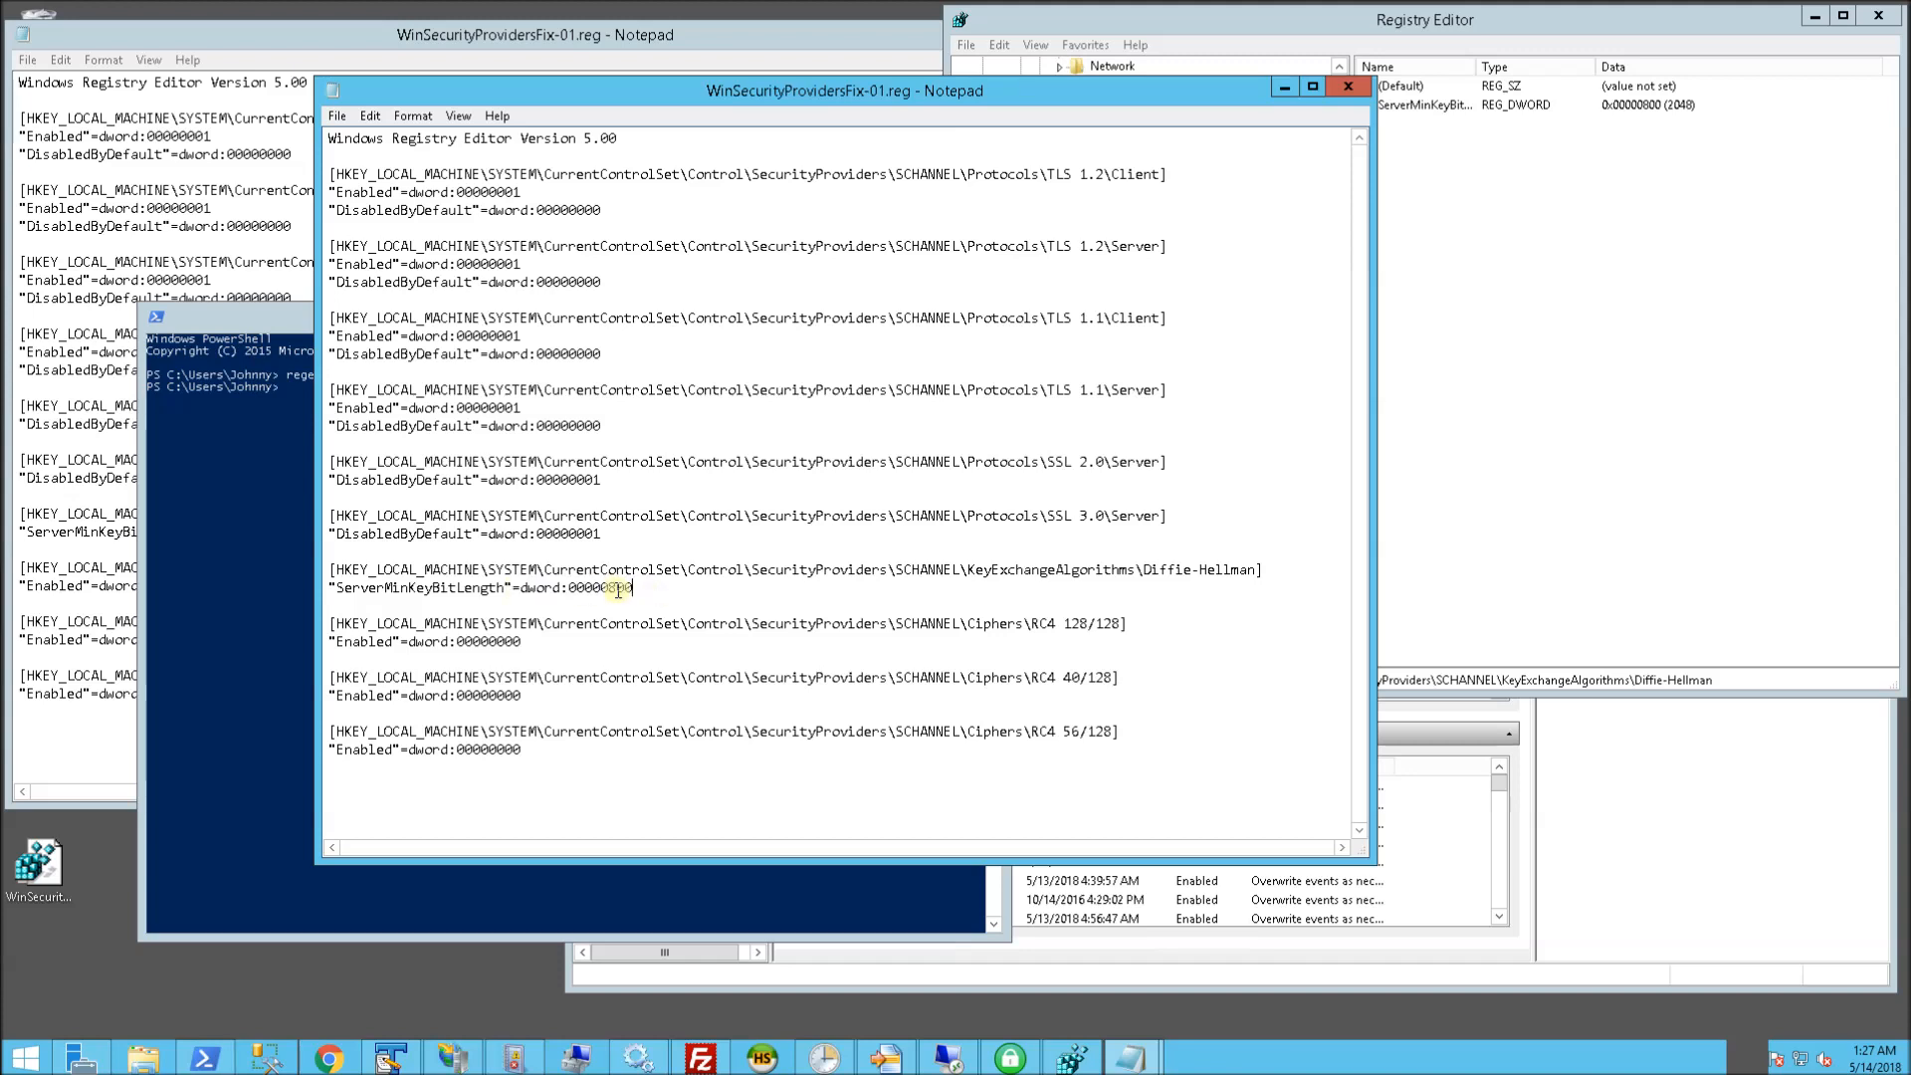
double_click(615, 588)
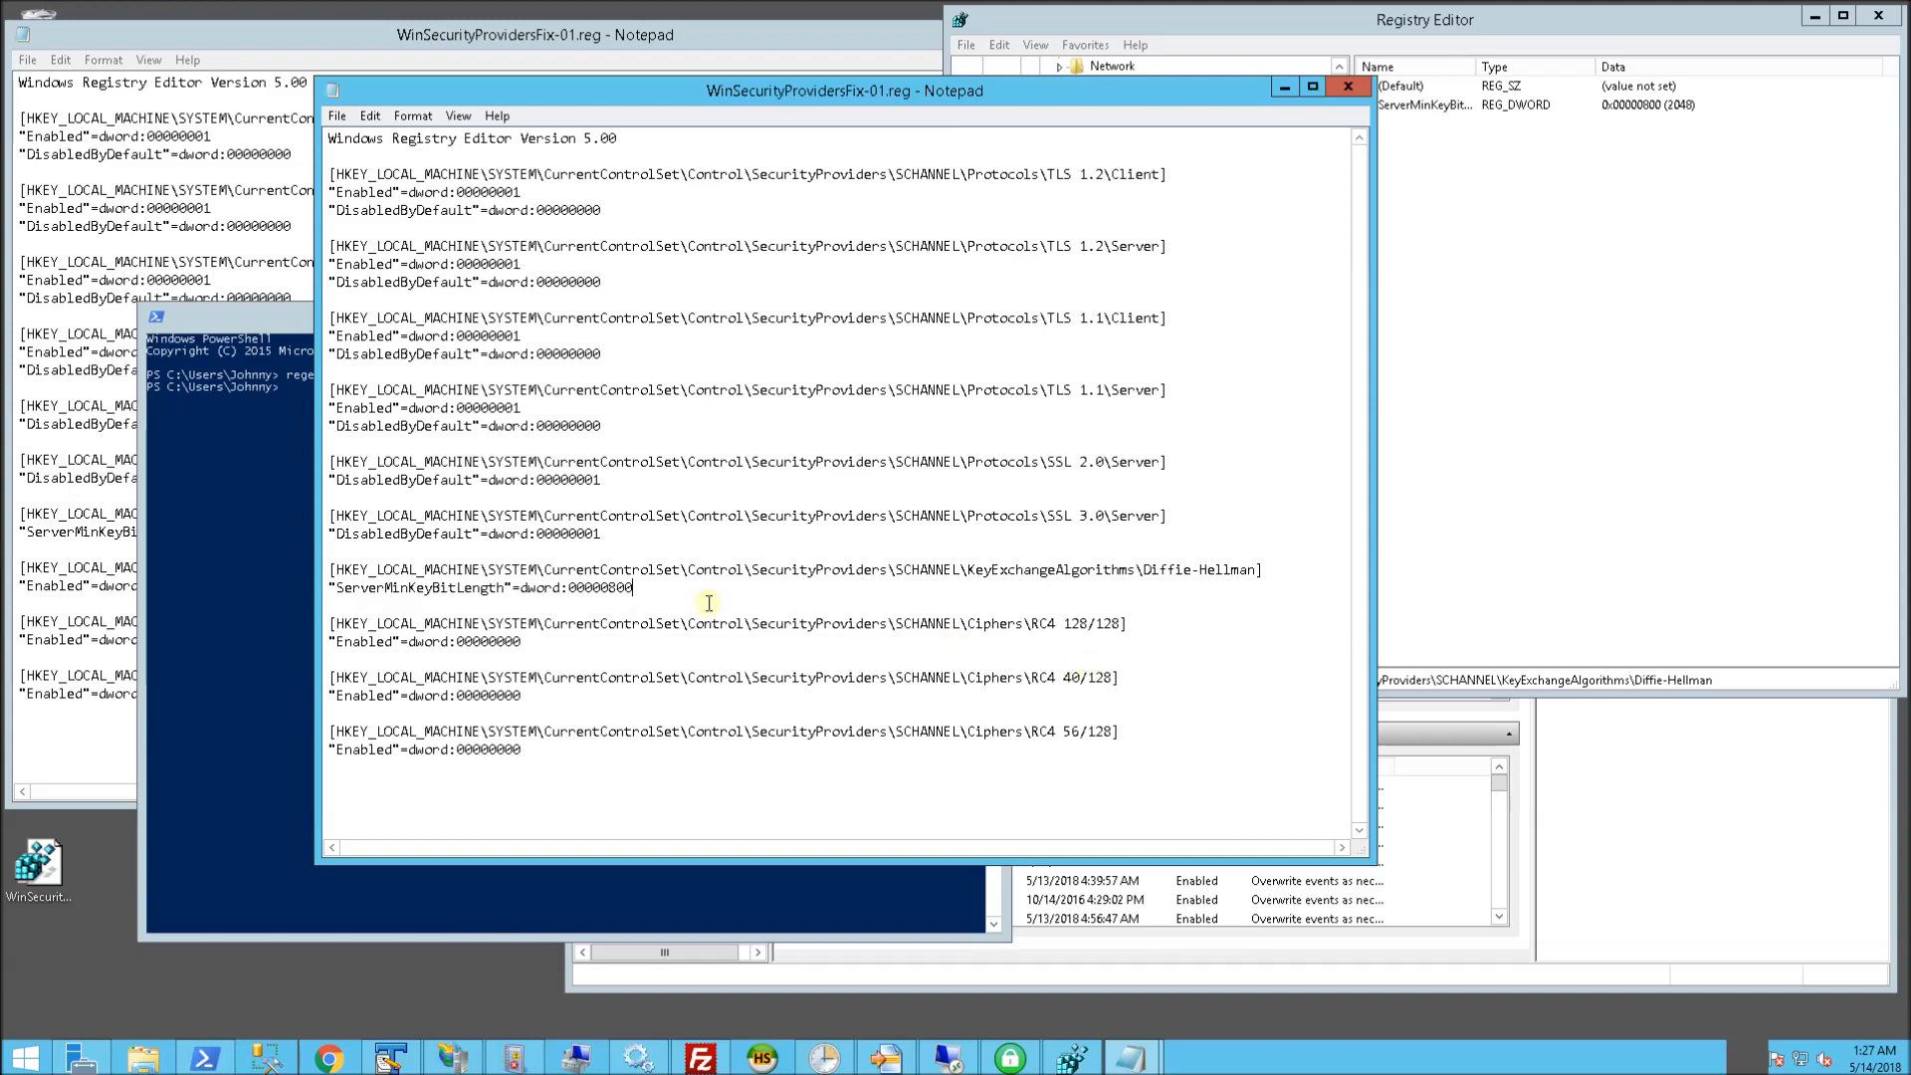
drag(633, 586, 551, 587)
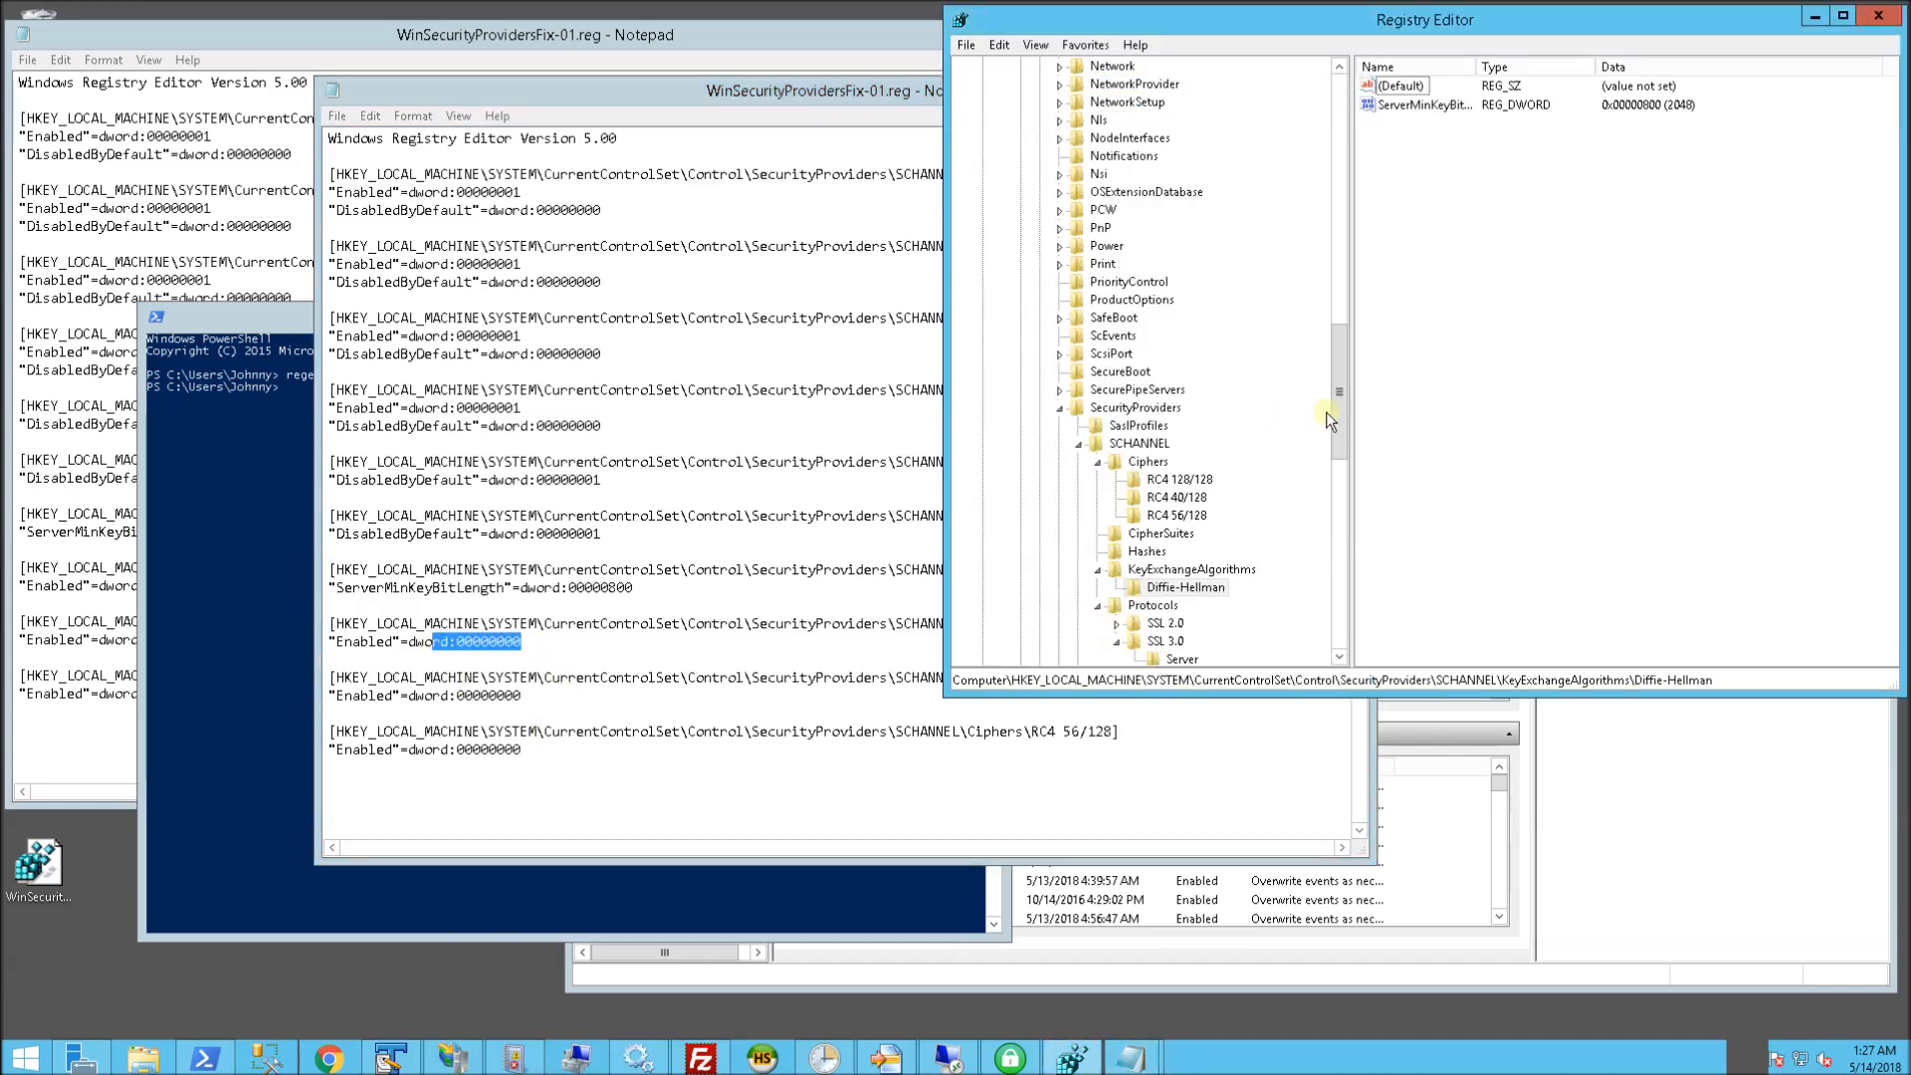
Browse SecurityProviders > SCHANNEL to the RC4 128/128 cipher key and inspect Enabled = 0
scroll(down, 3)
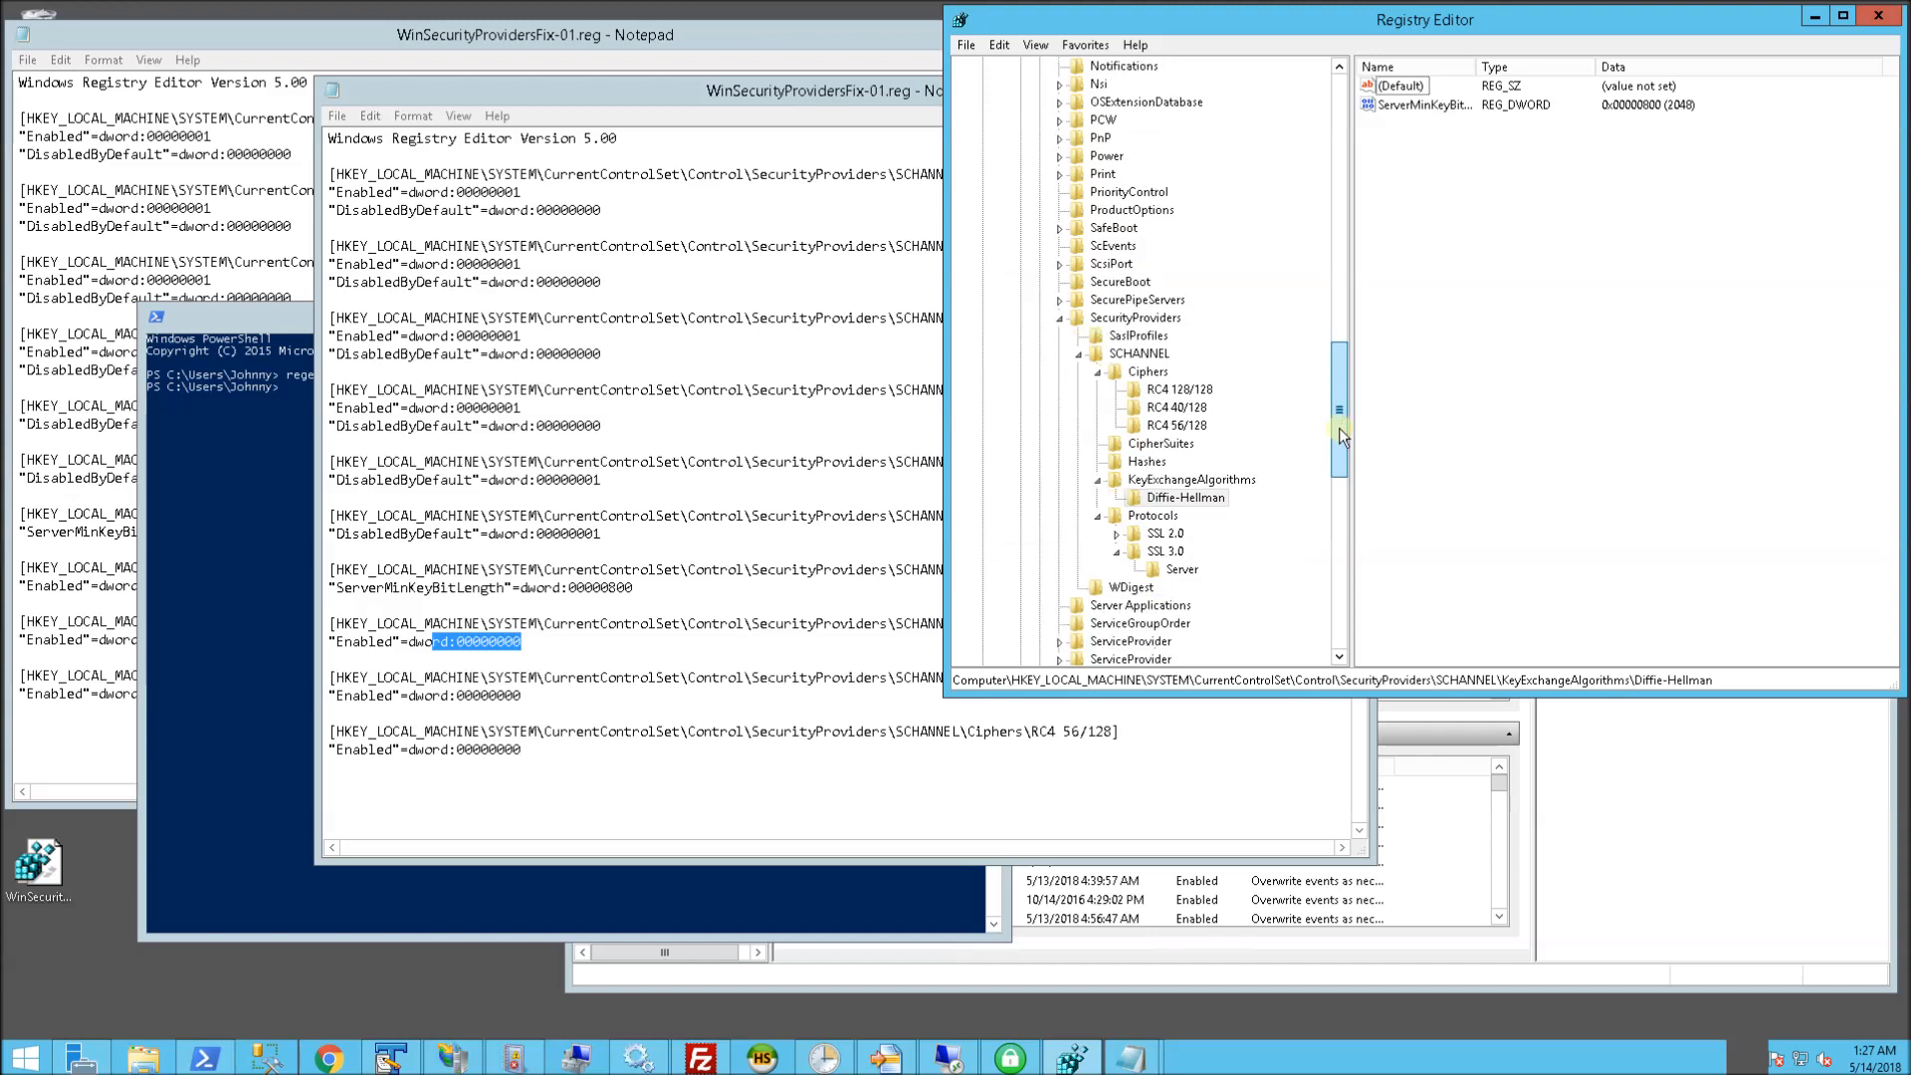
scroll(down, 3)
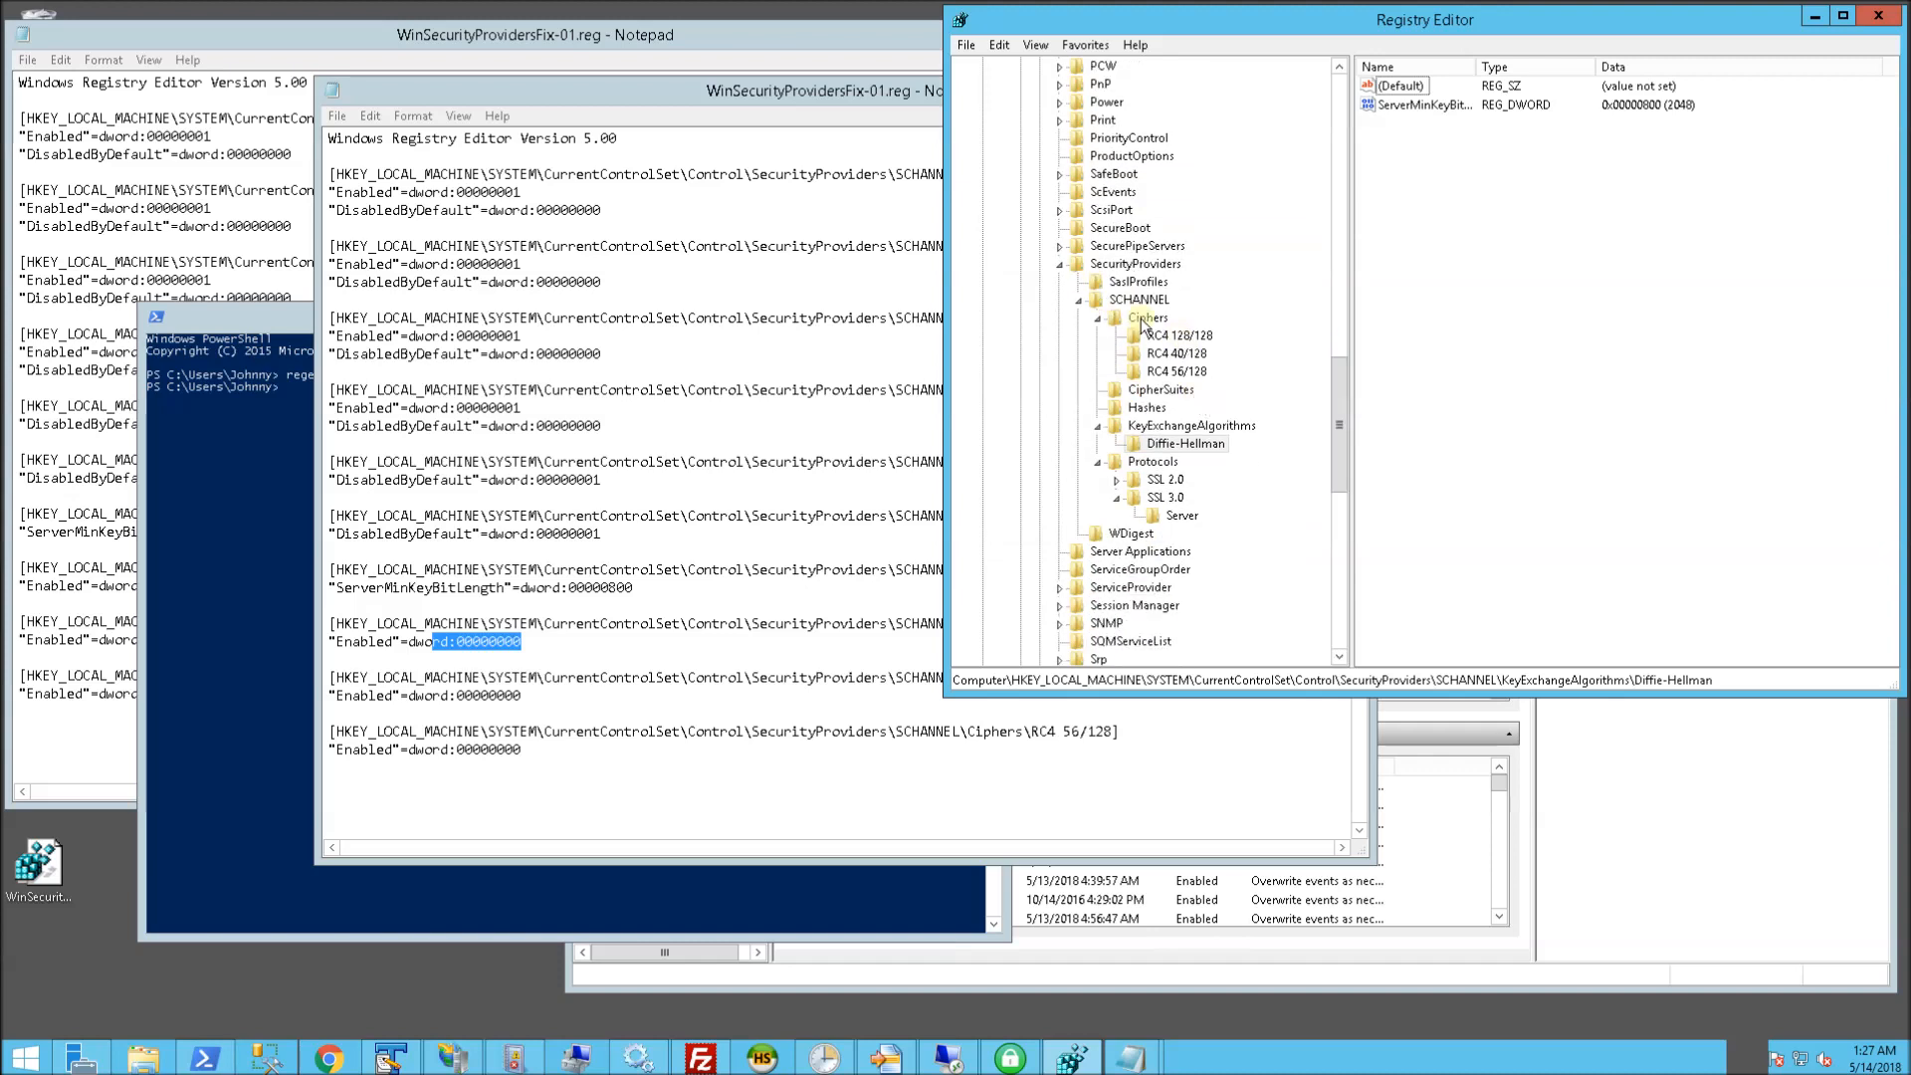
click(1135, 265)
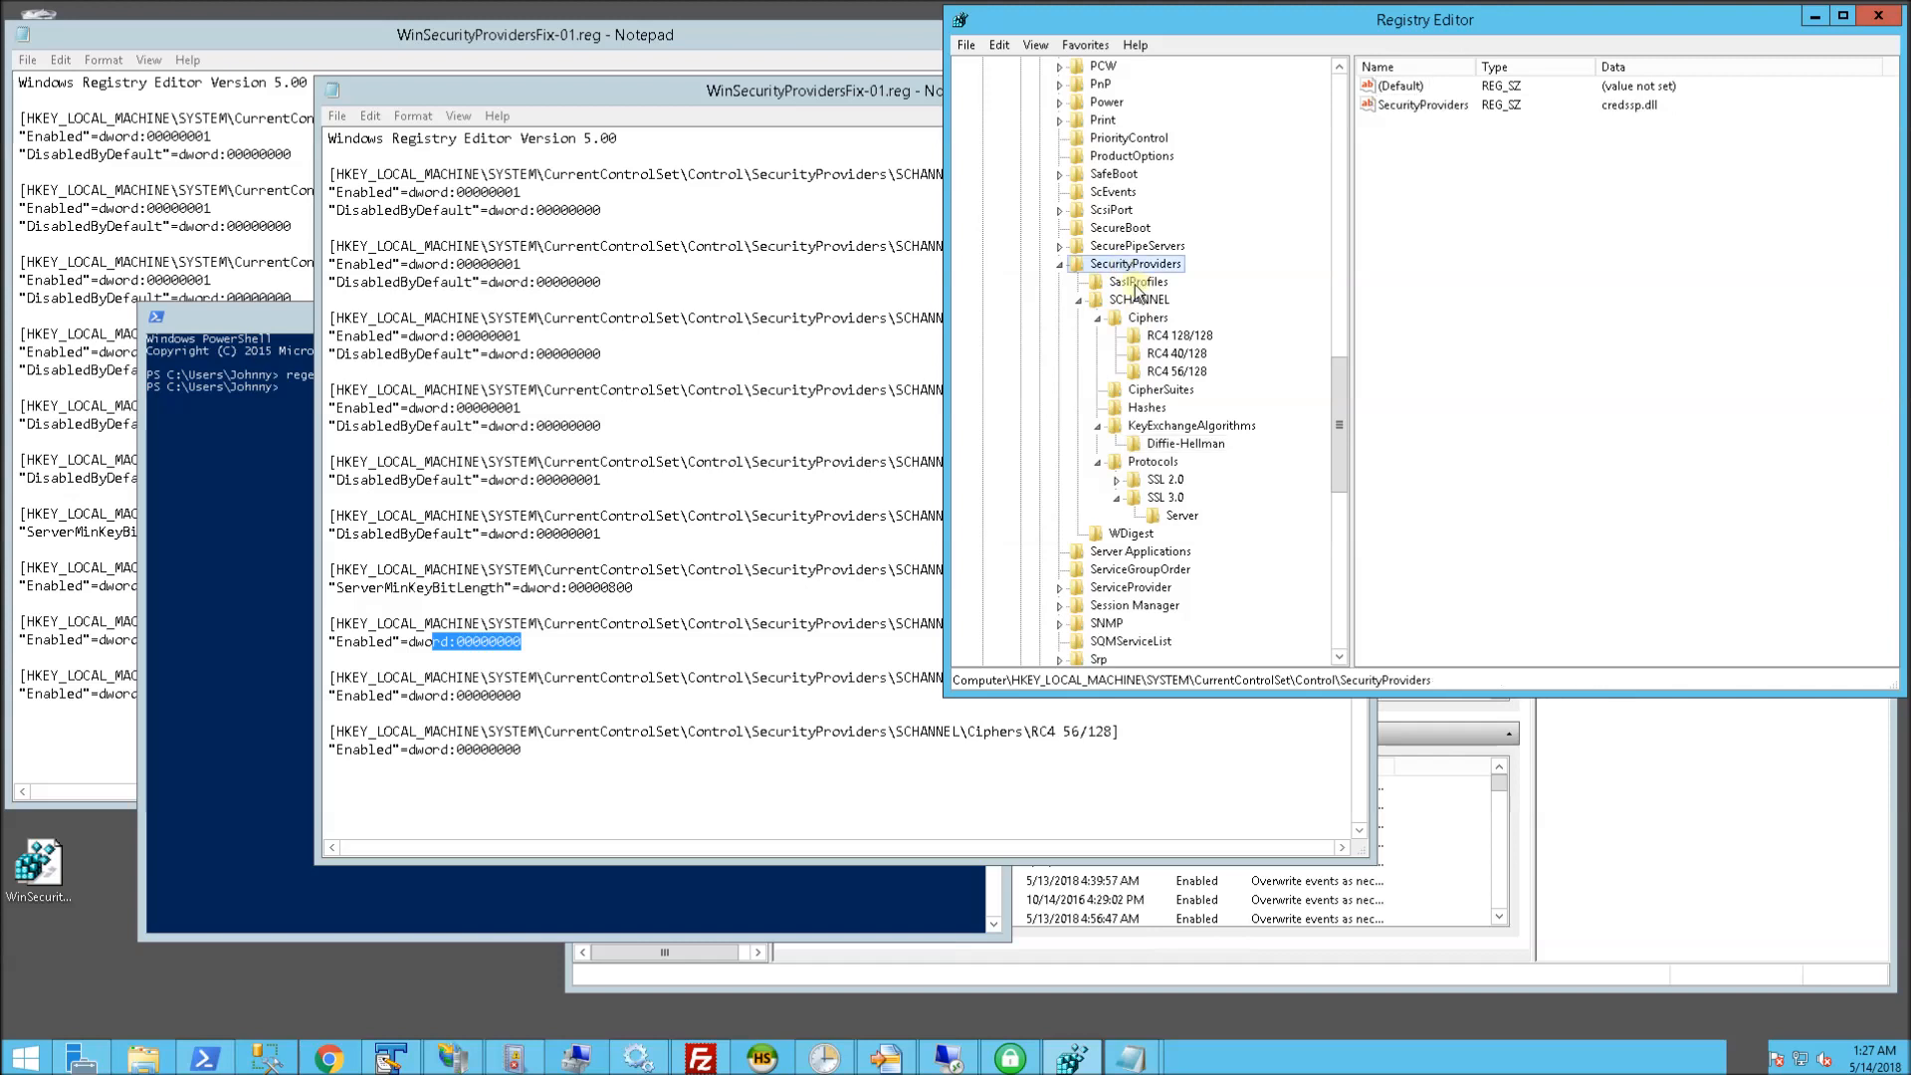
click(1139, 300)
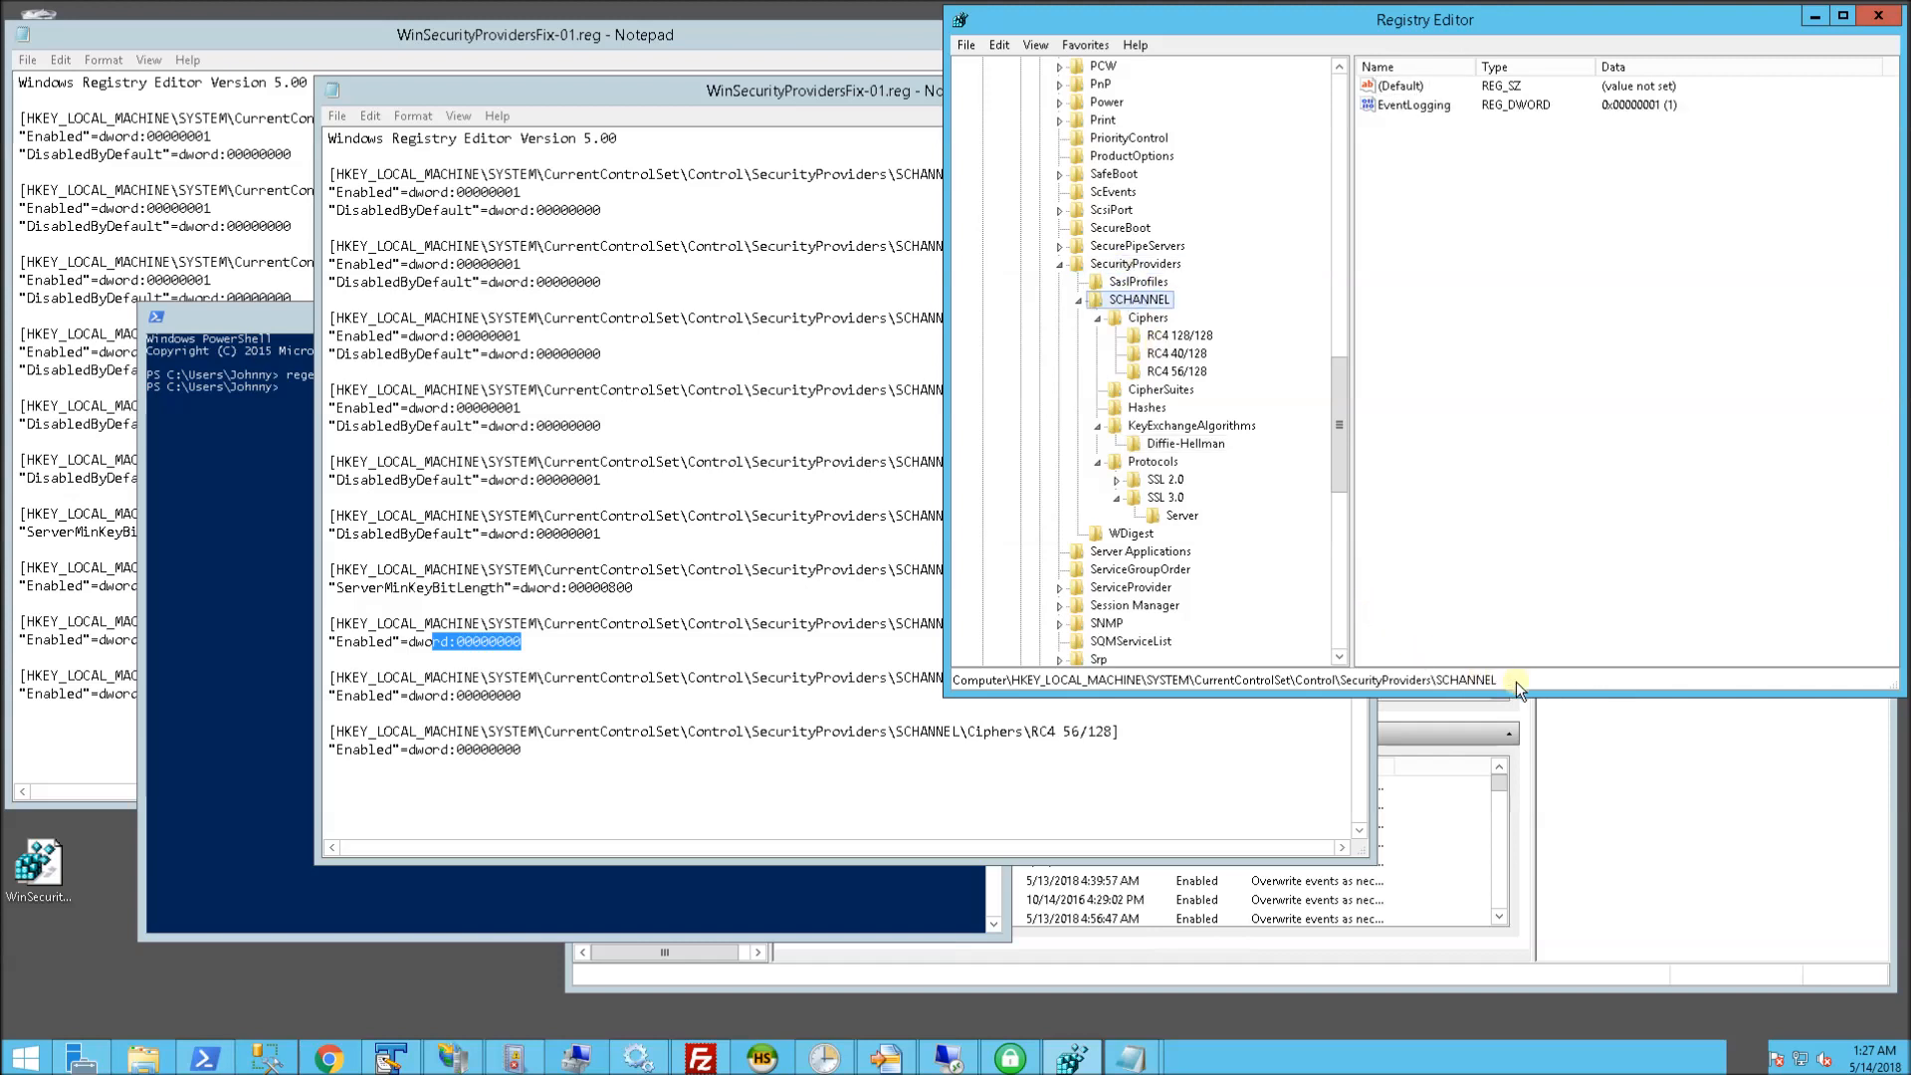
mouse_move(1054, 689)
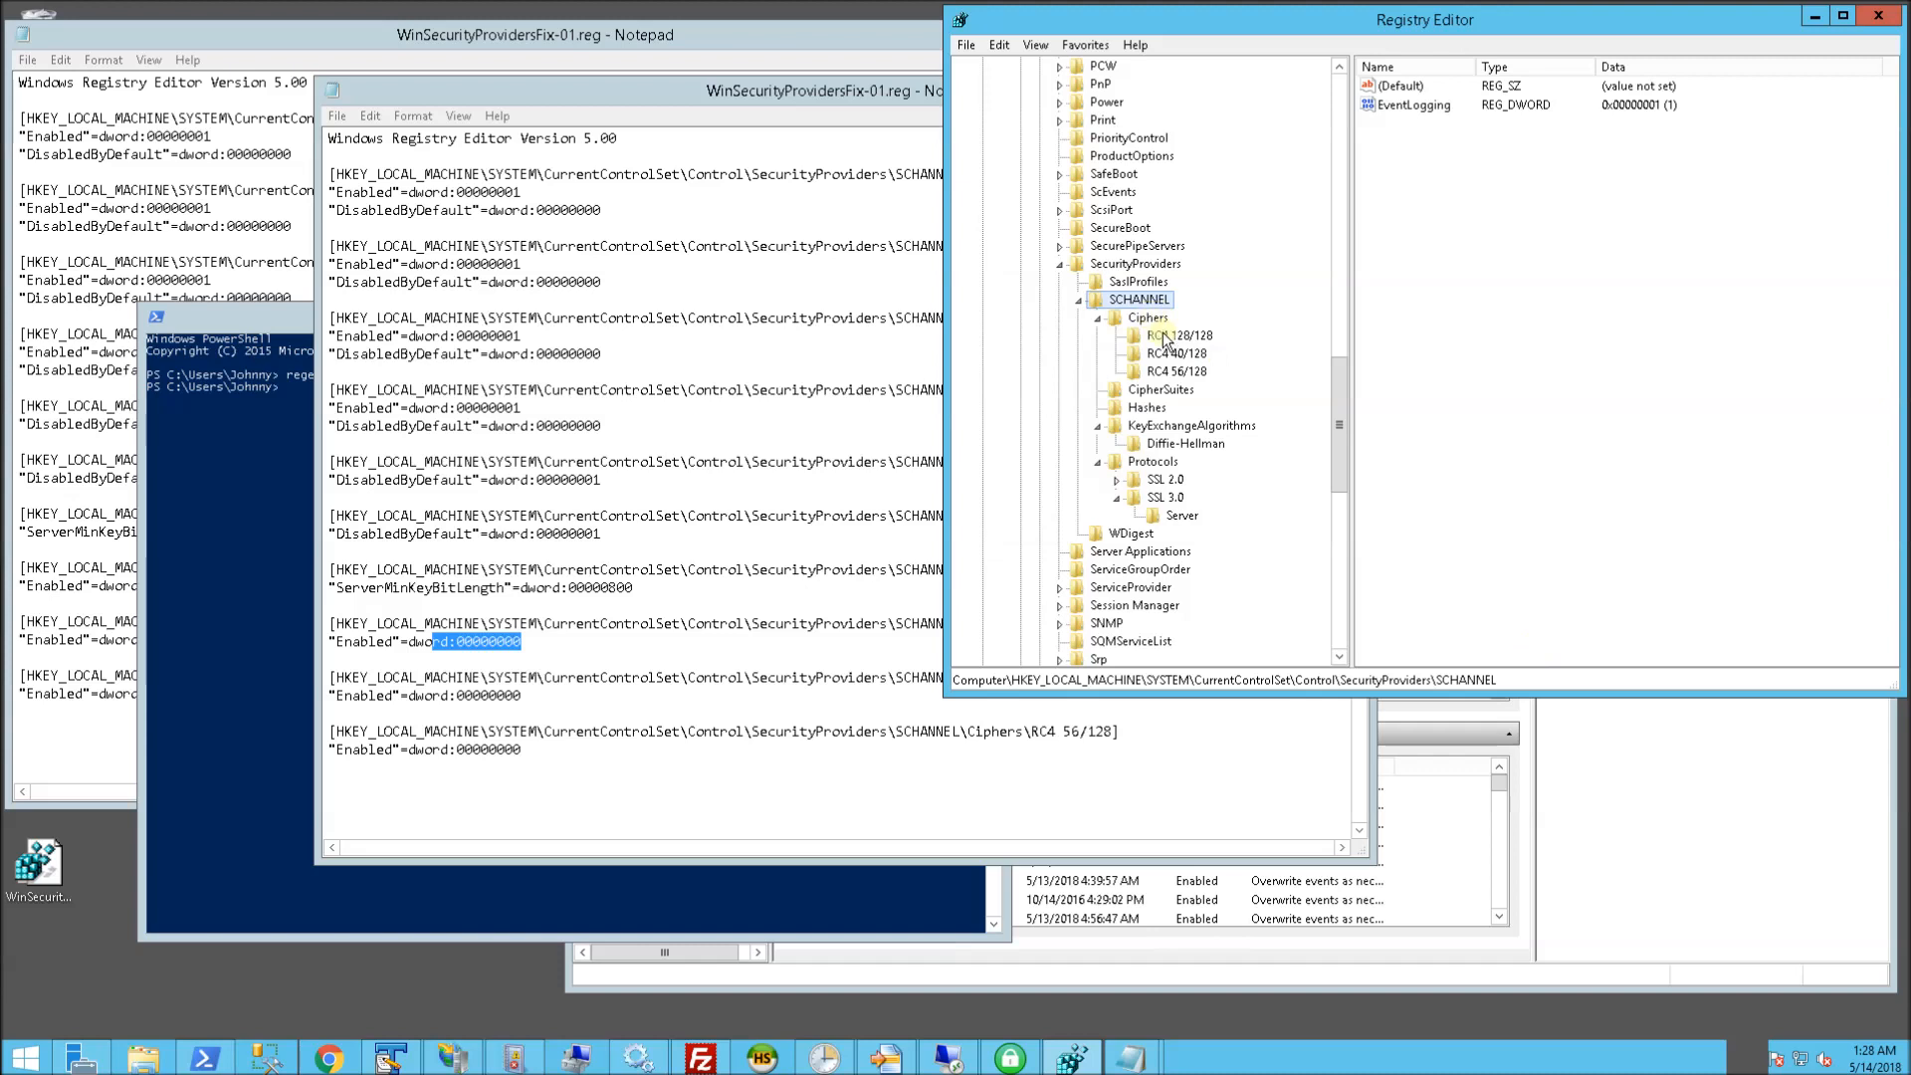
click(1178, 335)
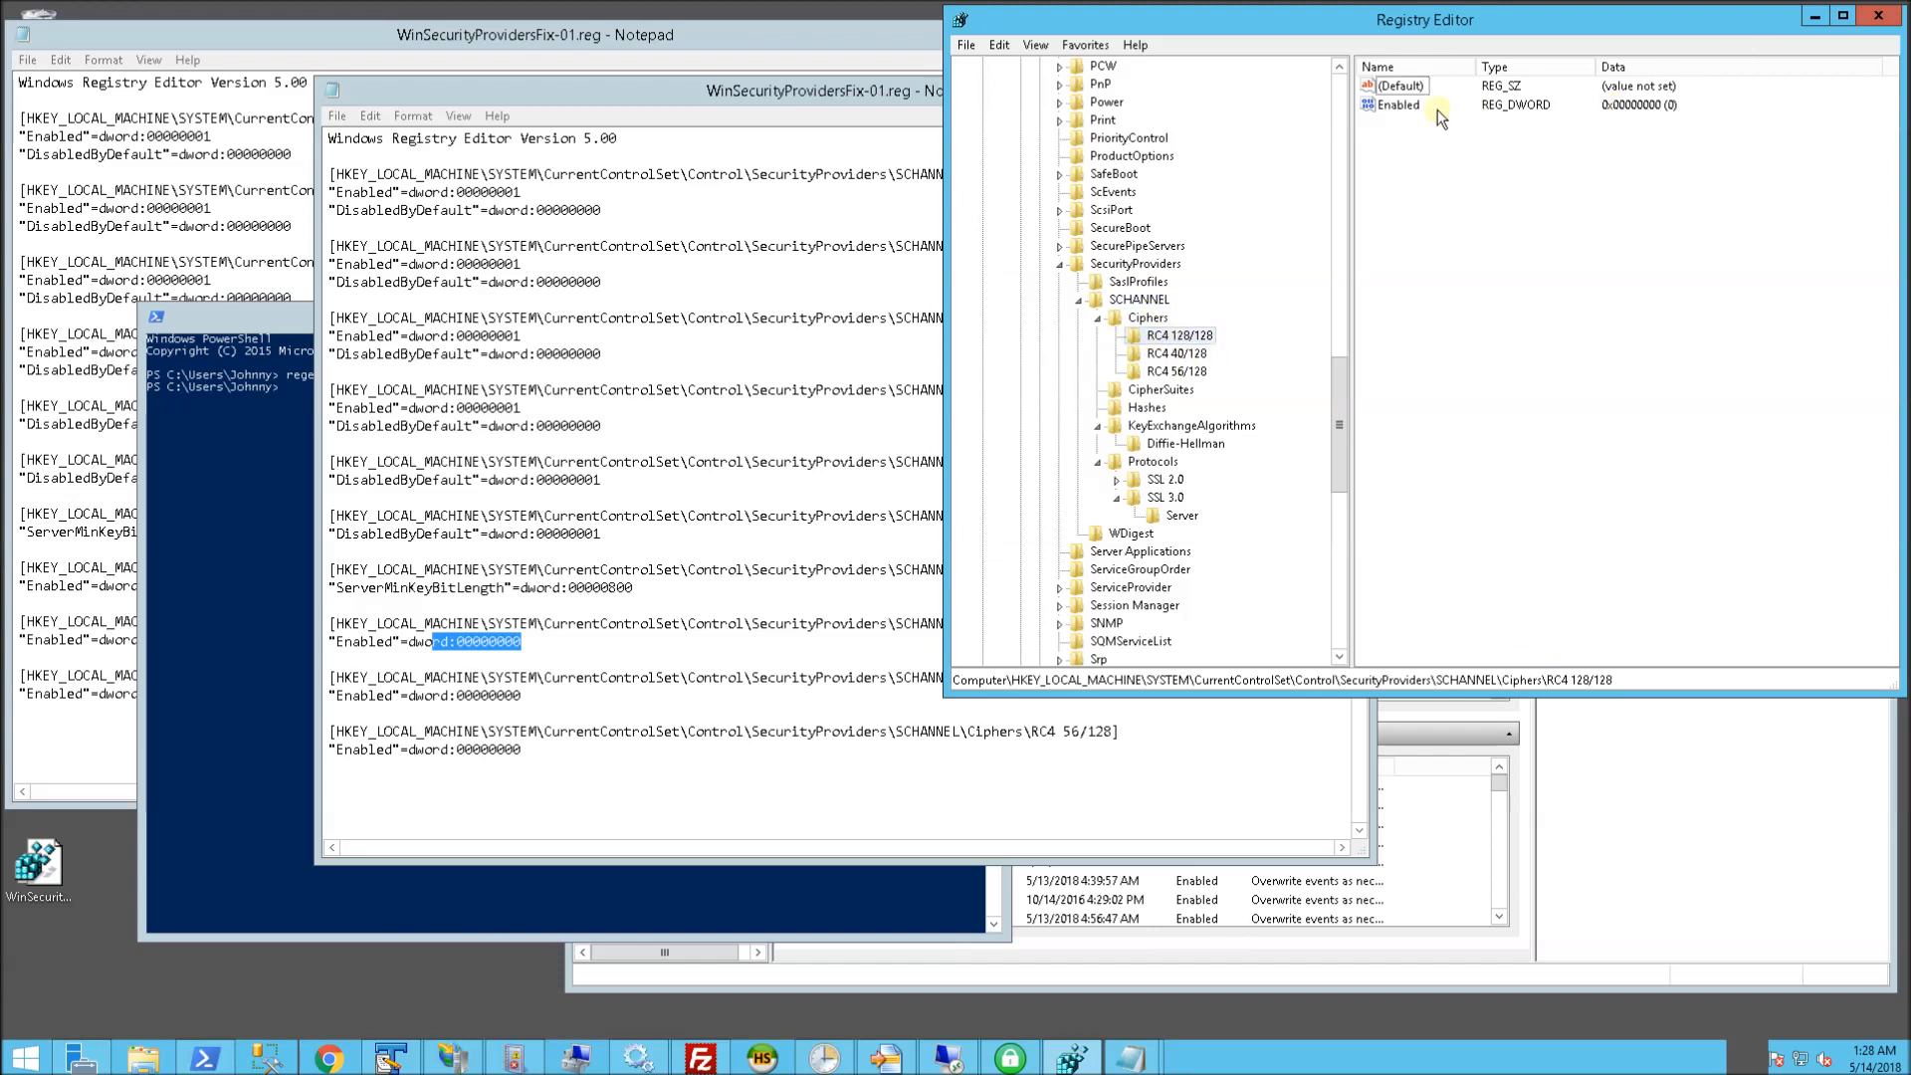
click(1398, 104)
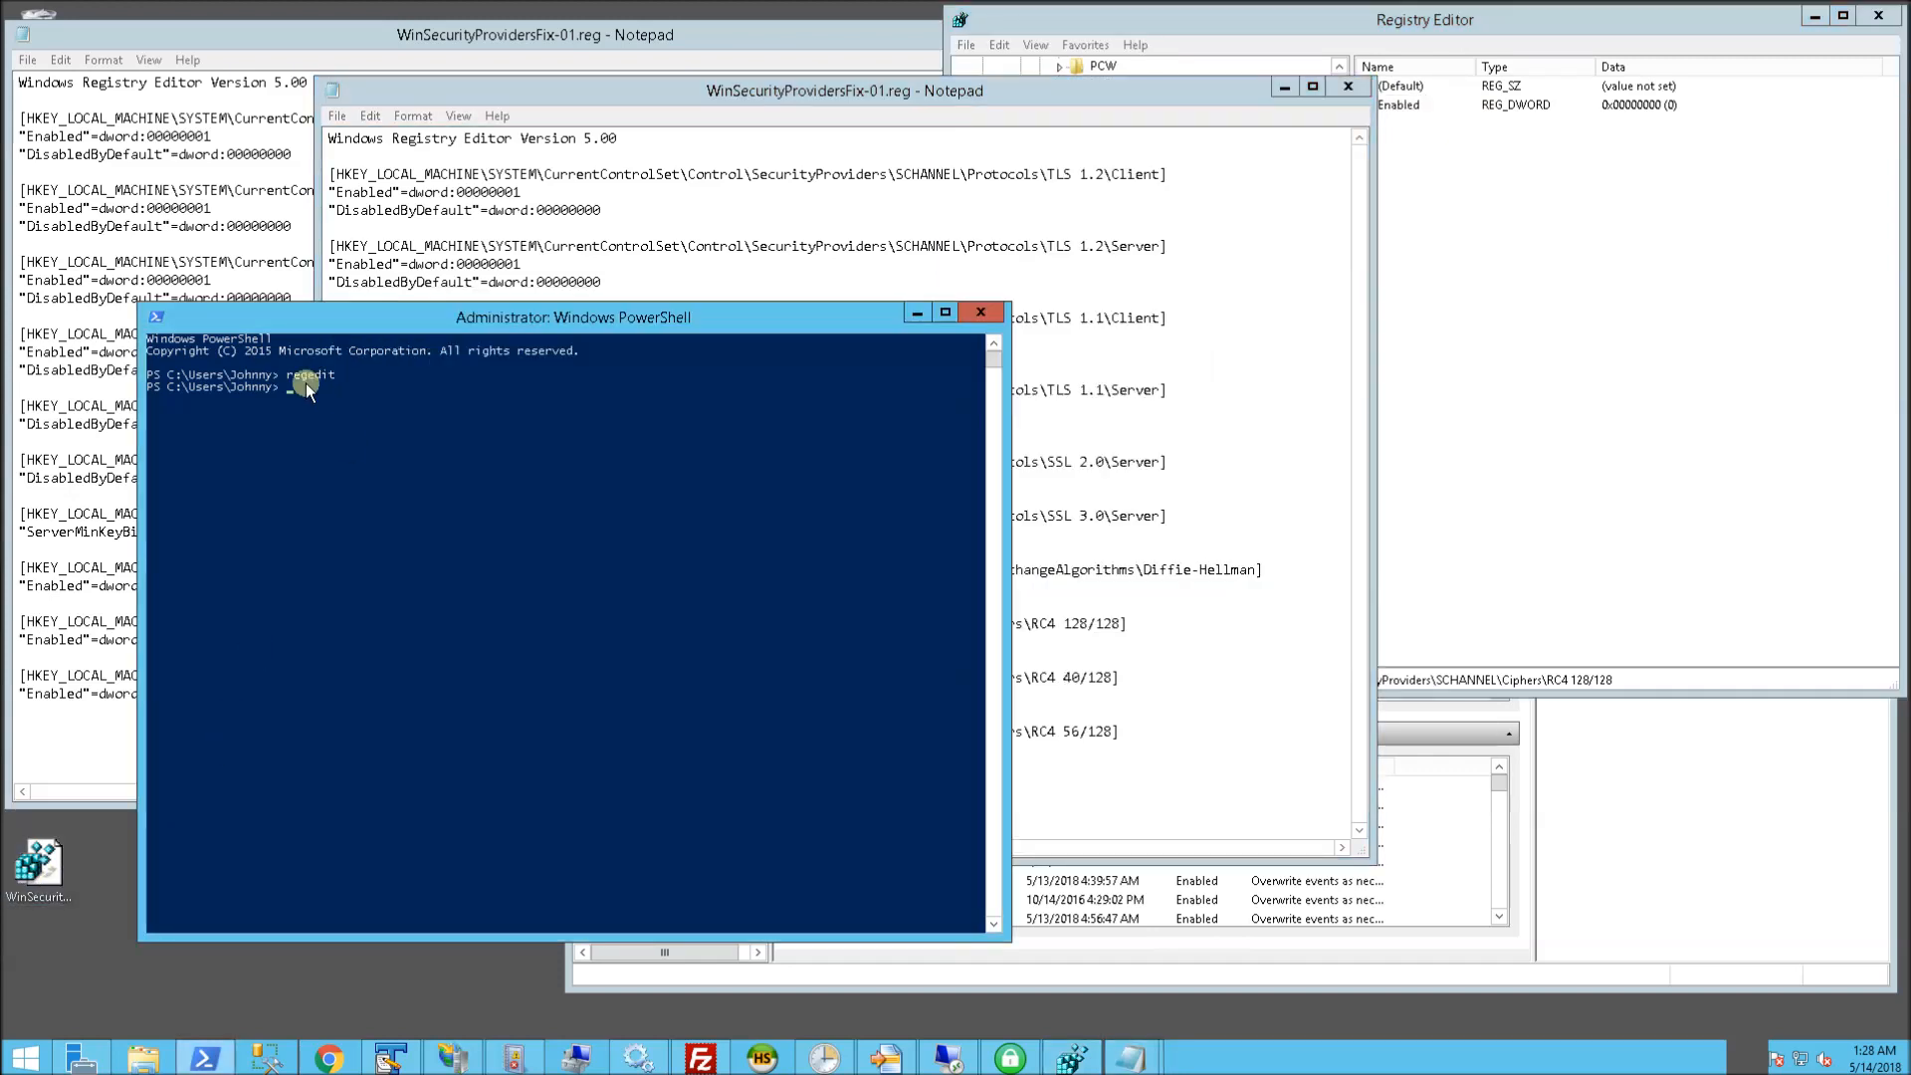
mouse_move(174, 817)
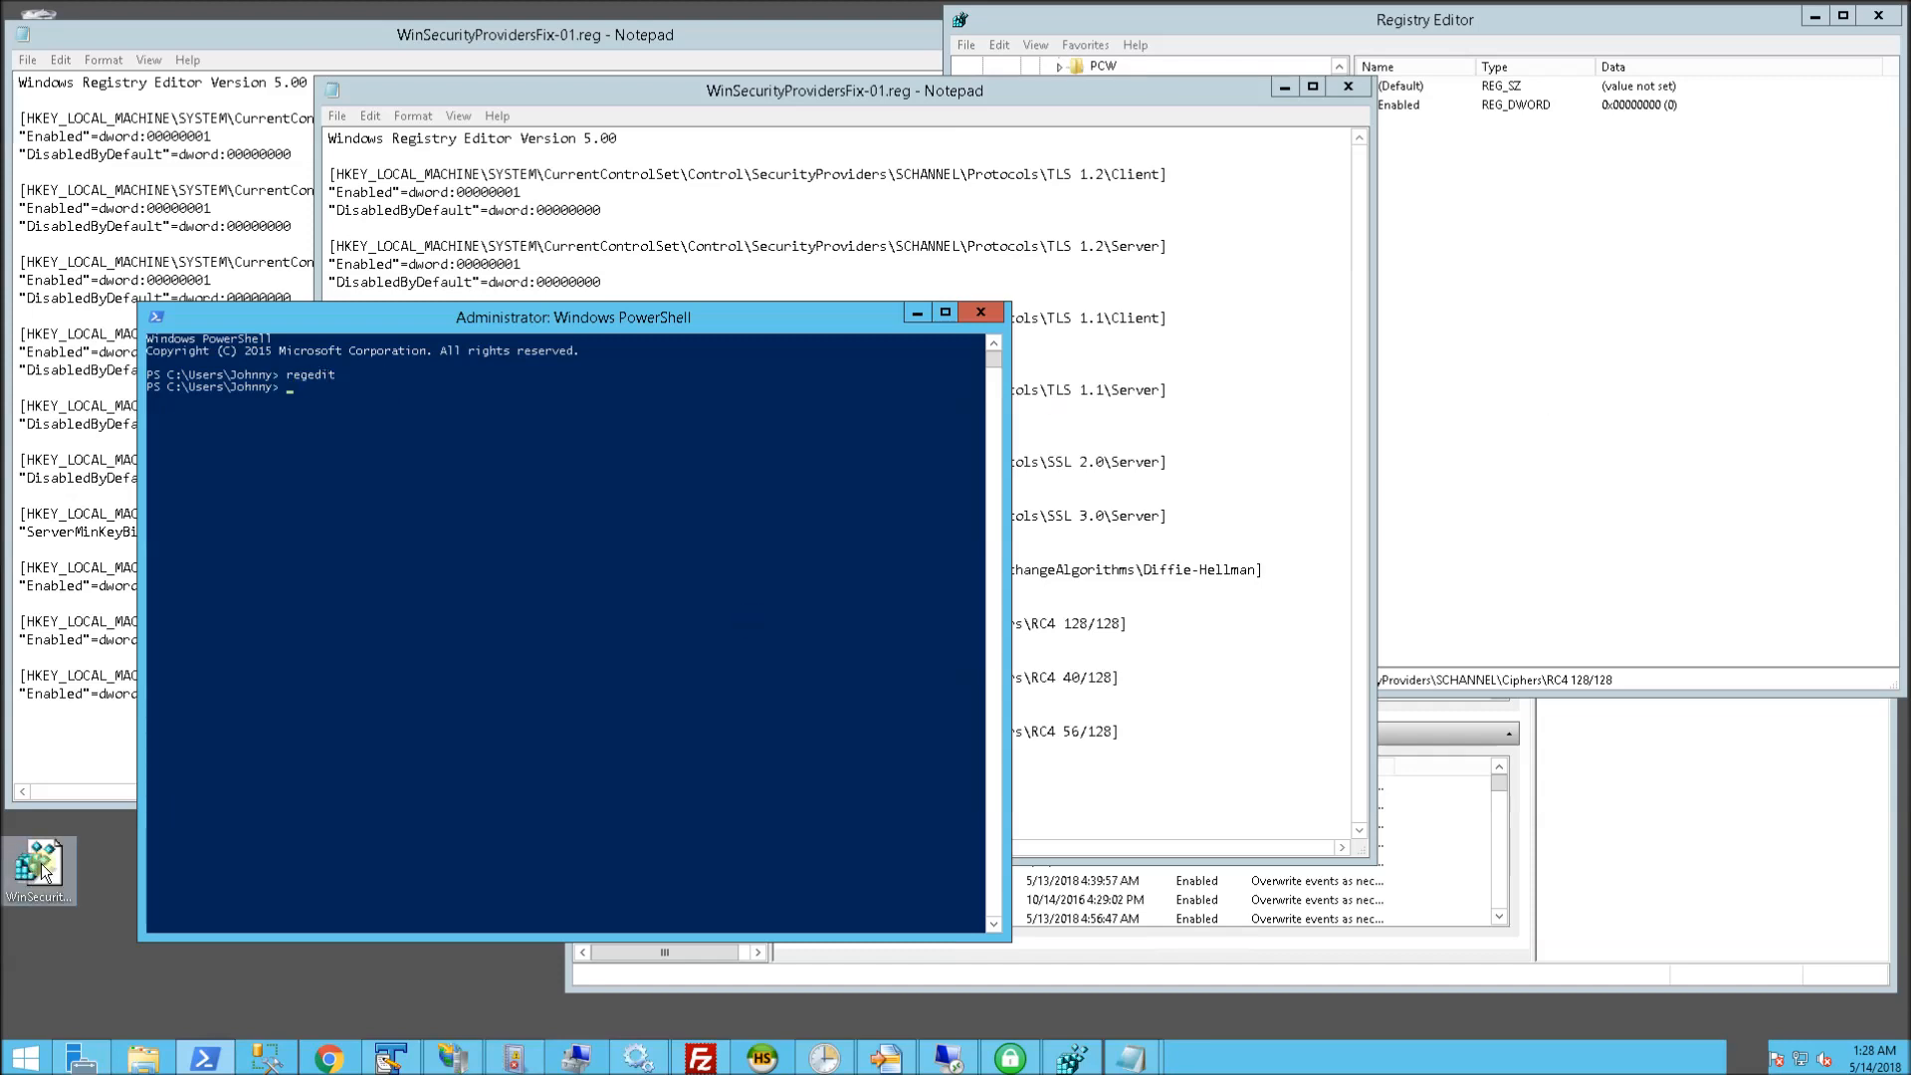
Merge WinSecurityProvidersFix-01.reg into the registry, dismiss the success notice, and return to Registry Editor
double_click(39, 872)
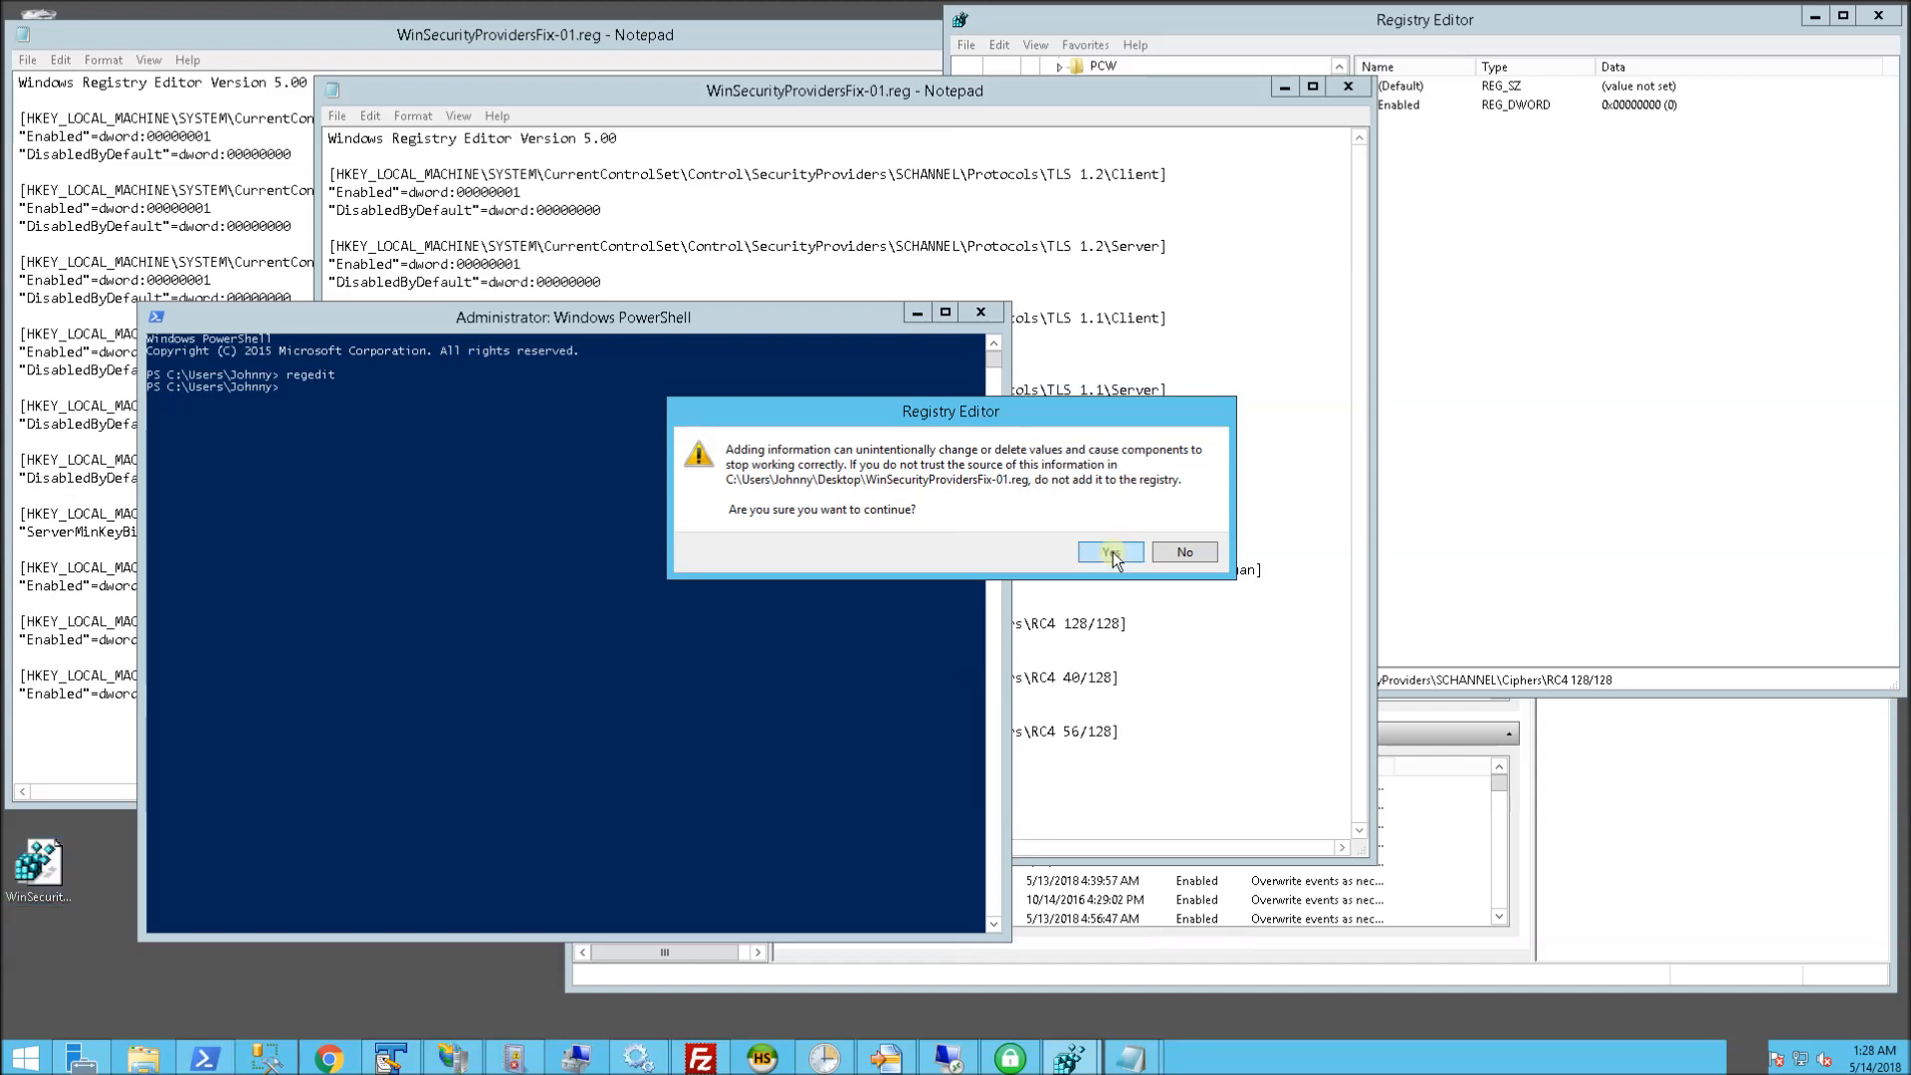
click(1103, 553)
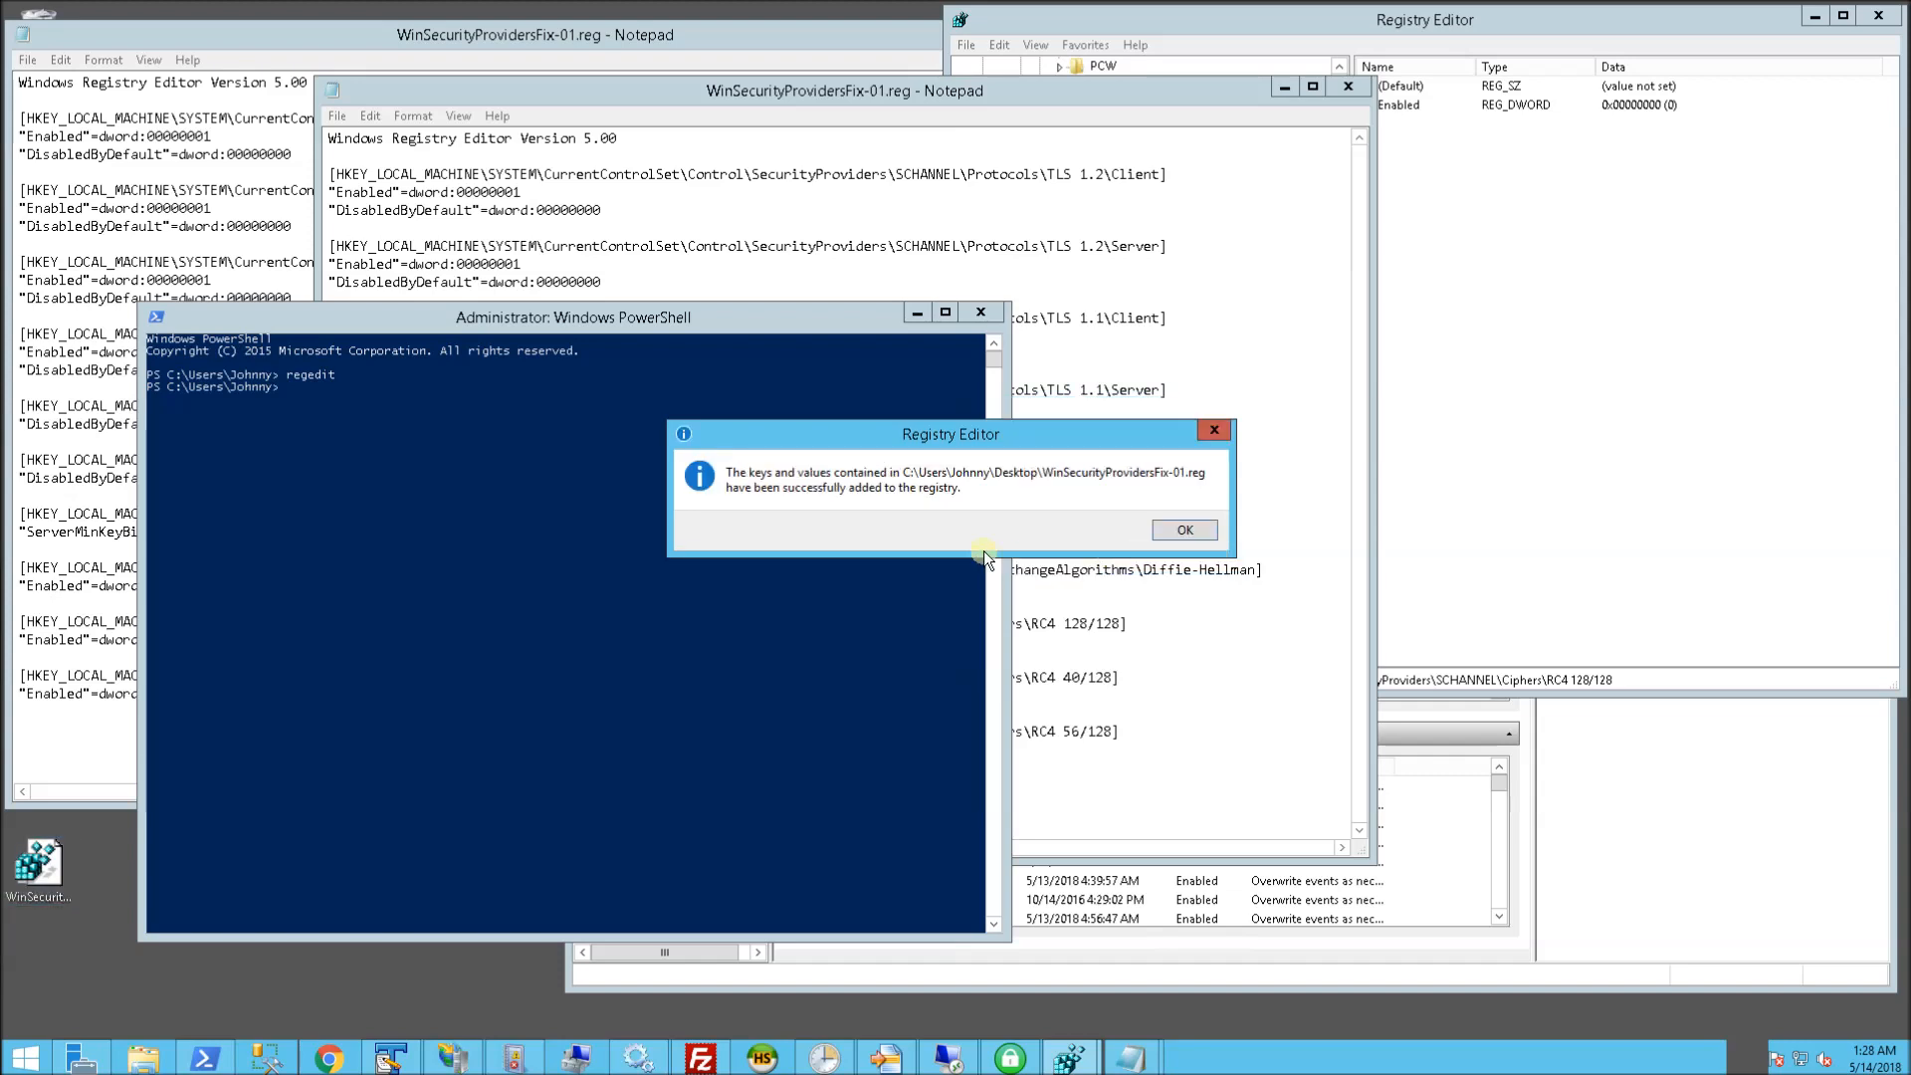
click(1181, 529)
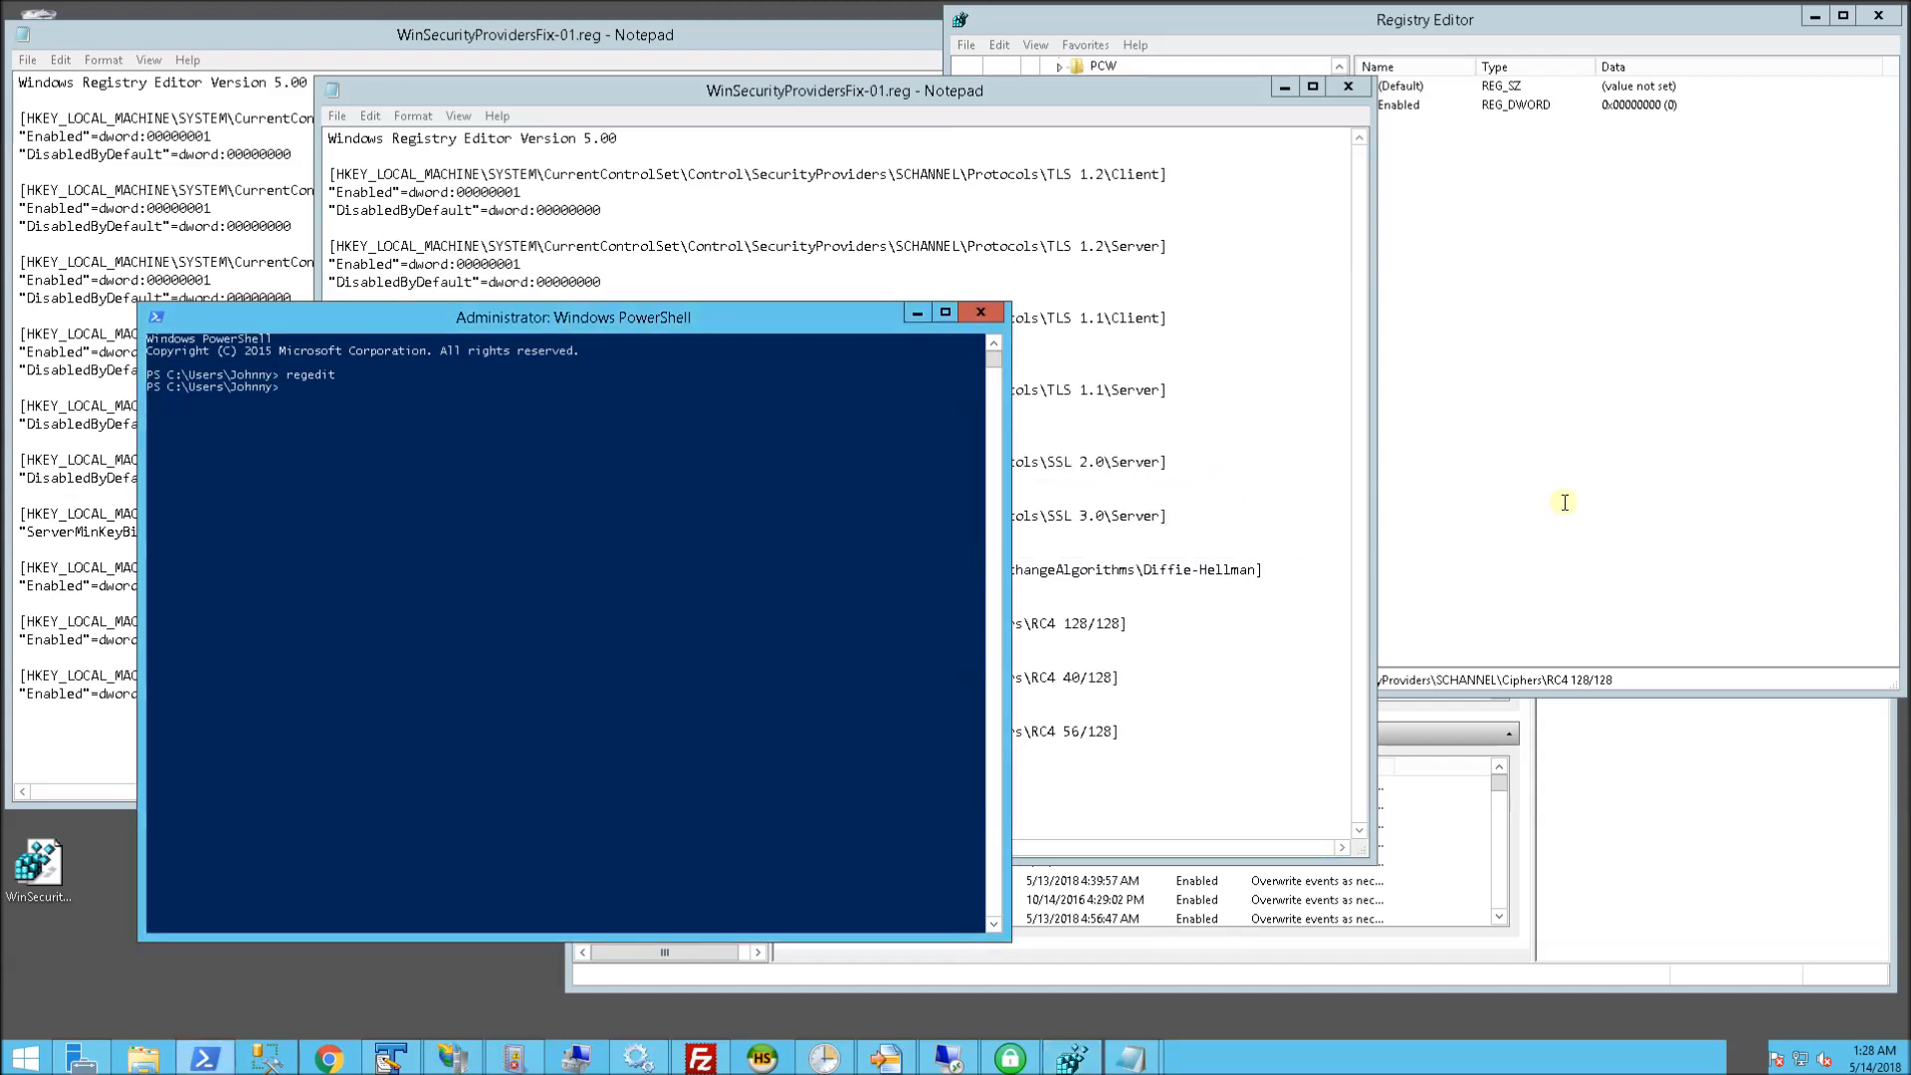
click(1173, 353)
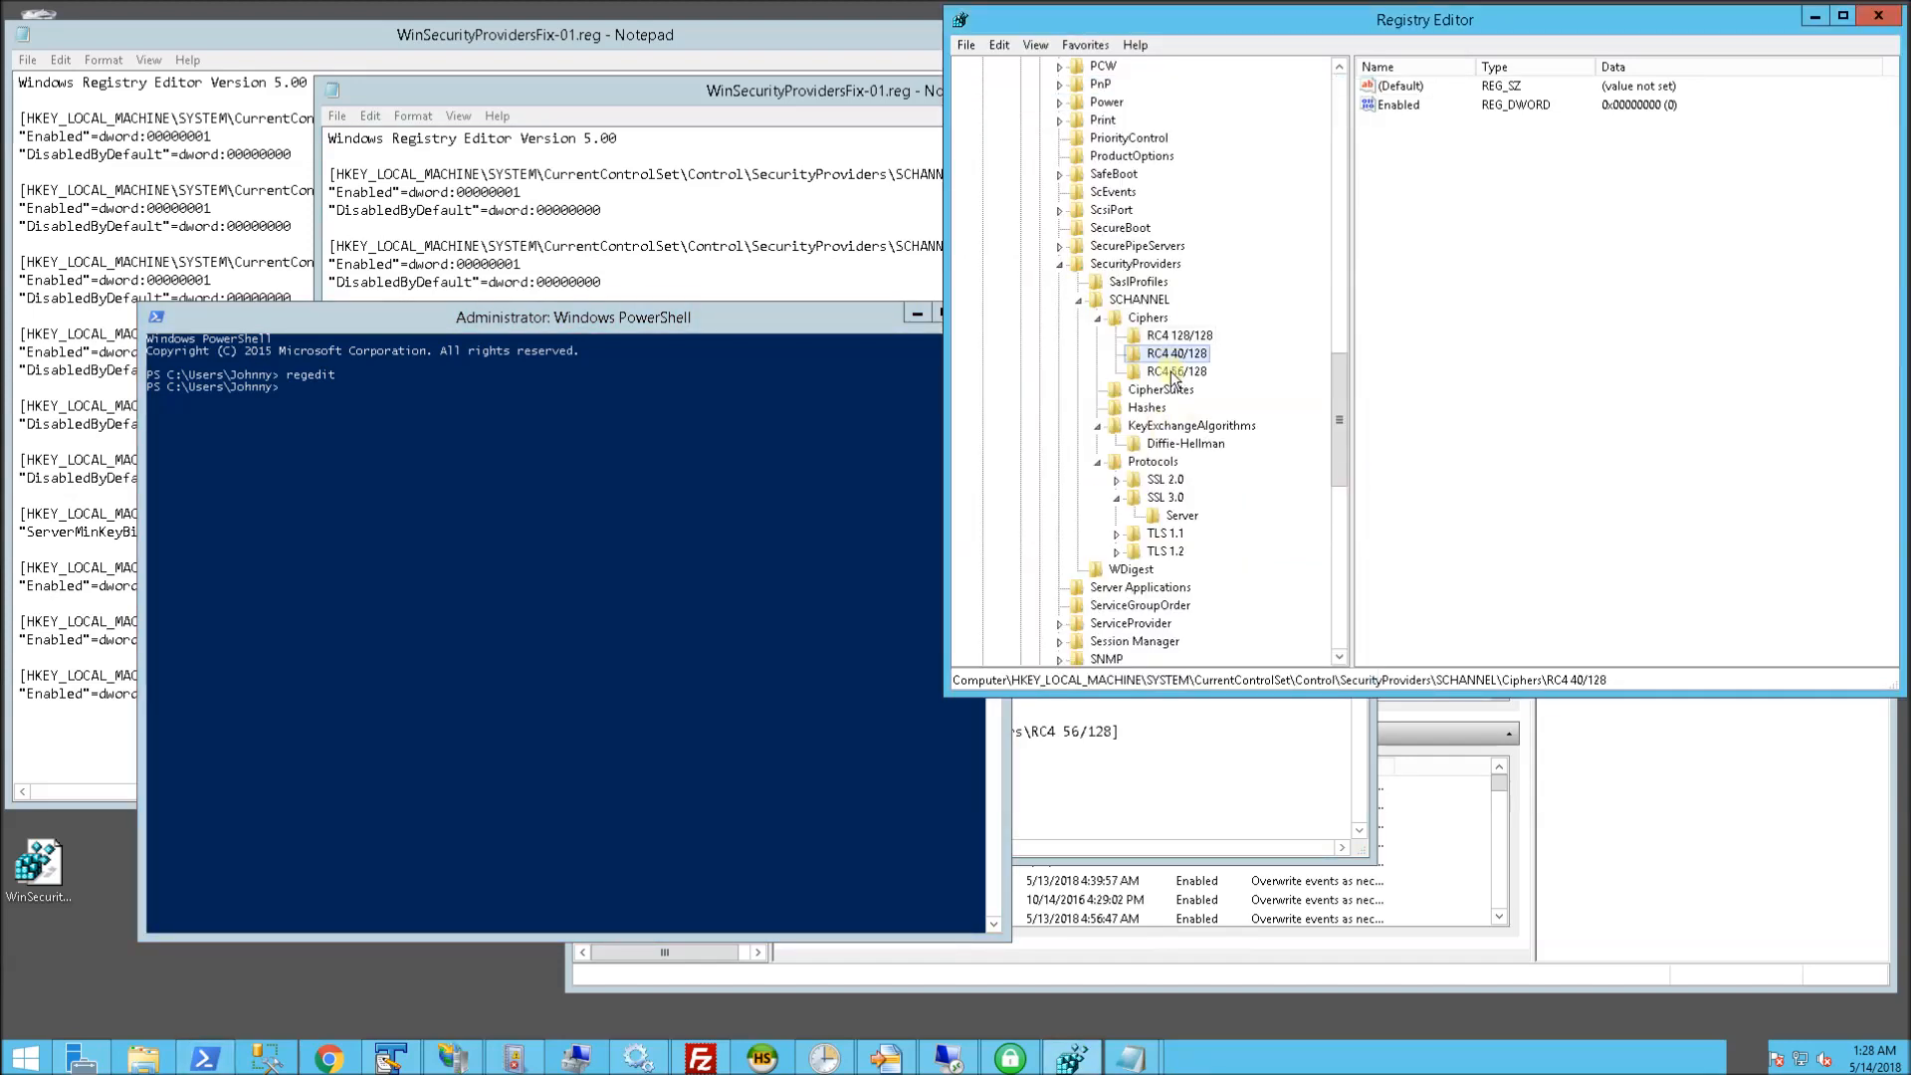
View the RC4 56/128, Diffie-Hellman, SSL 3.0, and SSL 2.0 Client and Server keys
click(1176, 370)
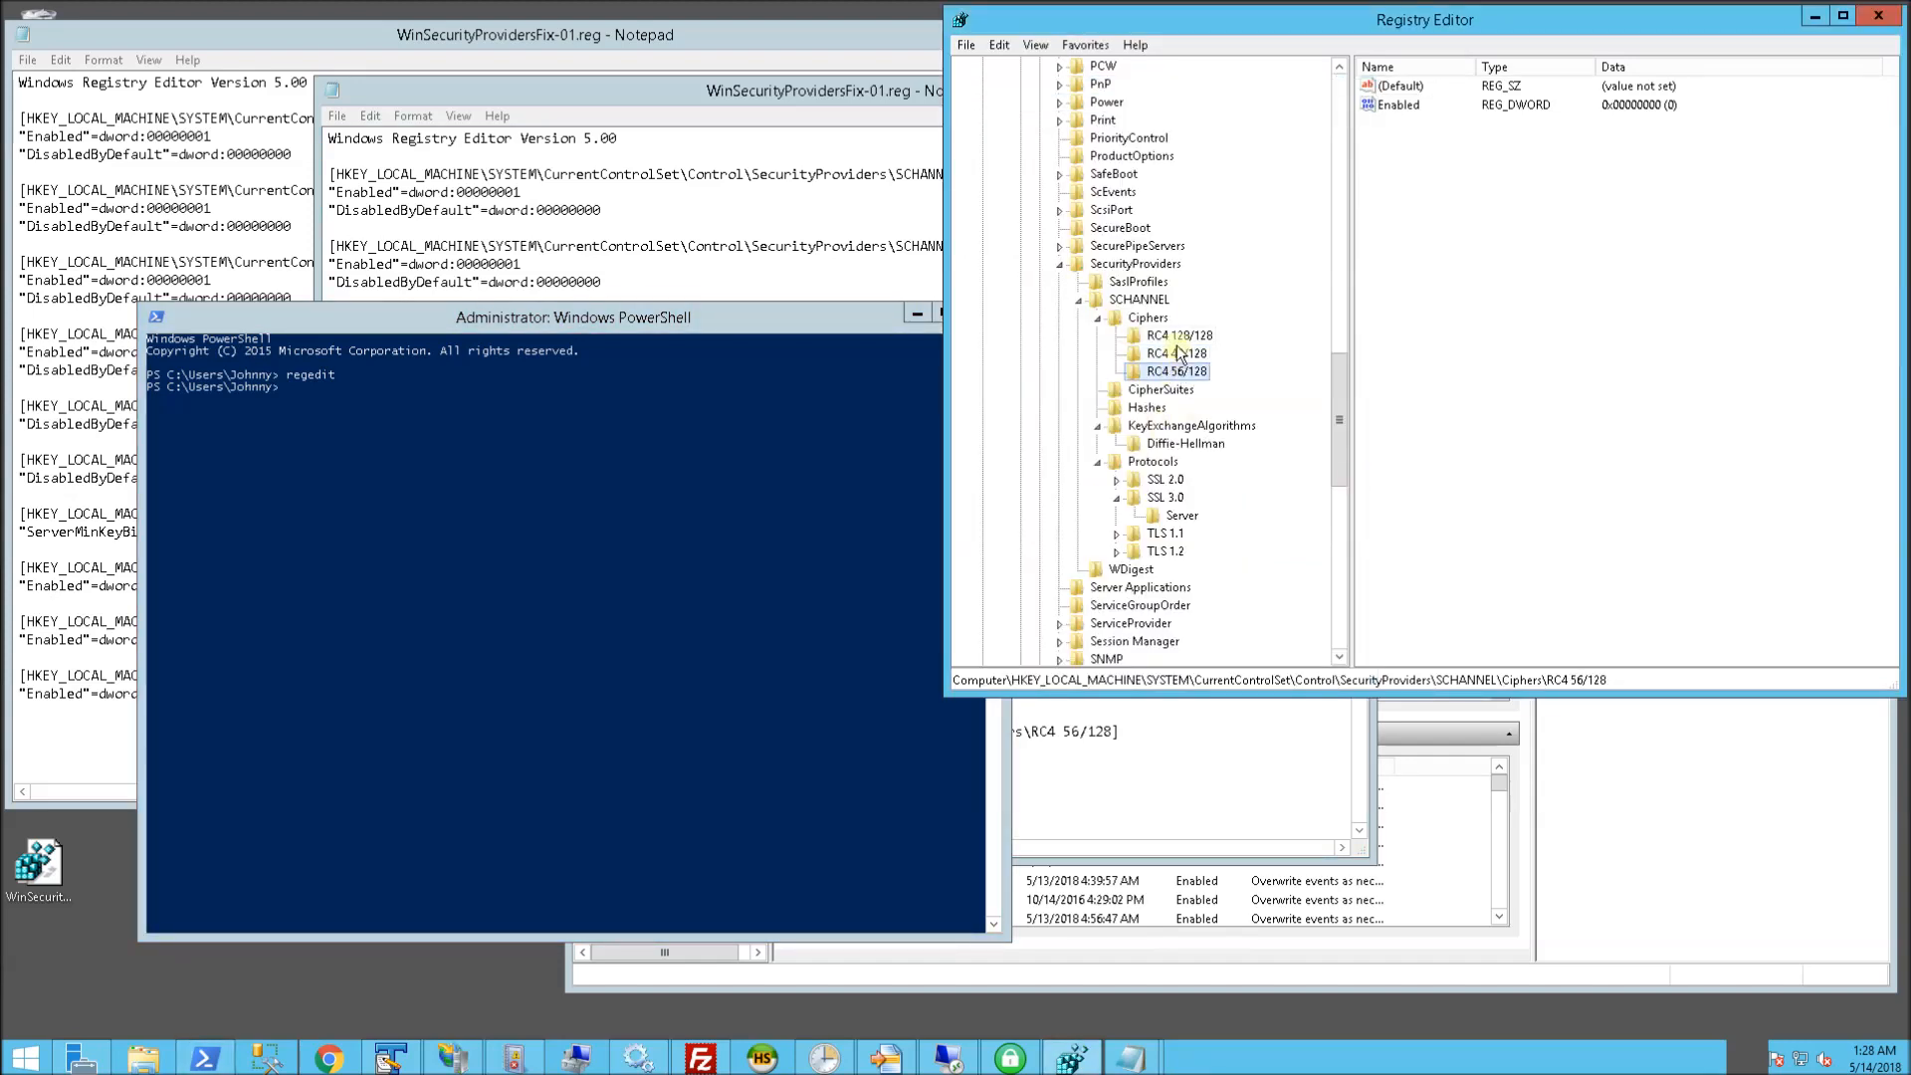
click(1184, 442)
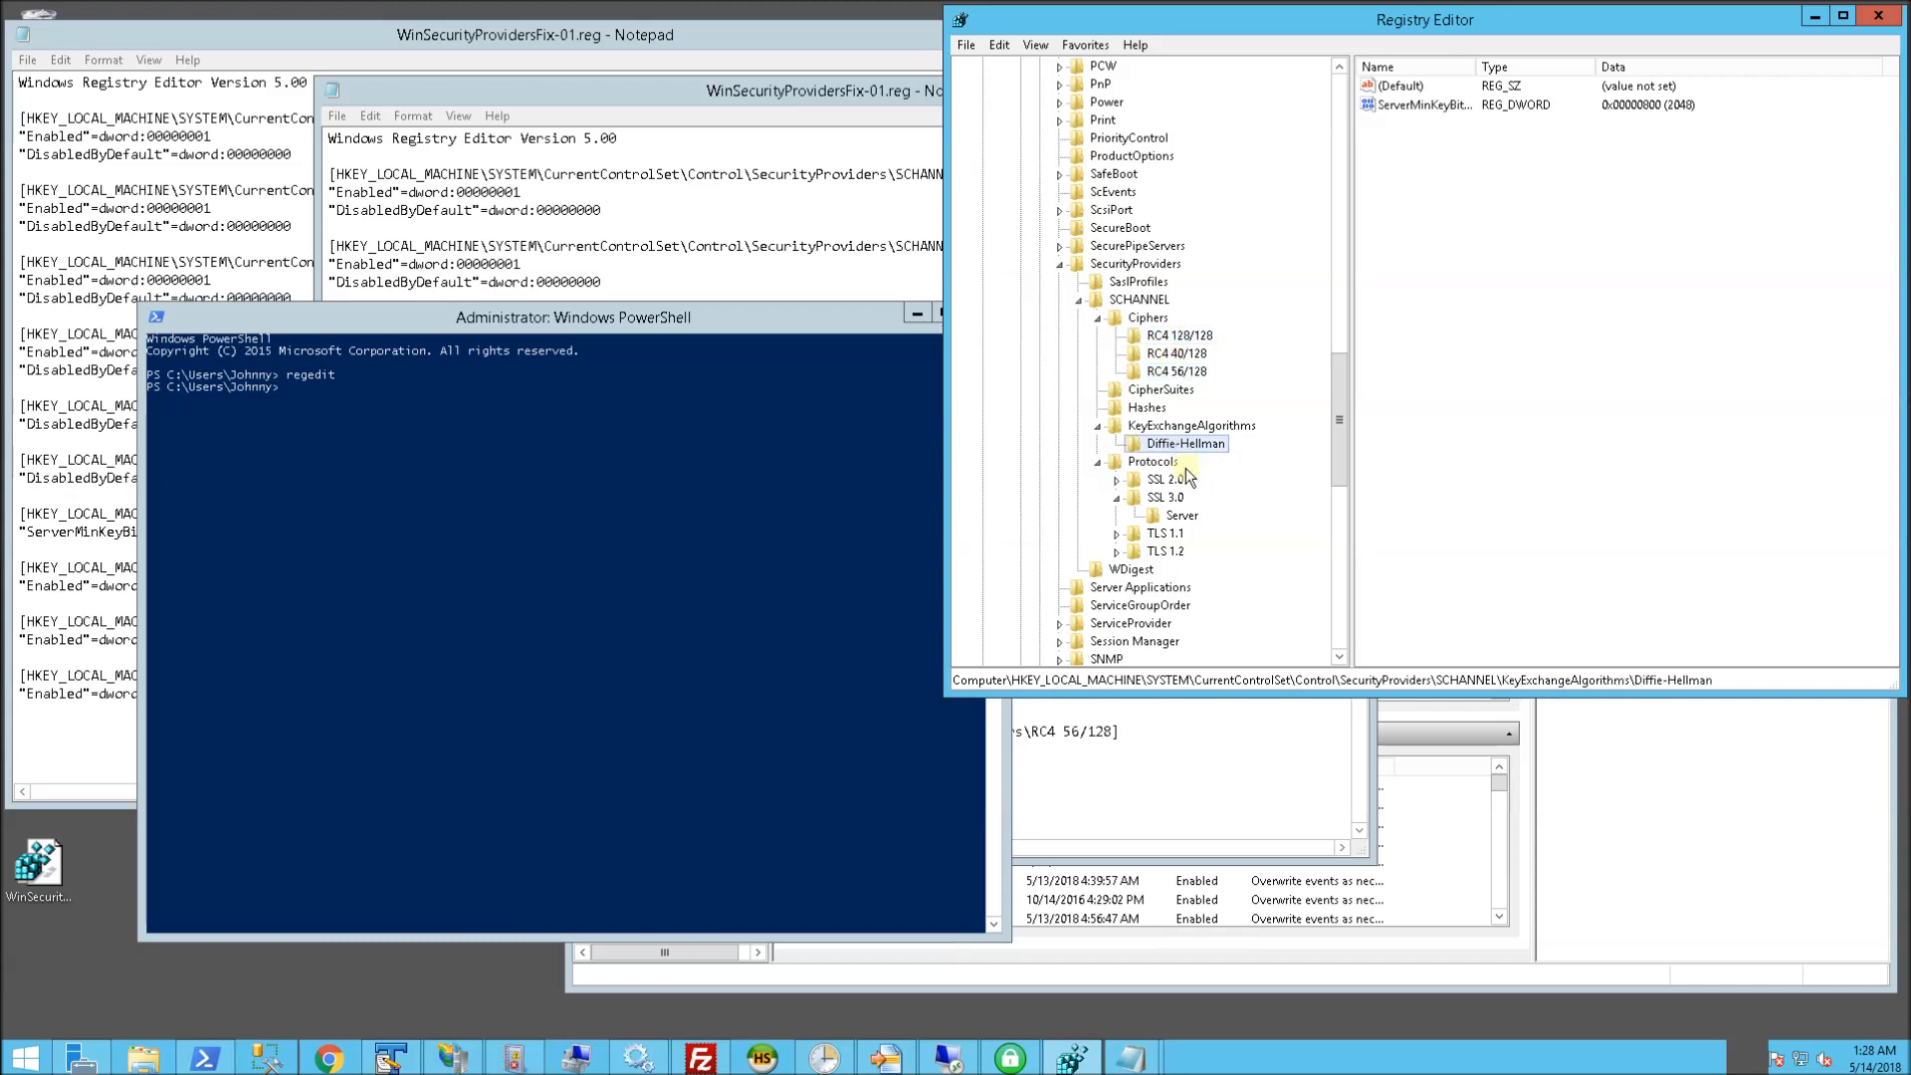
click(1164, 498)
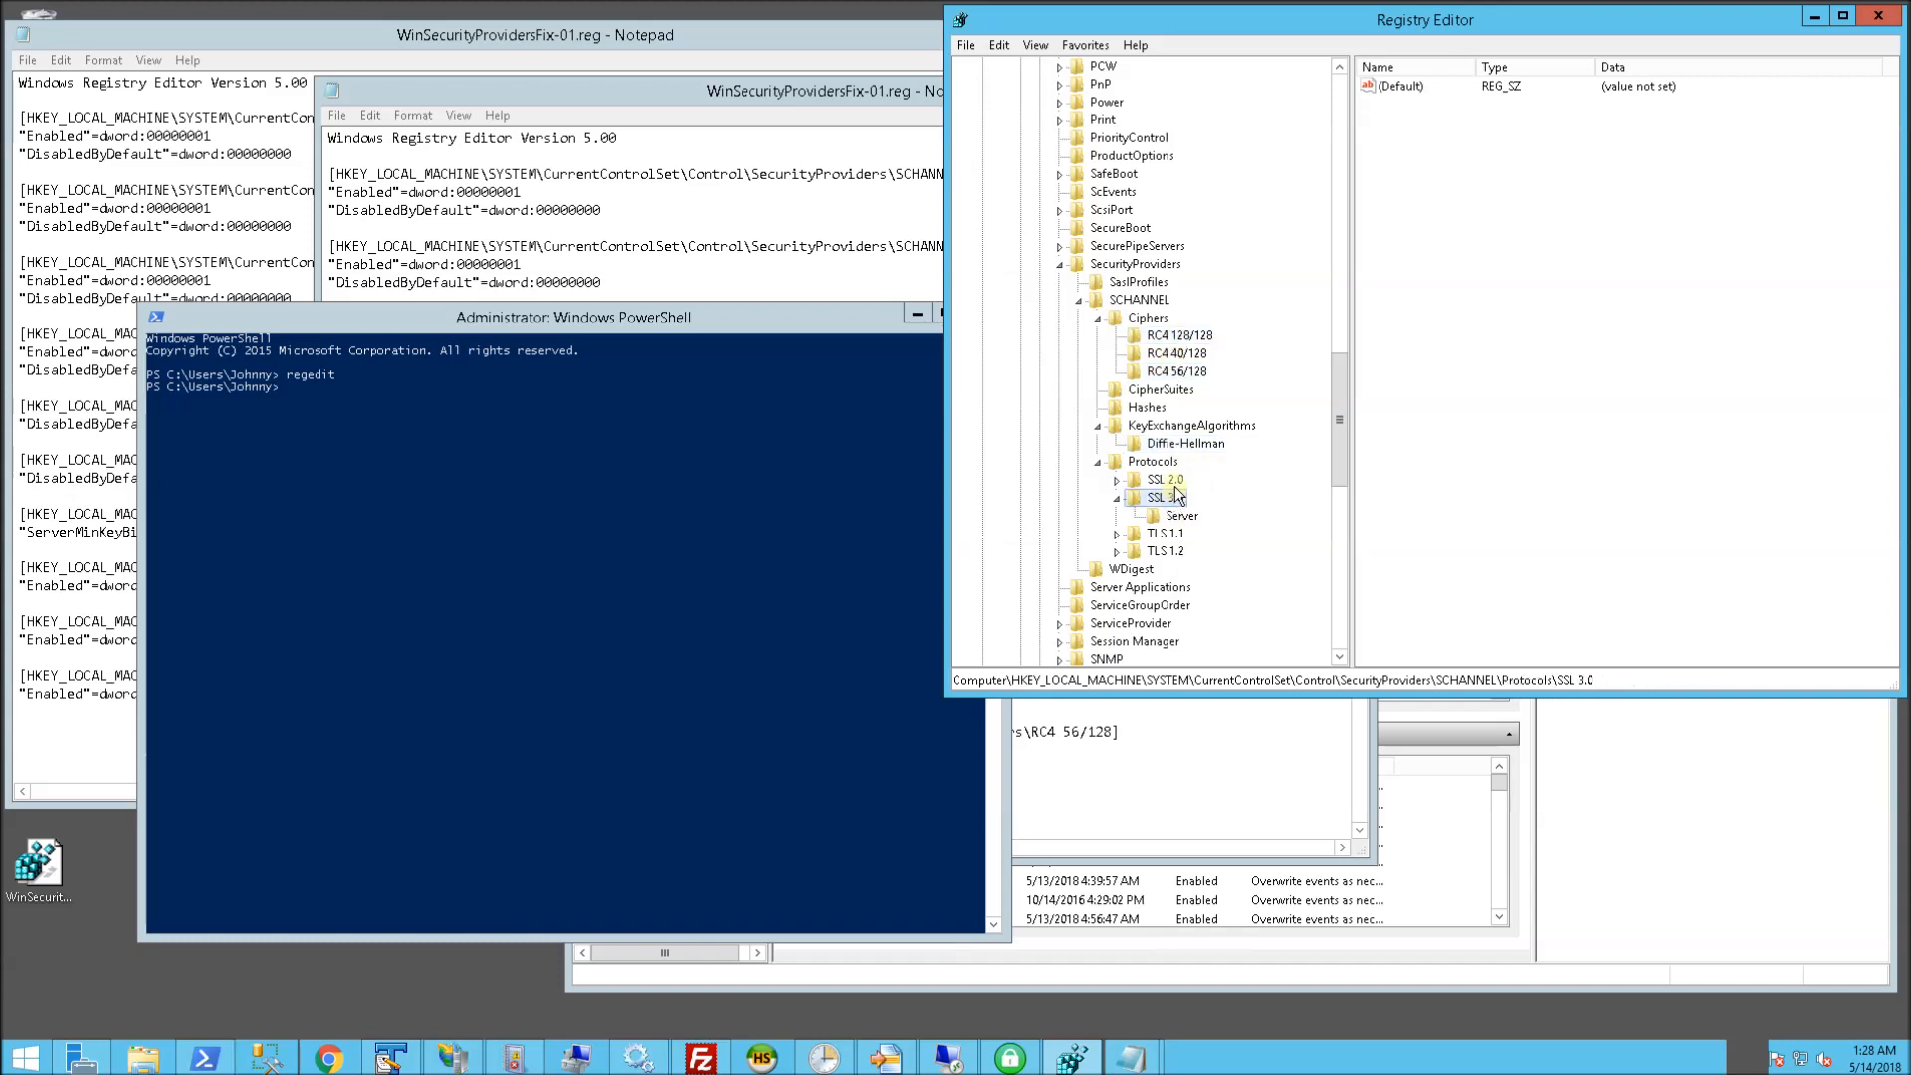
click(1180, 498)
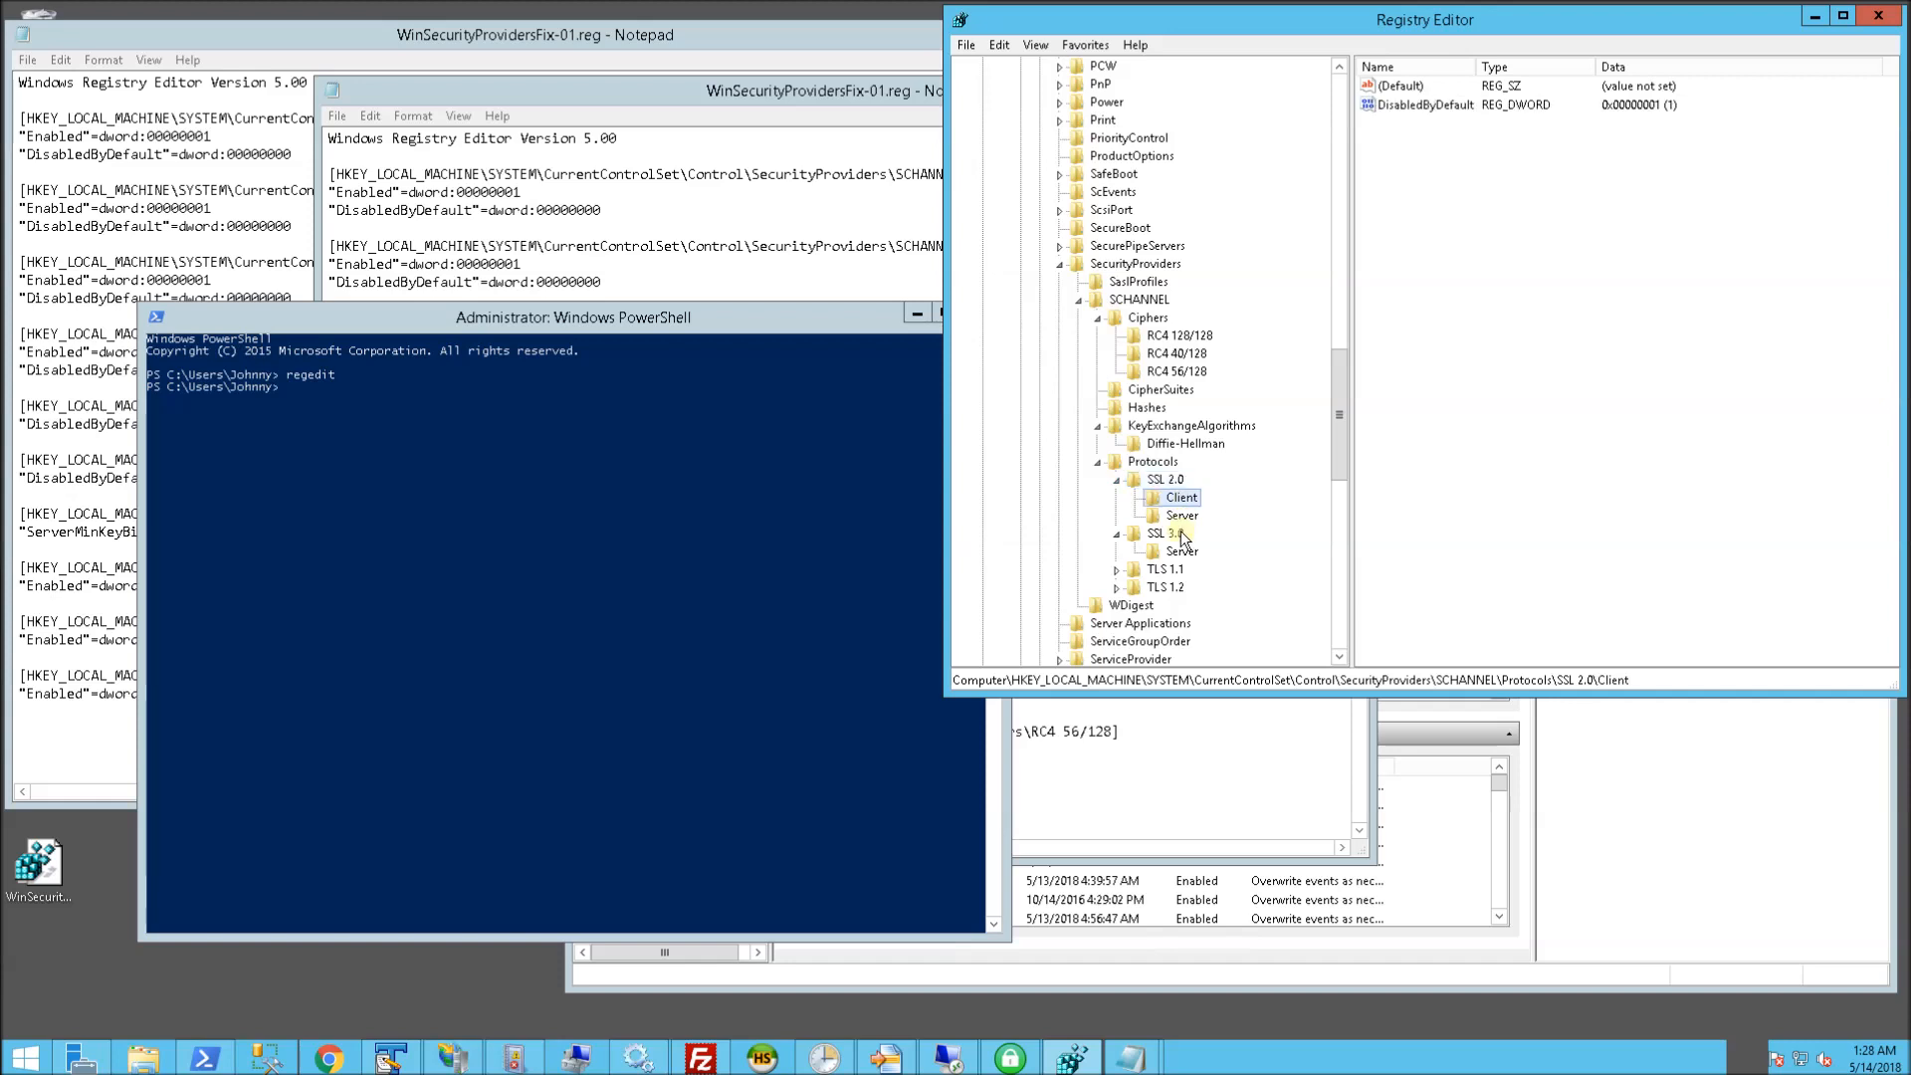
click(1181, 515)
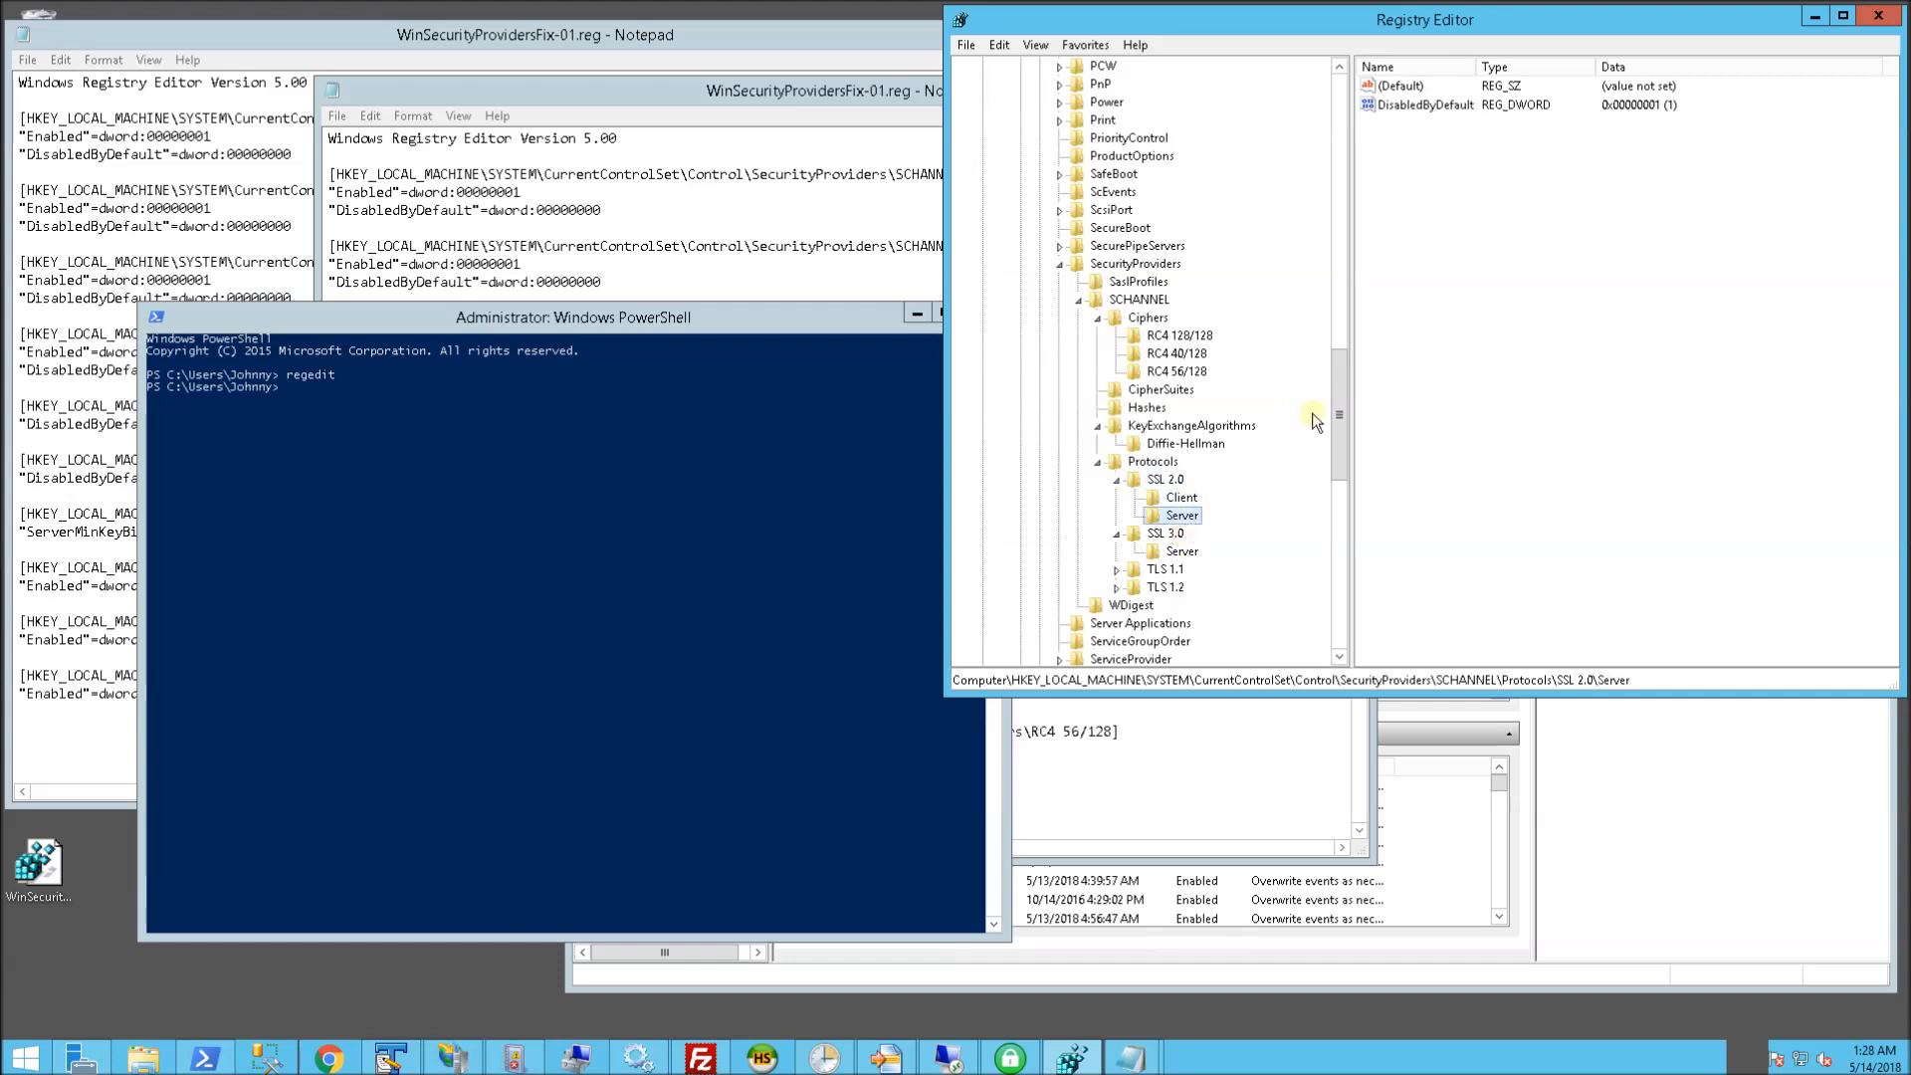
mouse_move(1180, 551)
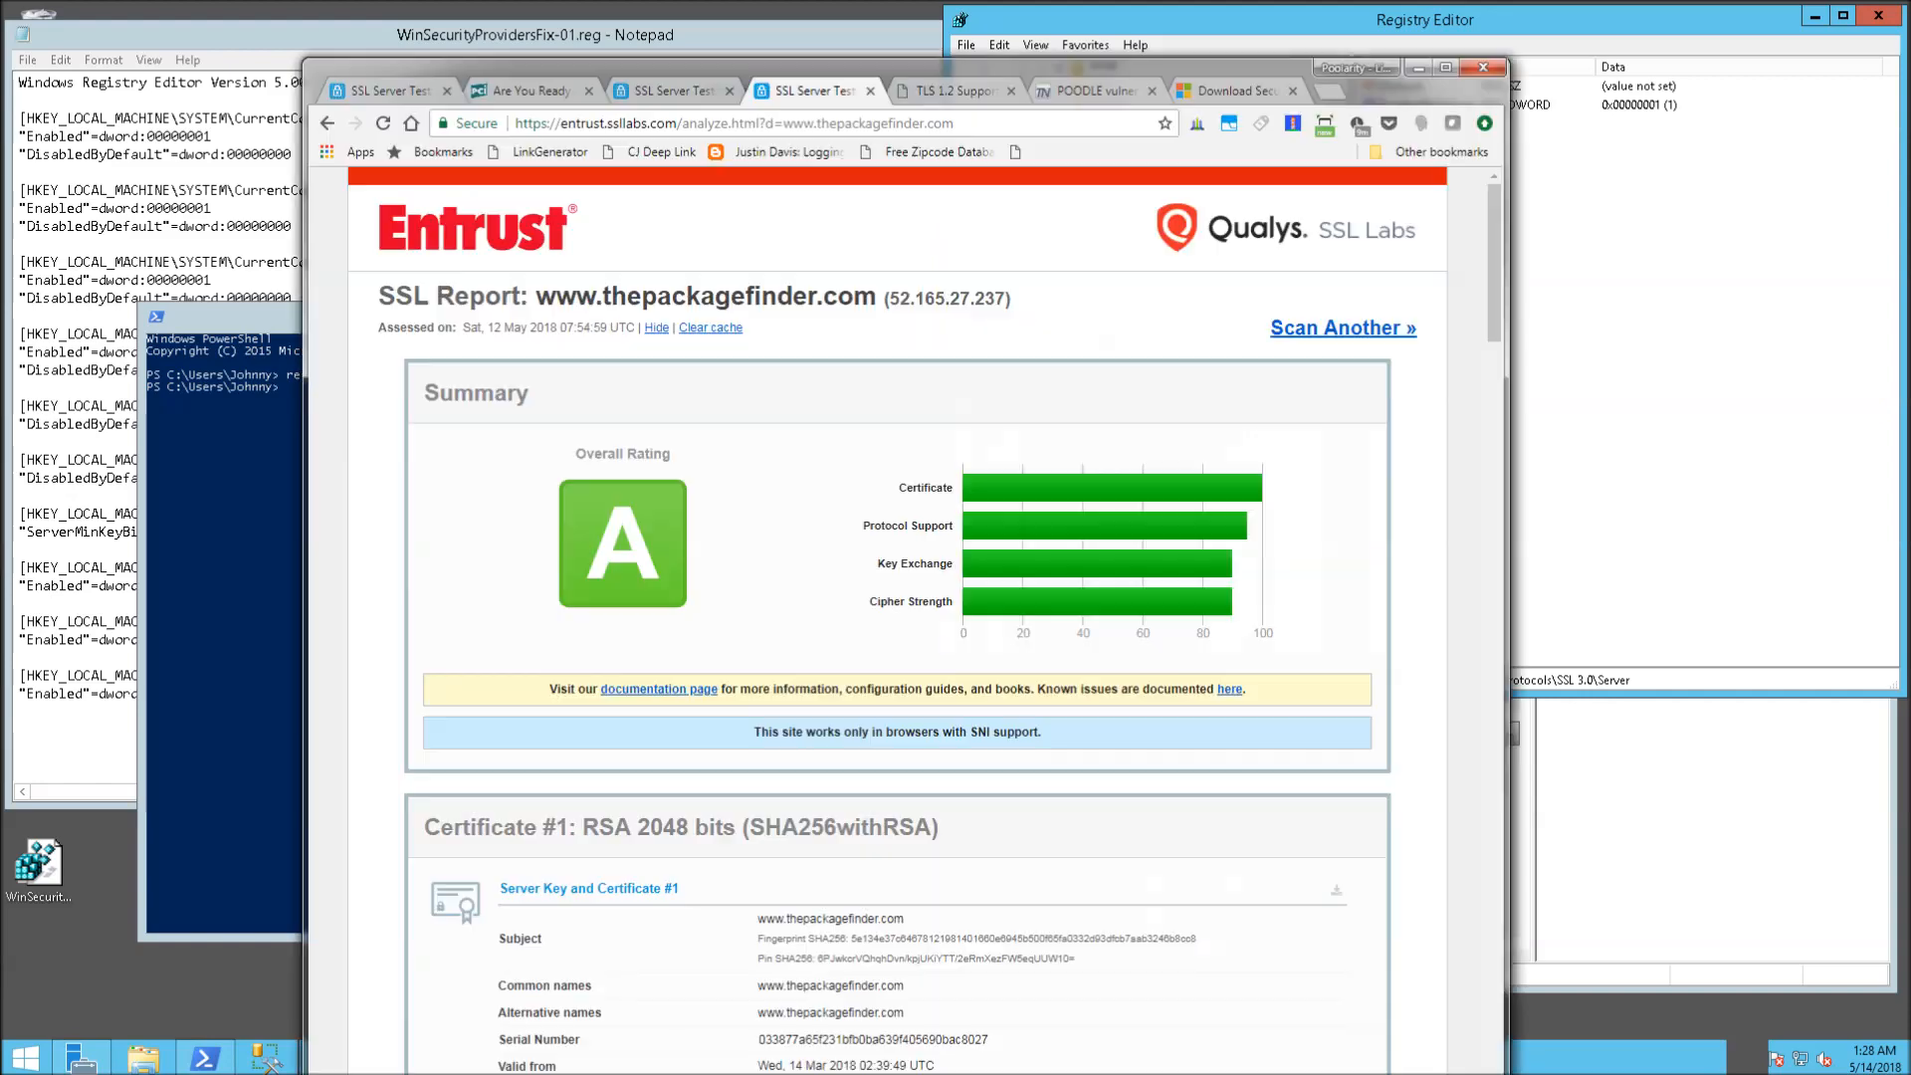
Confirm the A-rated report lists SSL 2 and SSL 3 as No, then open the TLS 1.2 SQL Server article
scroll(down, 3)
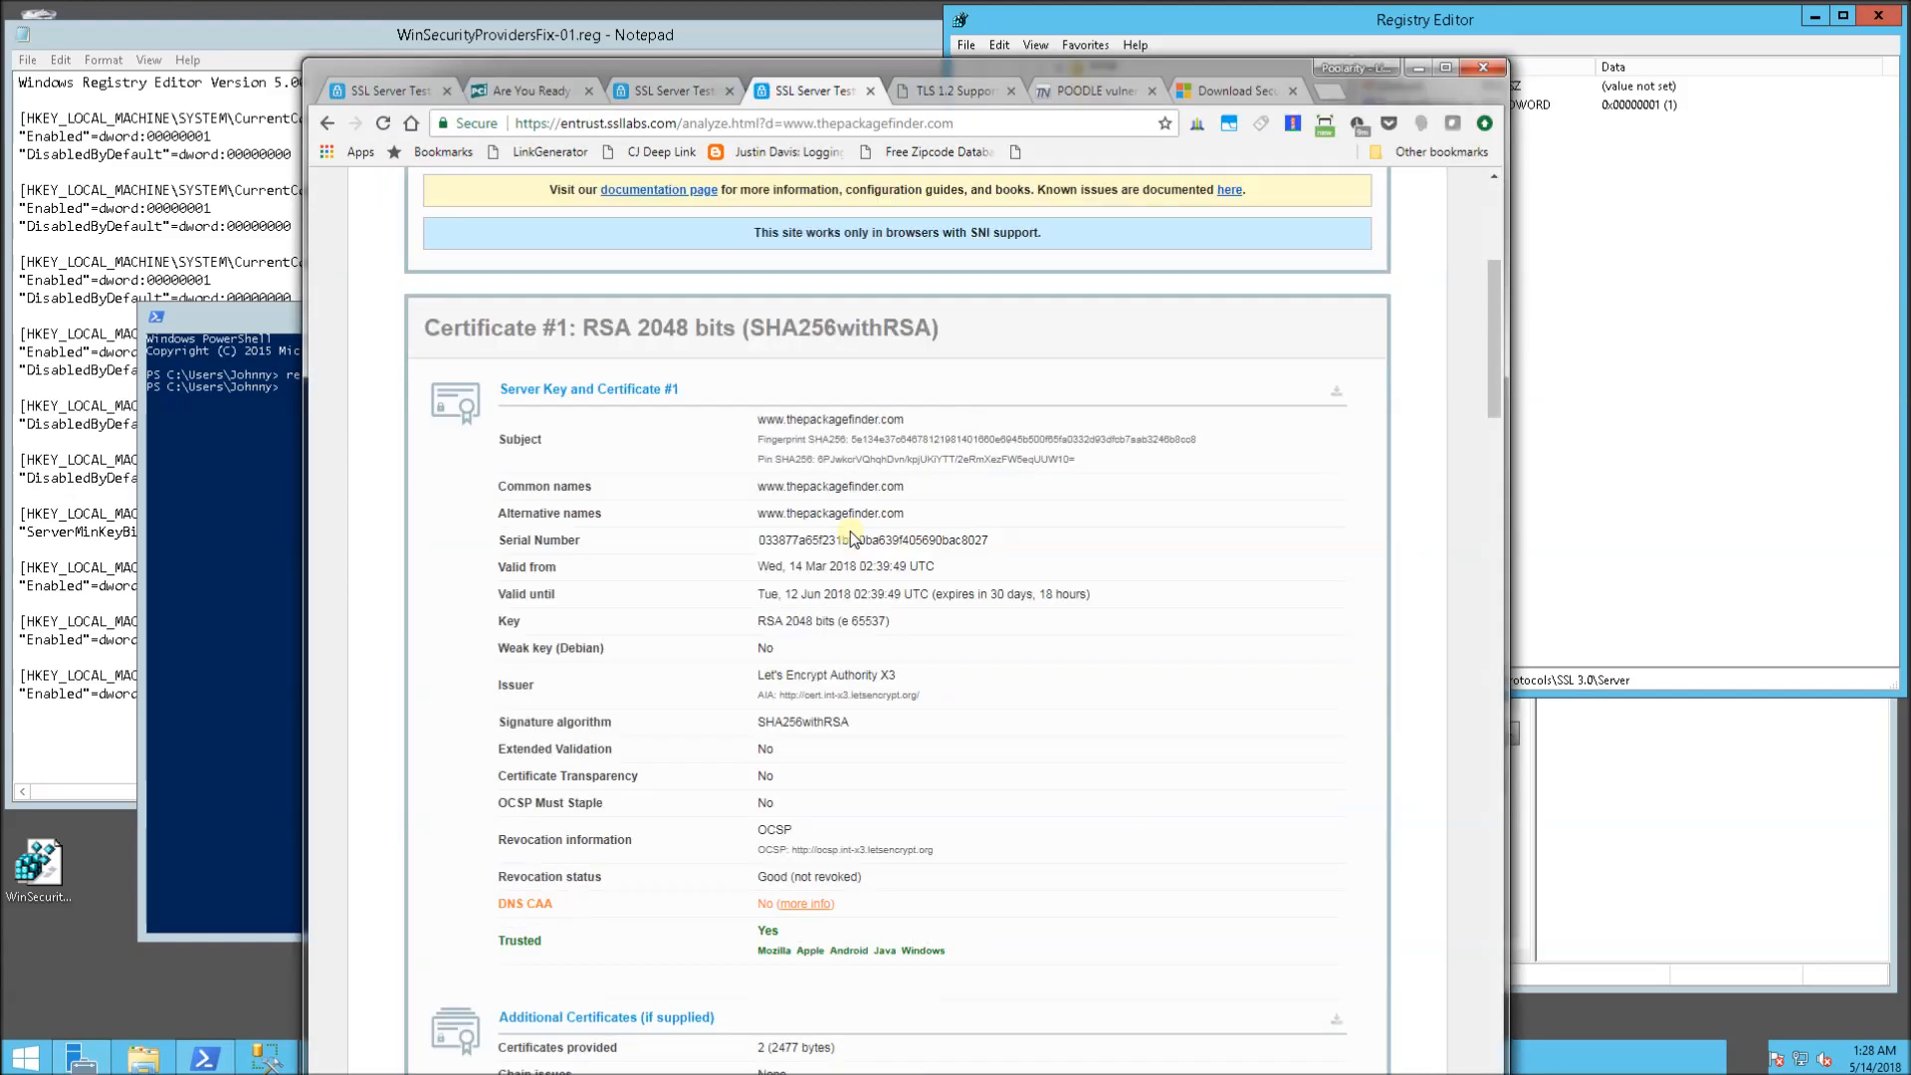
scroll(down, 3)
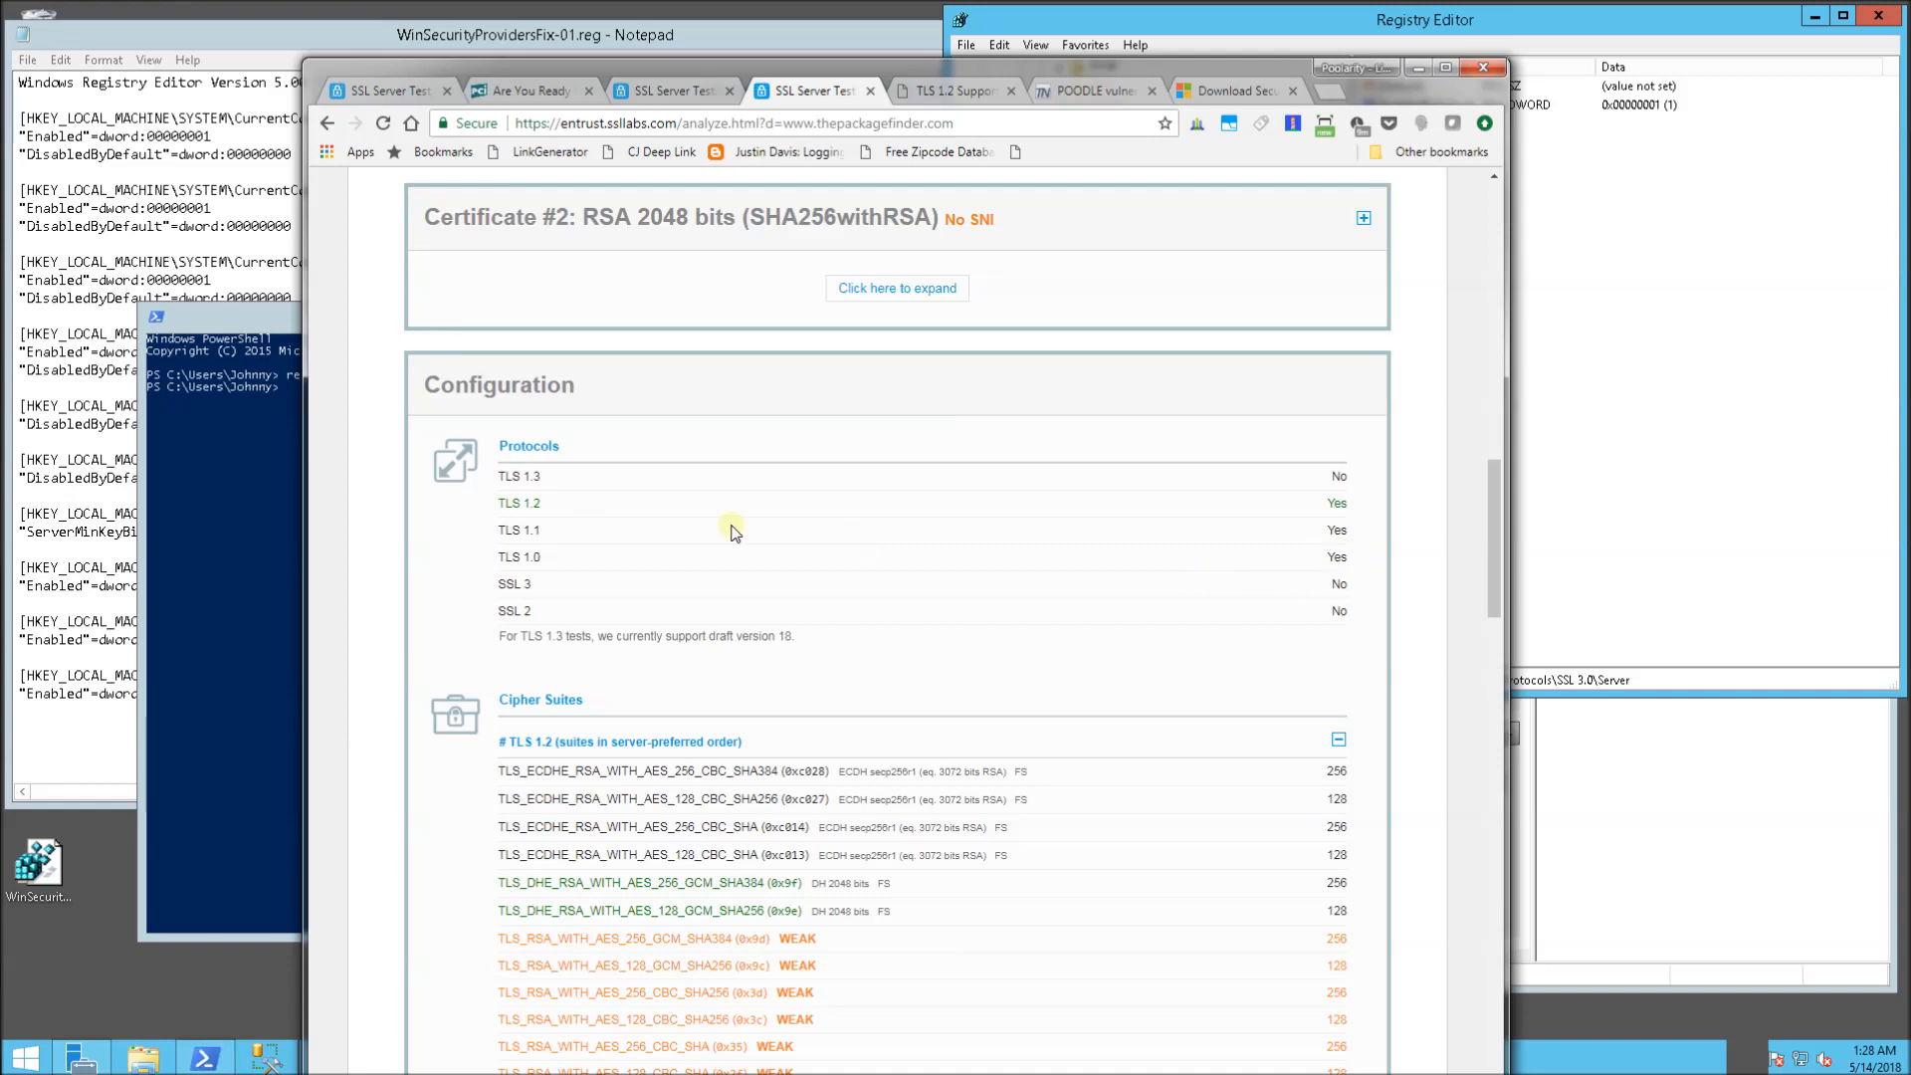
mouse_move(521, 540)
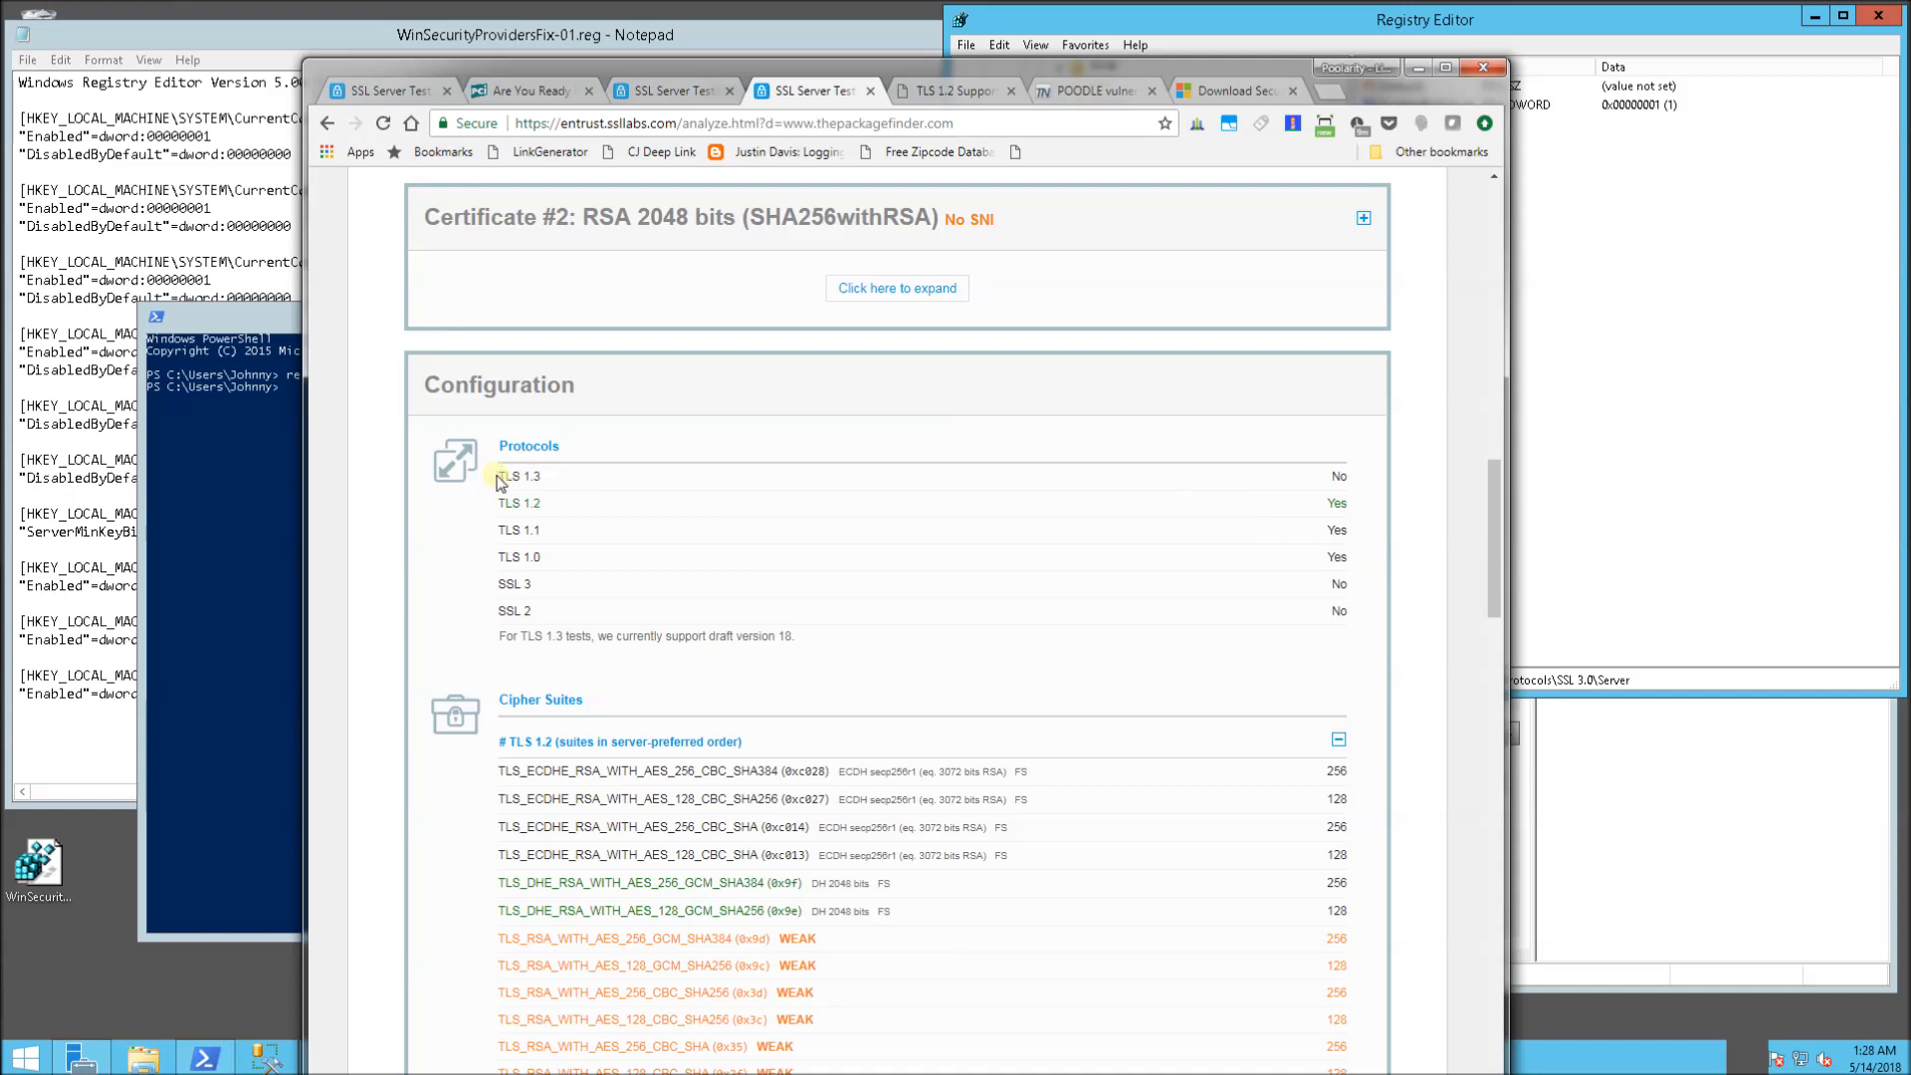
double_click(517, 476)
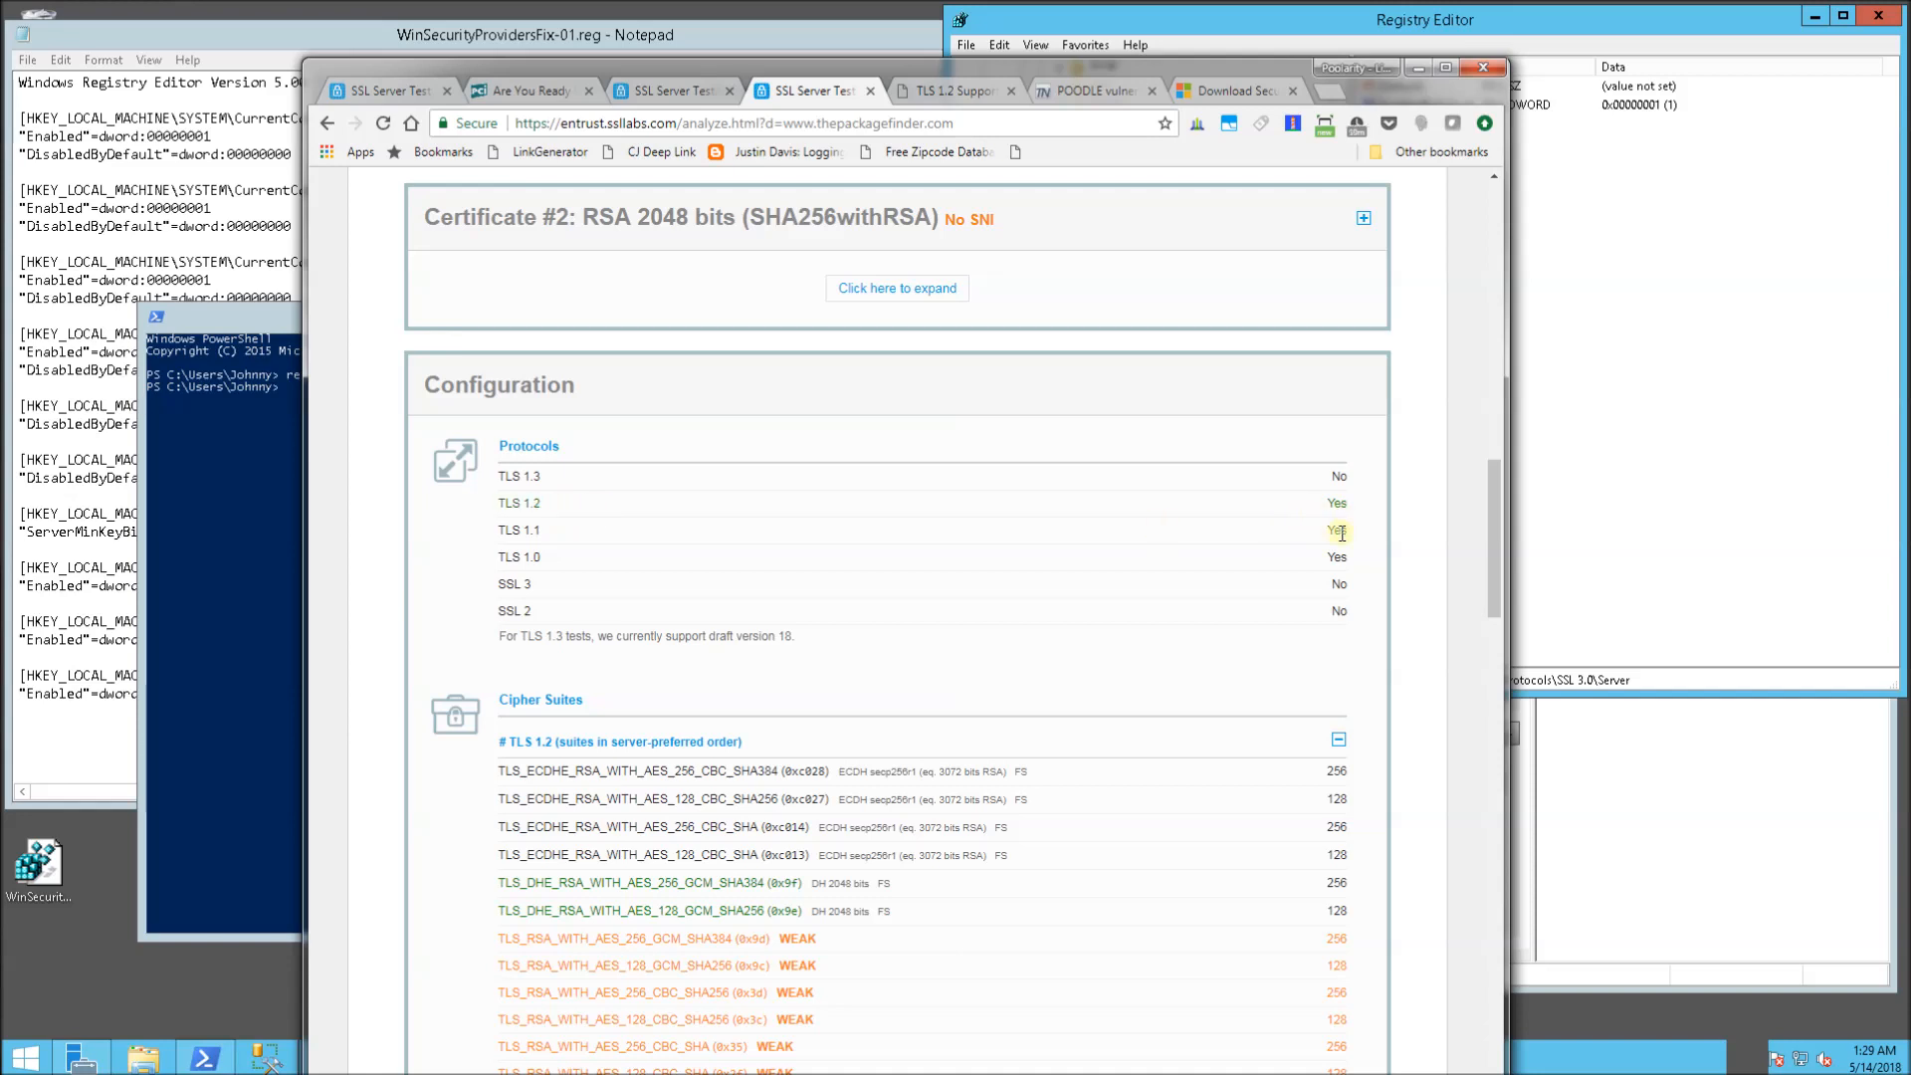
mouse_move(1343, 565)
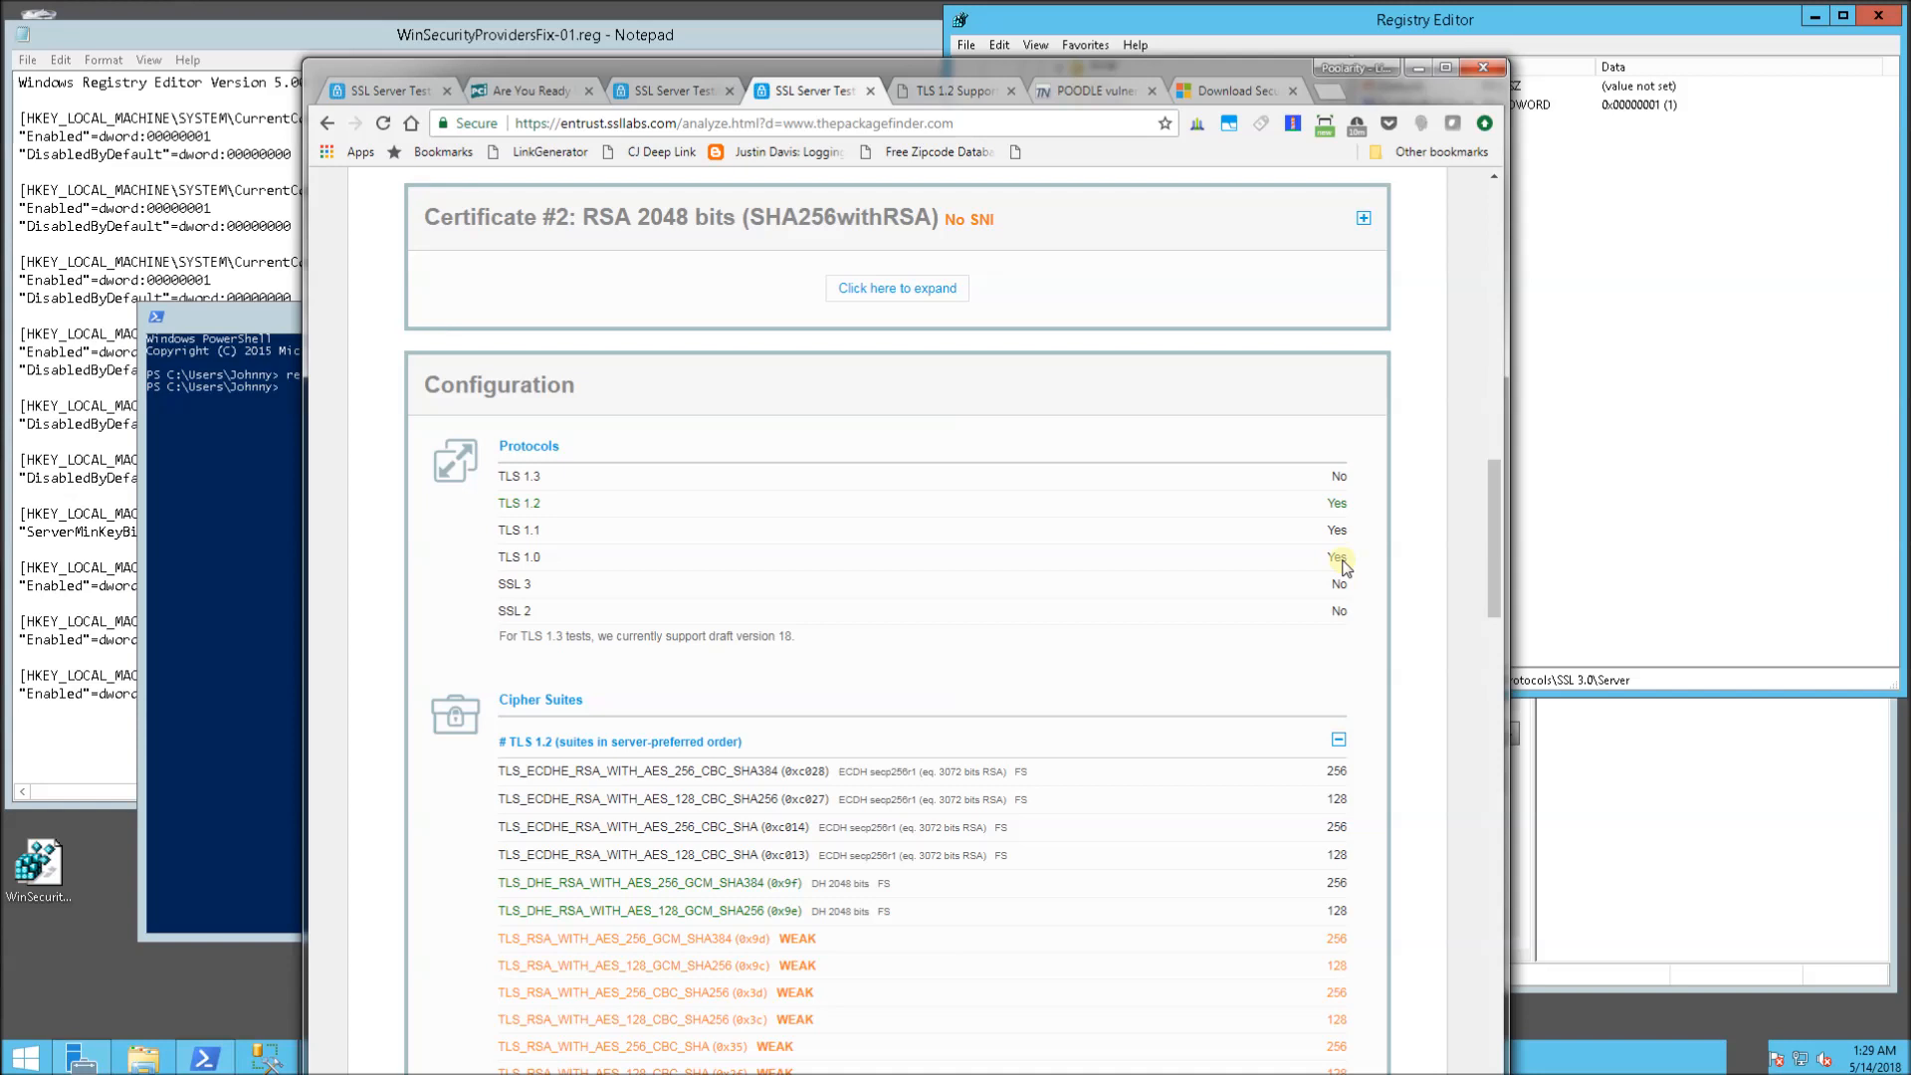
mouse_move(486, 579)
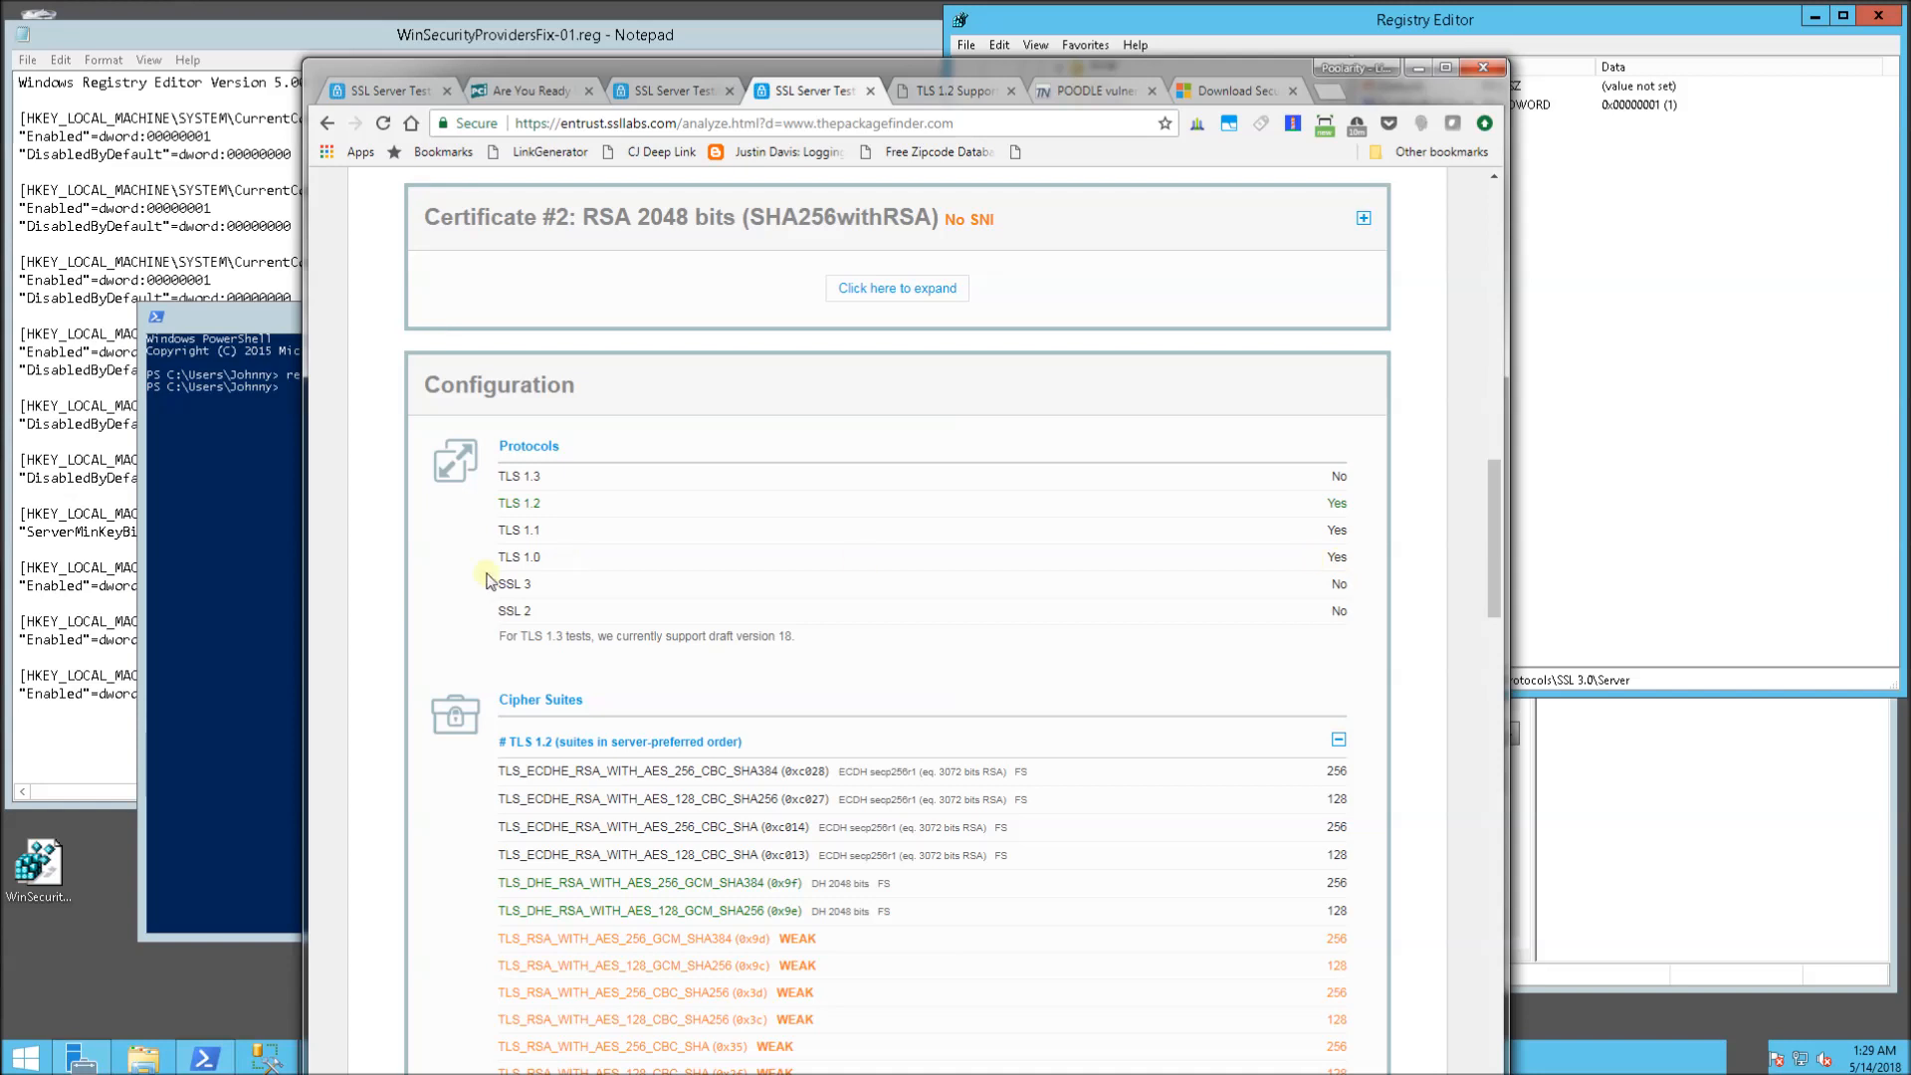
double_click(509, 584)
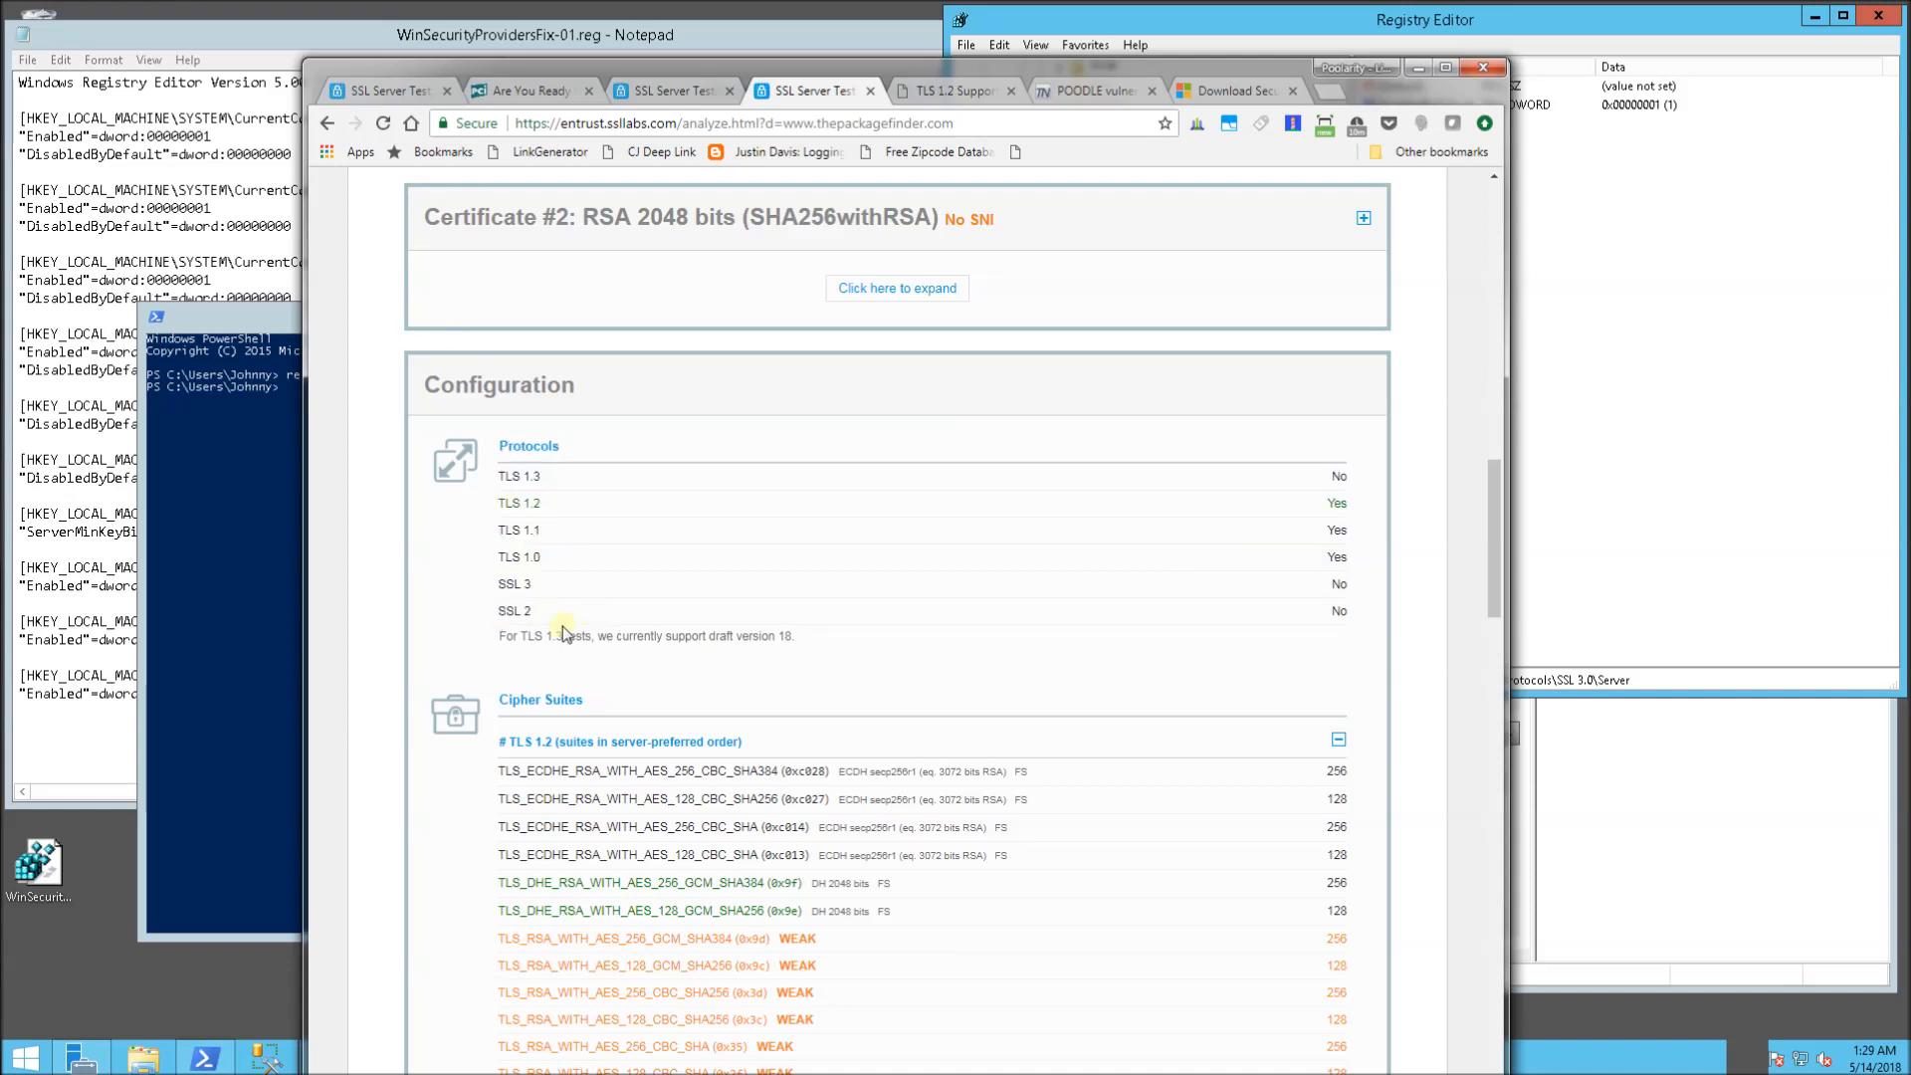
mouse_move(672, 608)
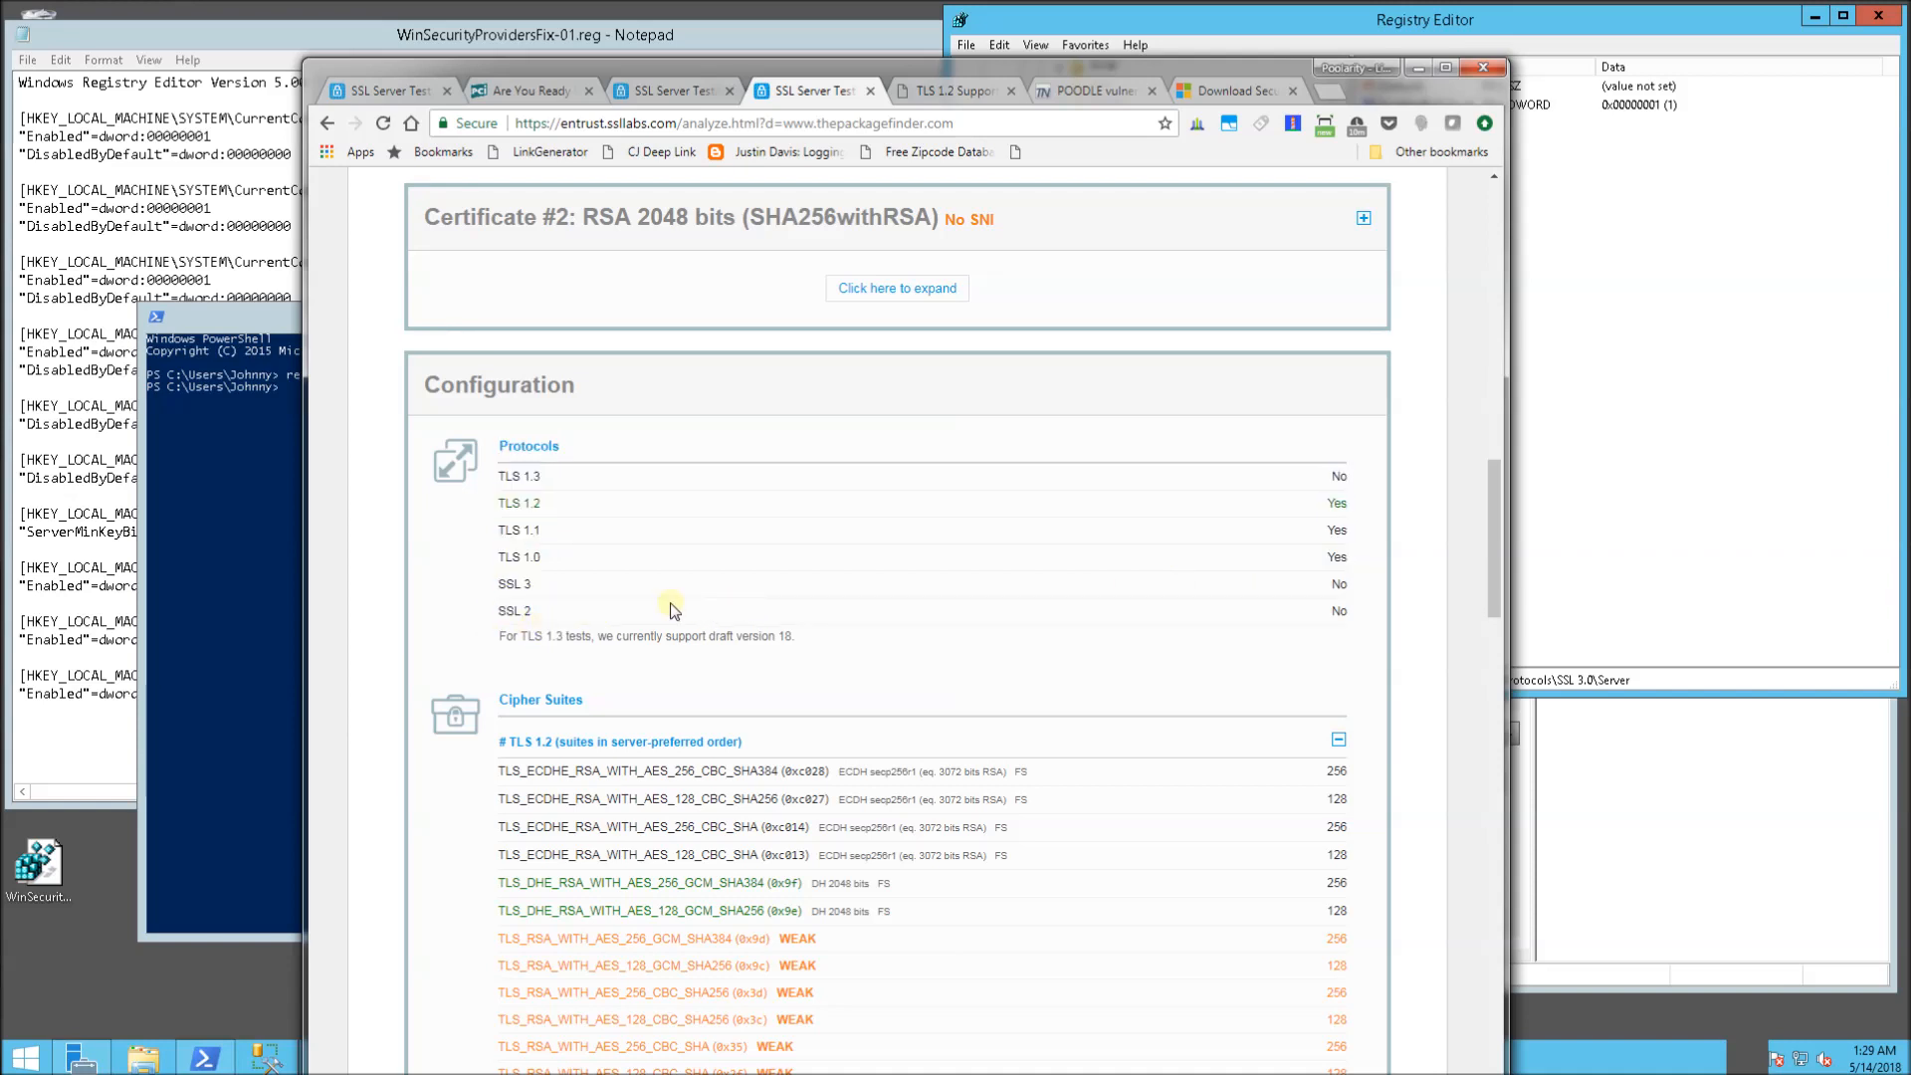
scroll(up, 3)
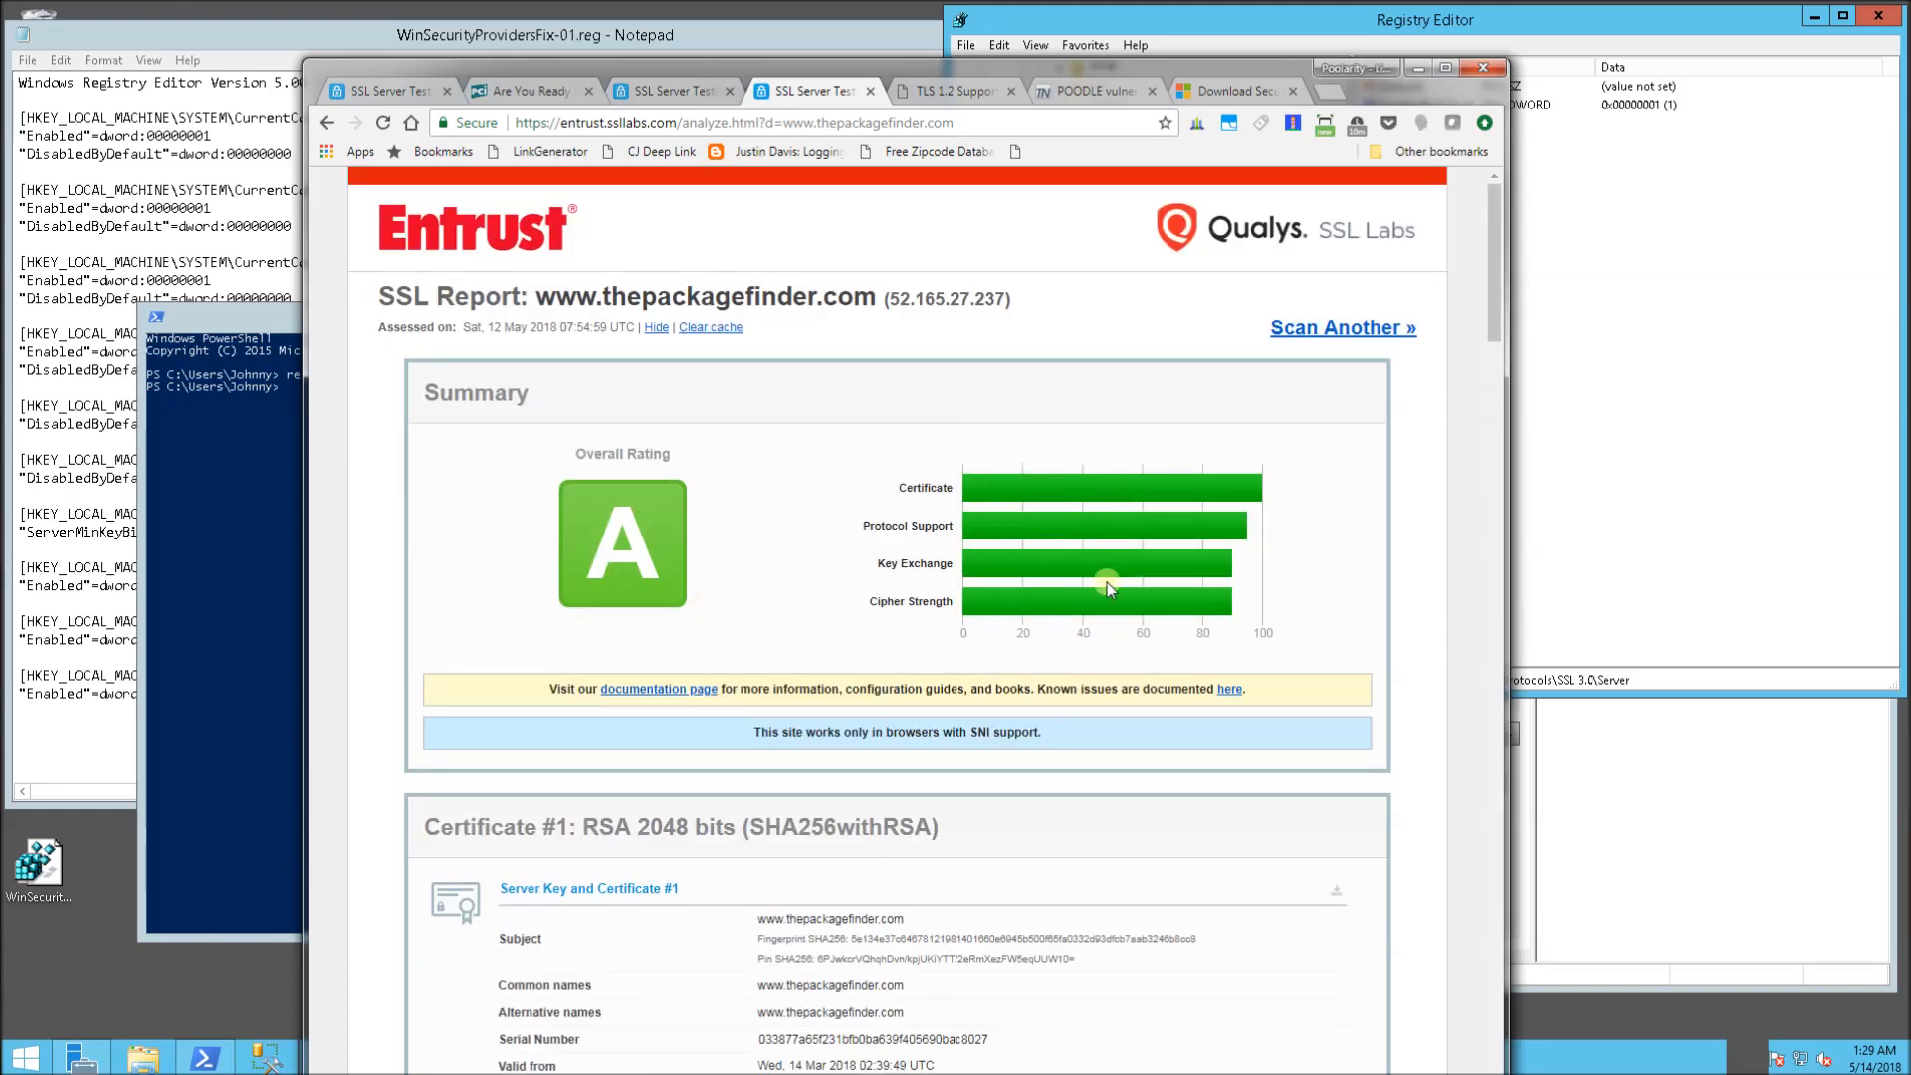
mouse_move(972, 732)
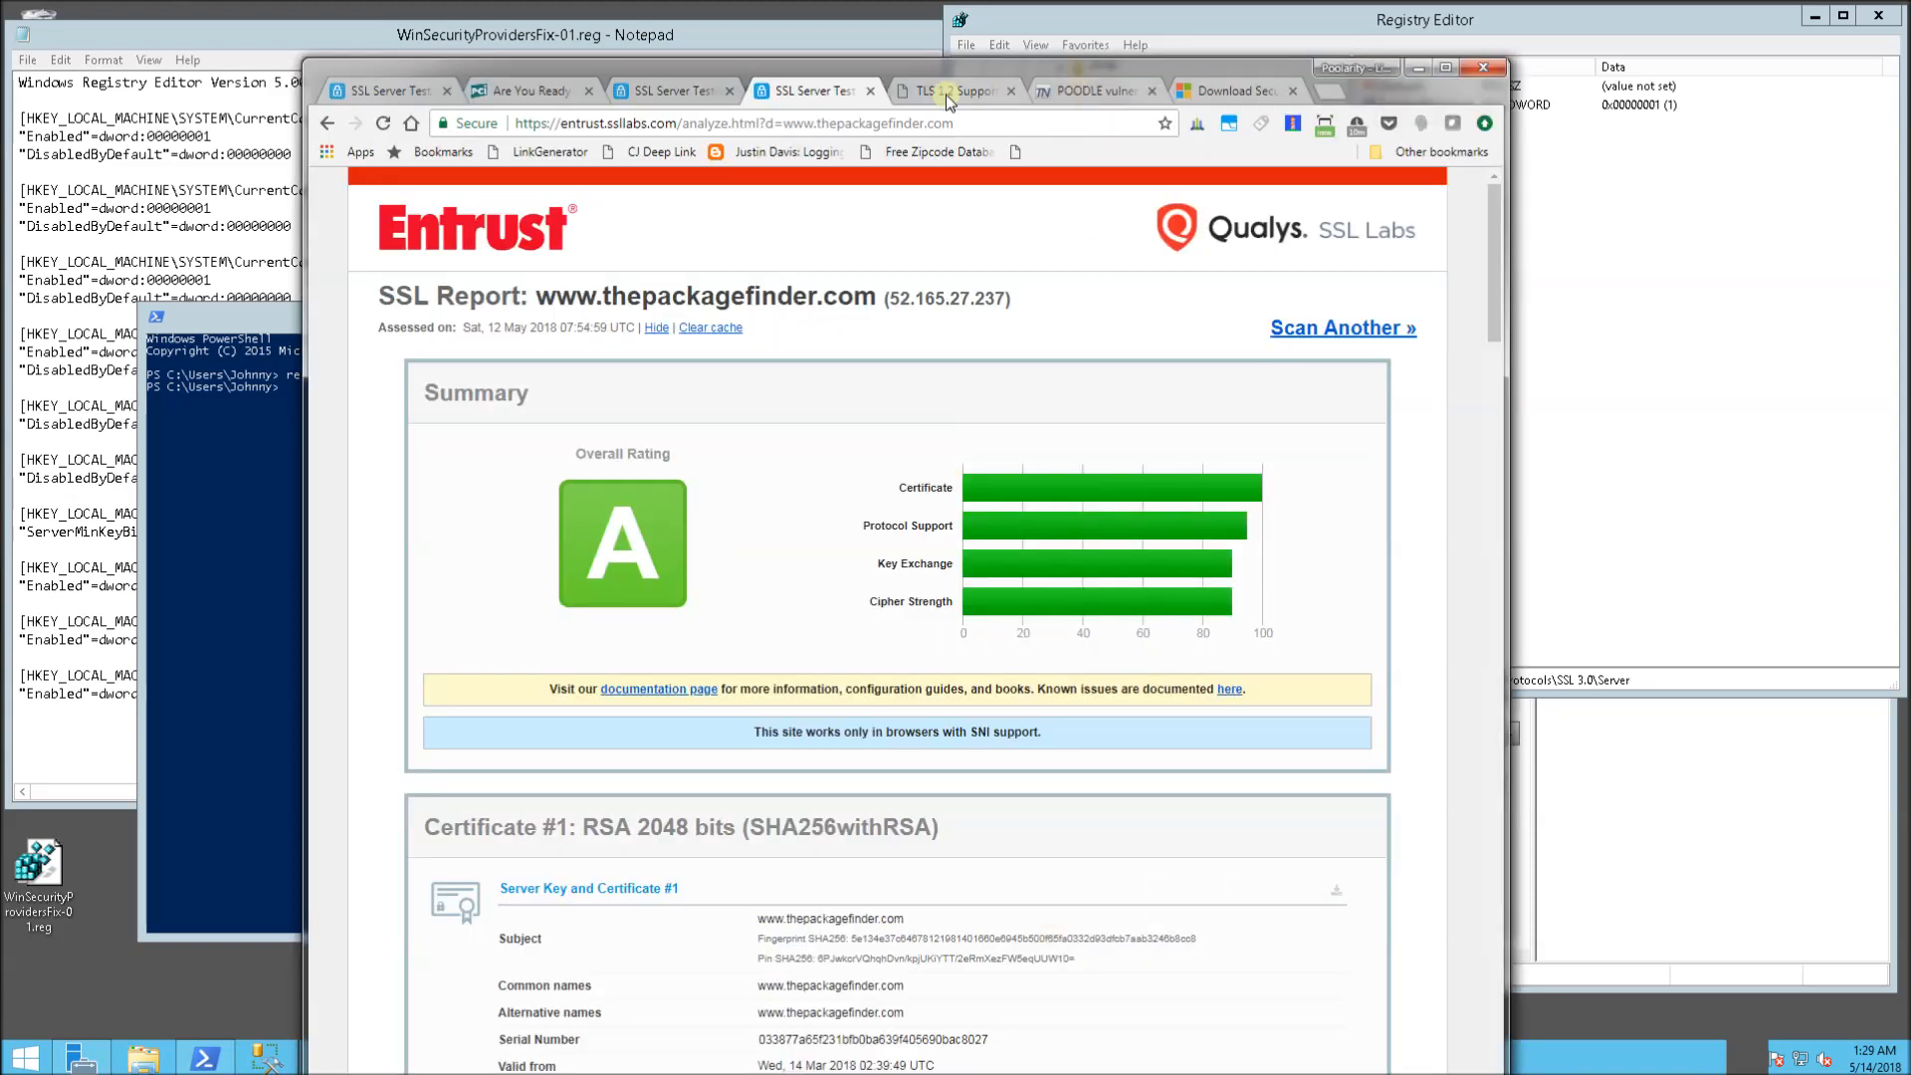
click(956, 91)
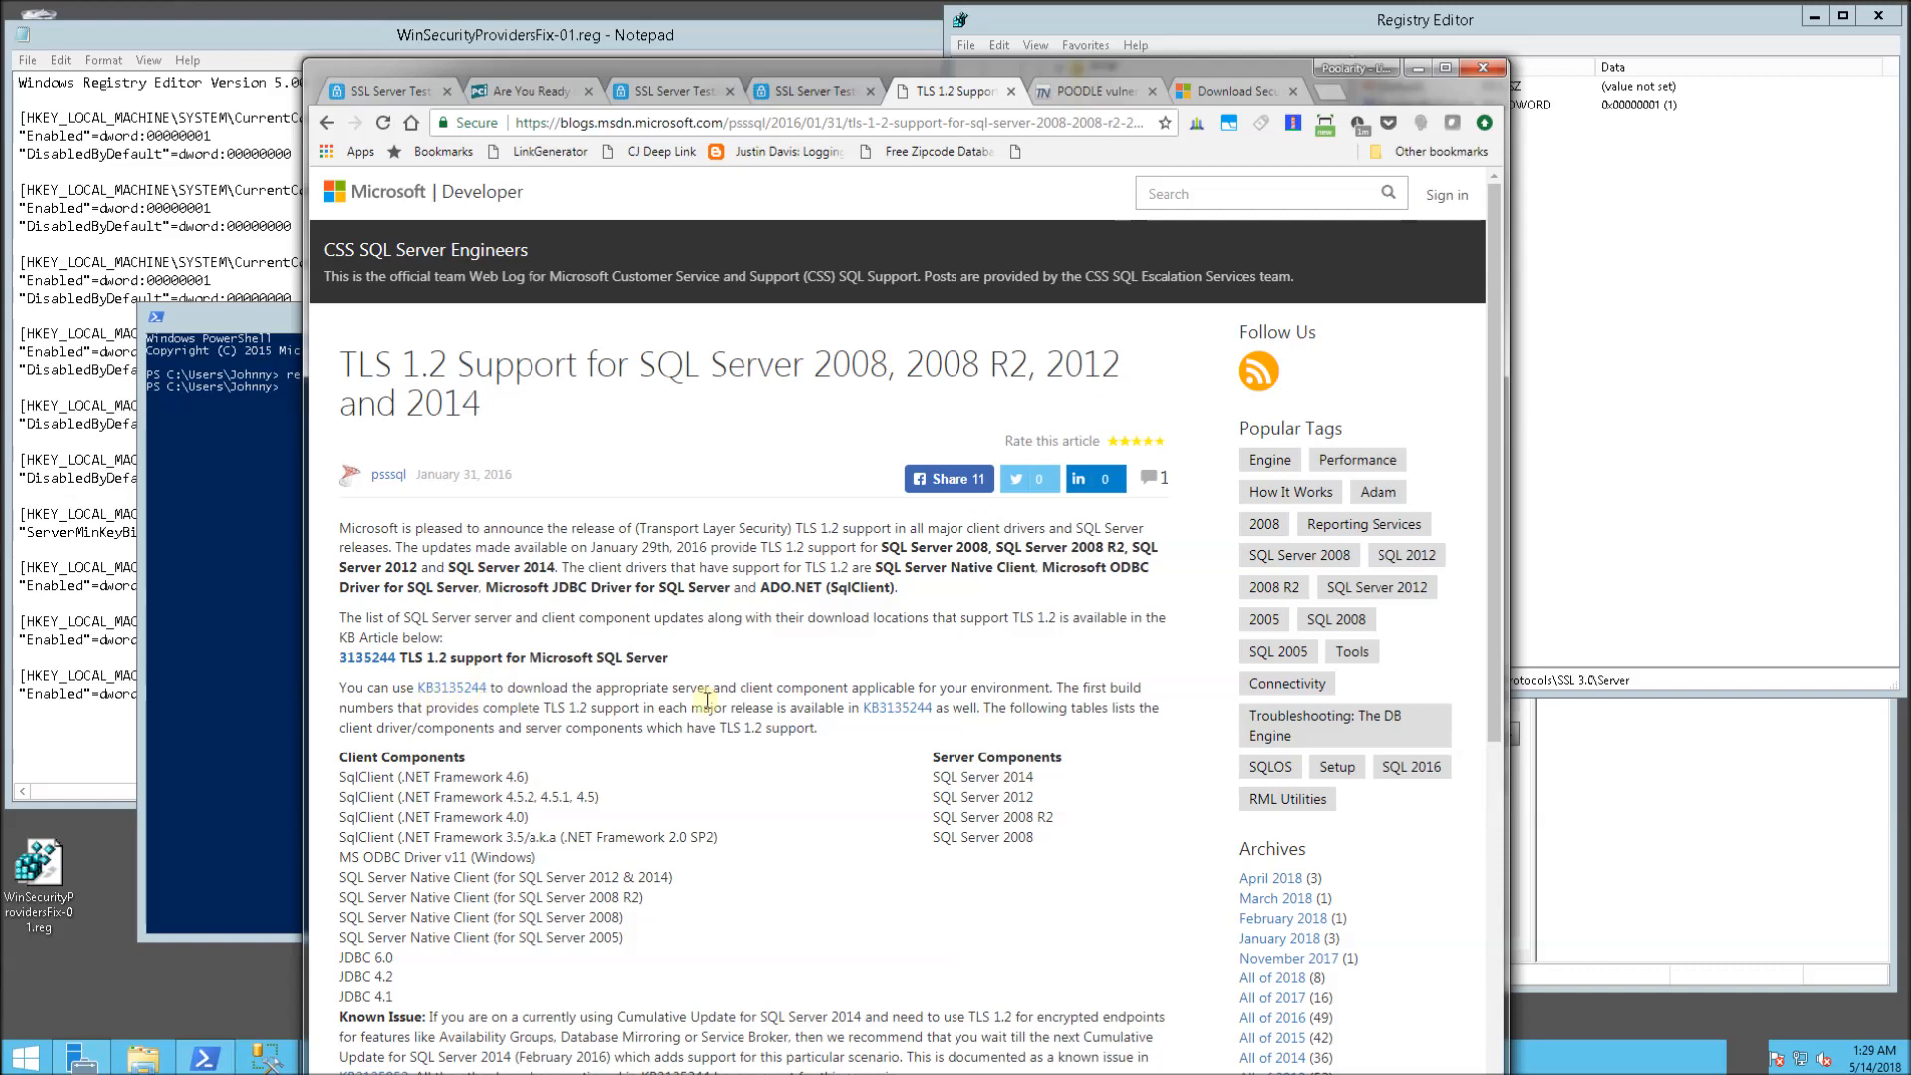
mouse_move(1092, 90)
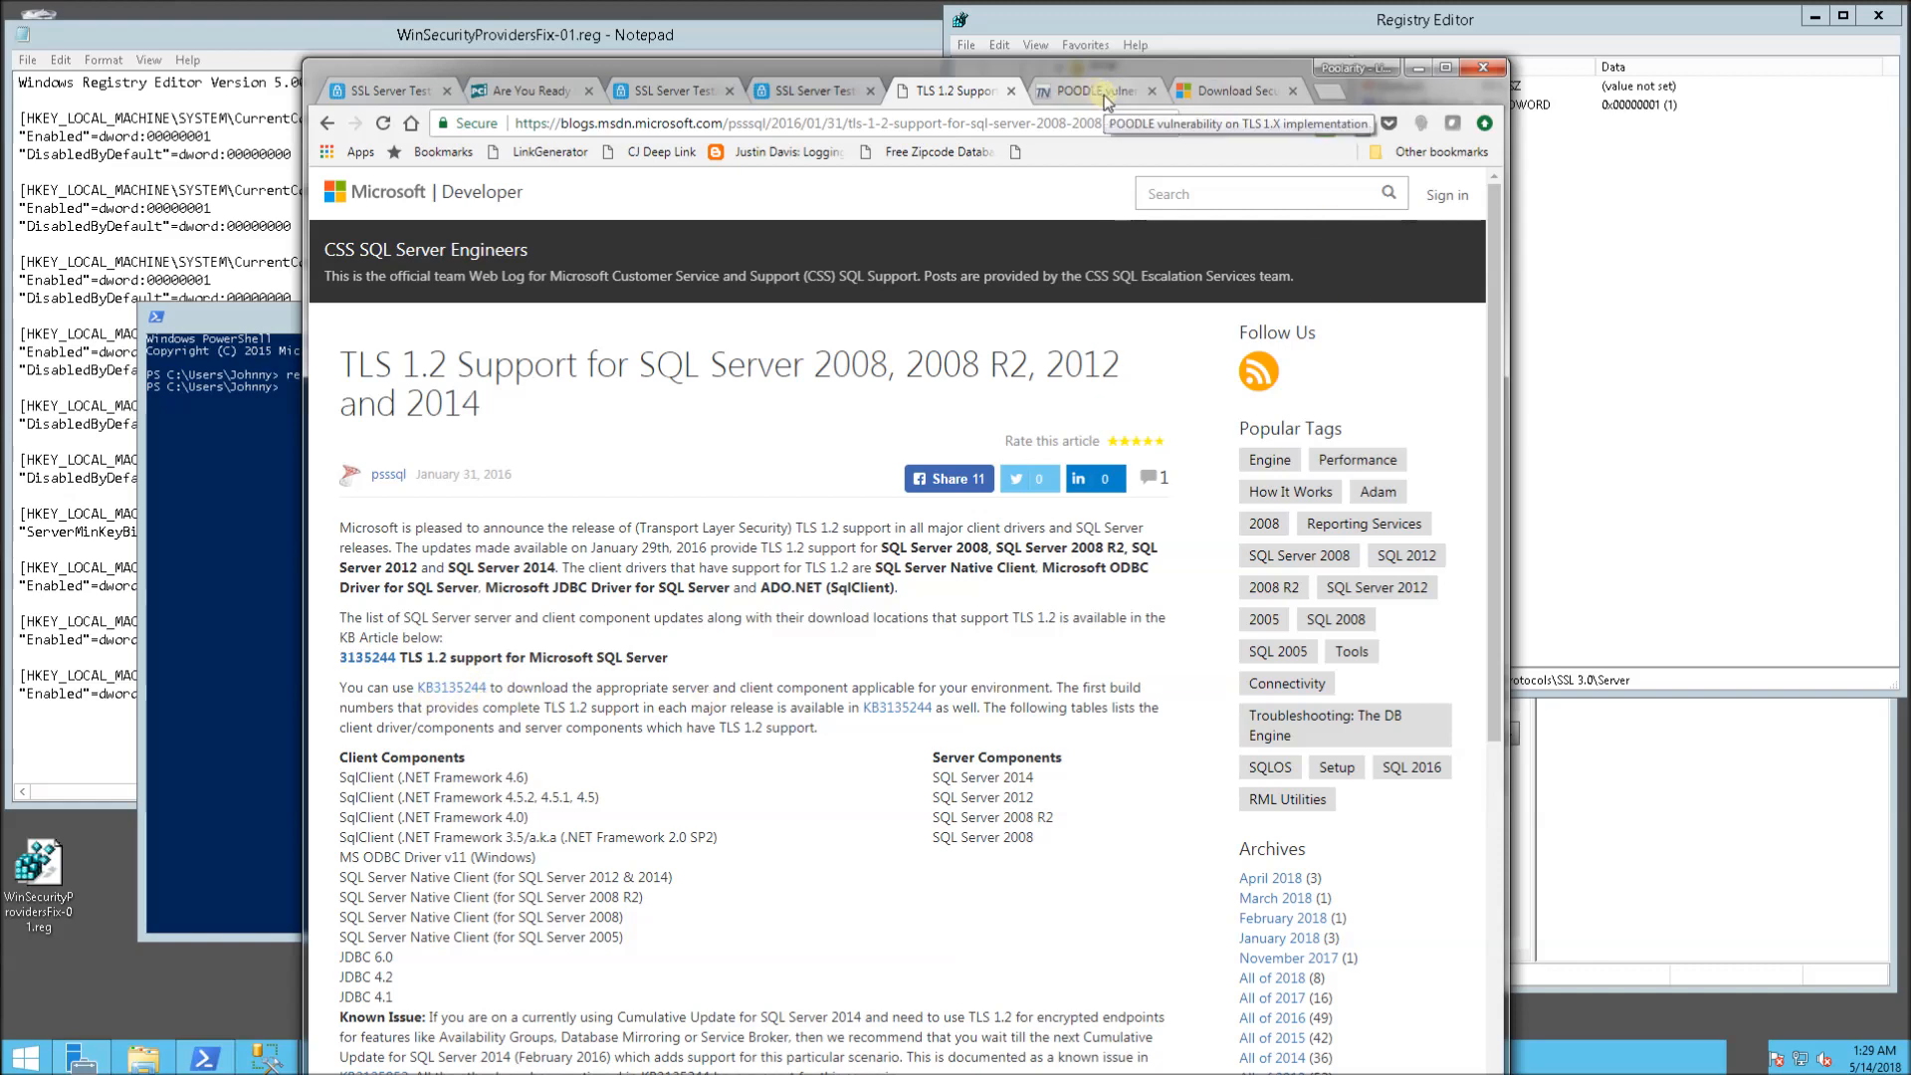
View the POODLE forum thread, then the KB2655992 Windows Server 2008 R2 x64 download page
click(1091, 90)
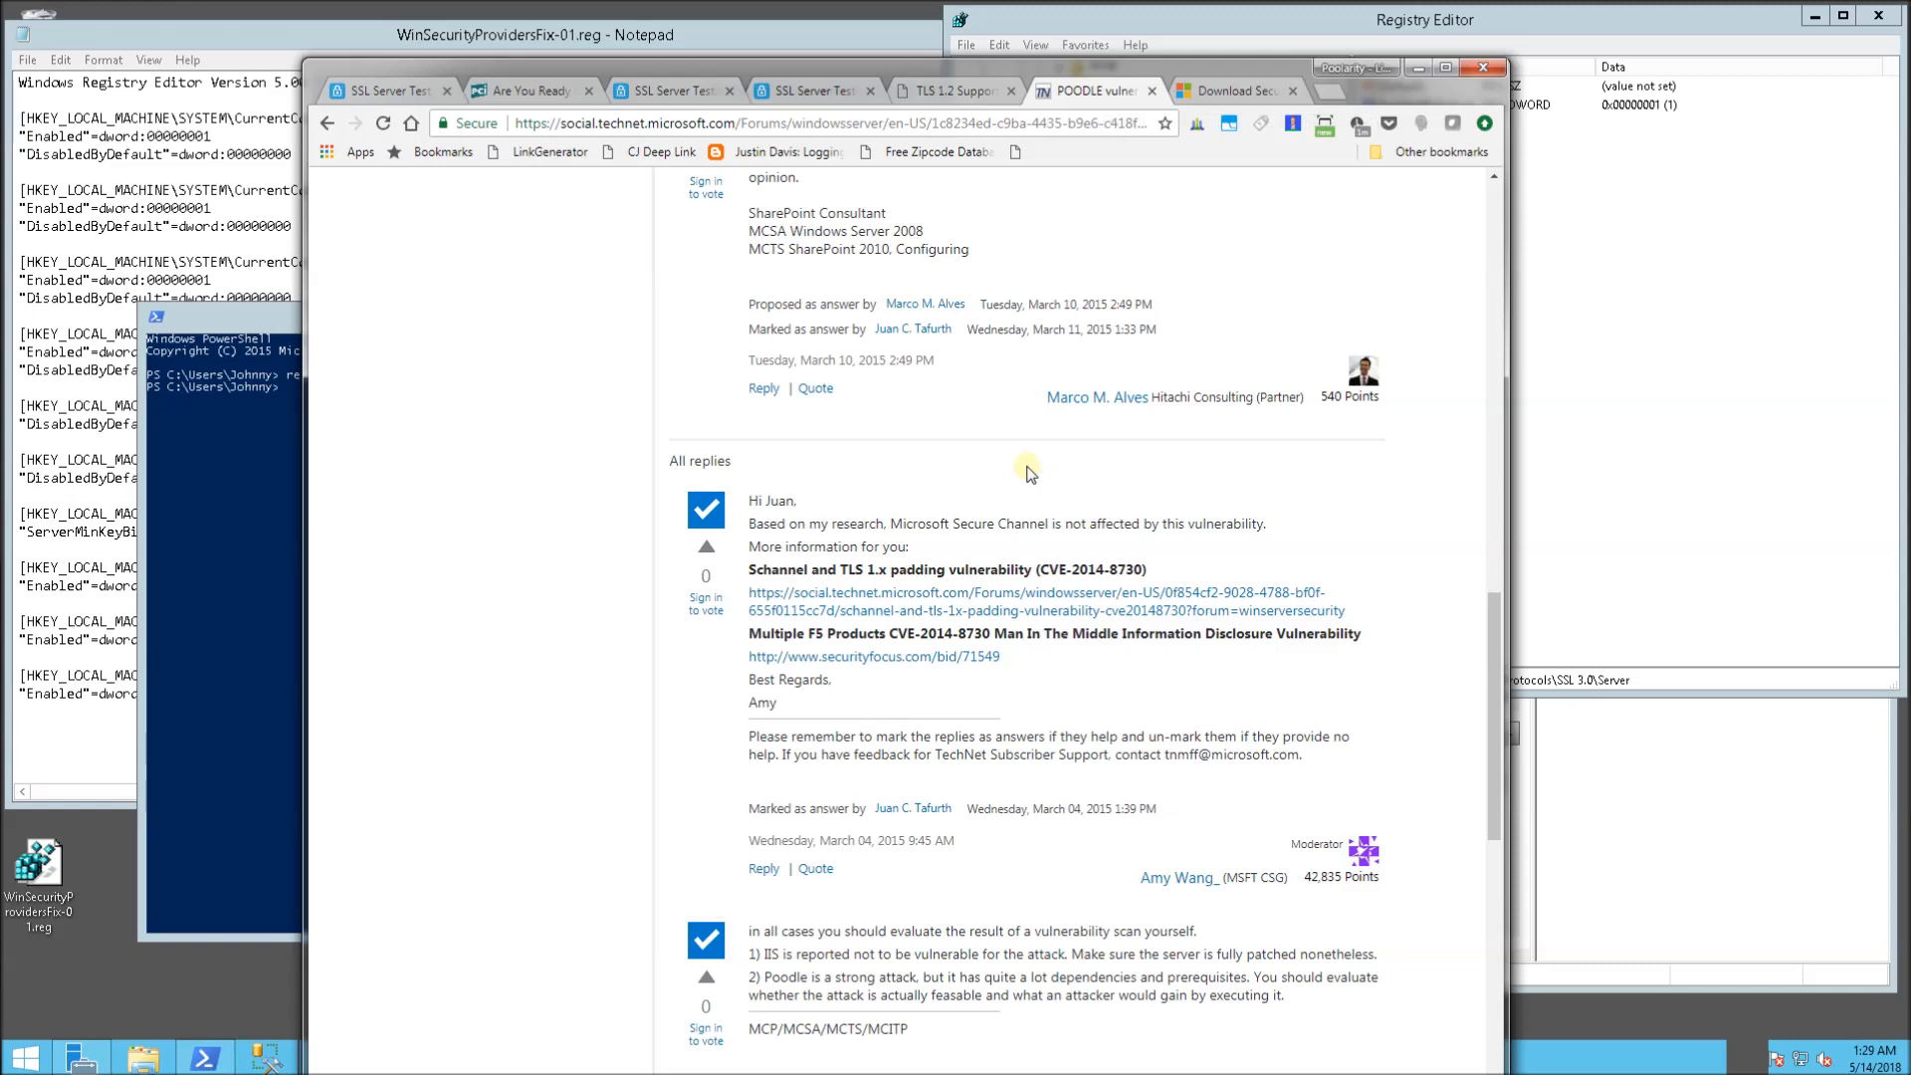
click(1233, 91)
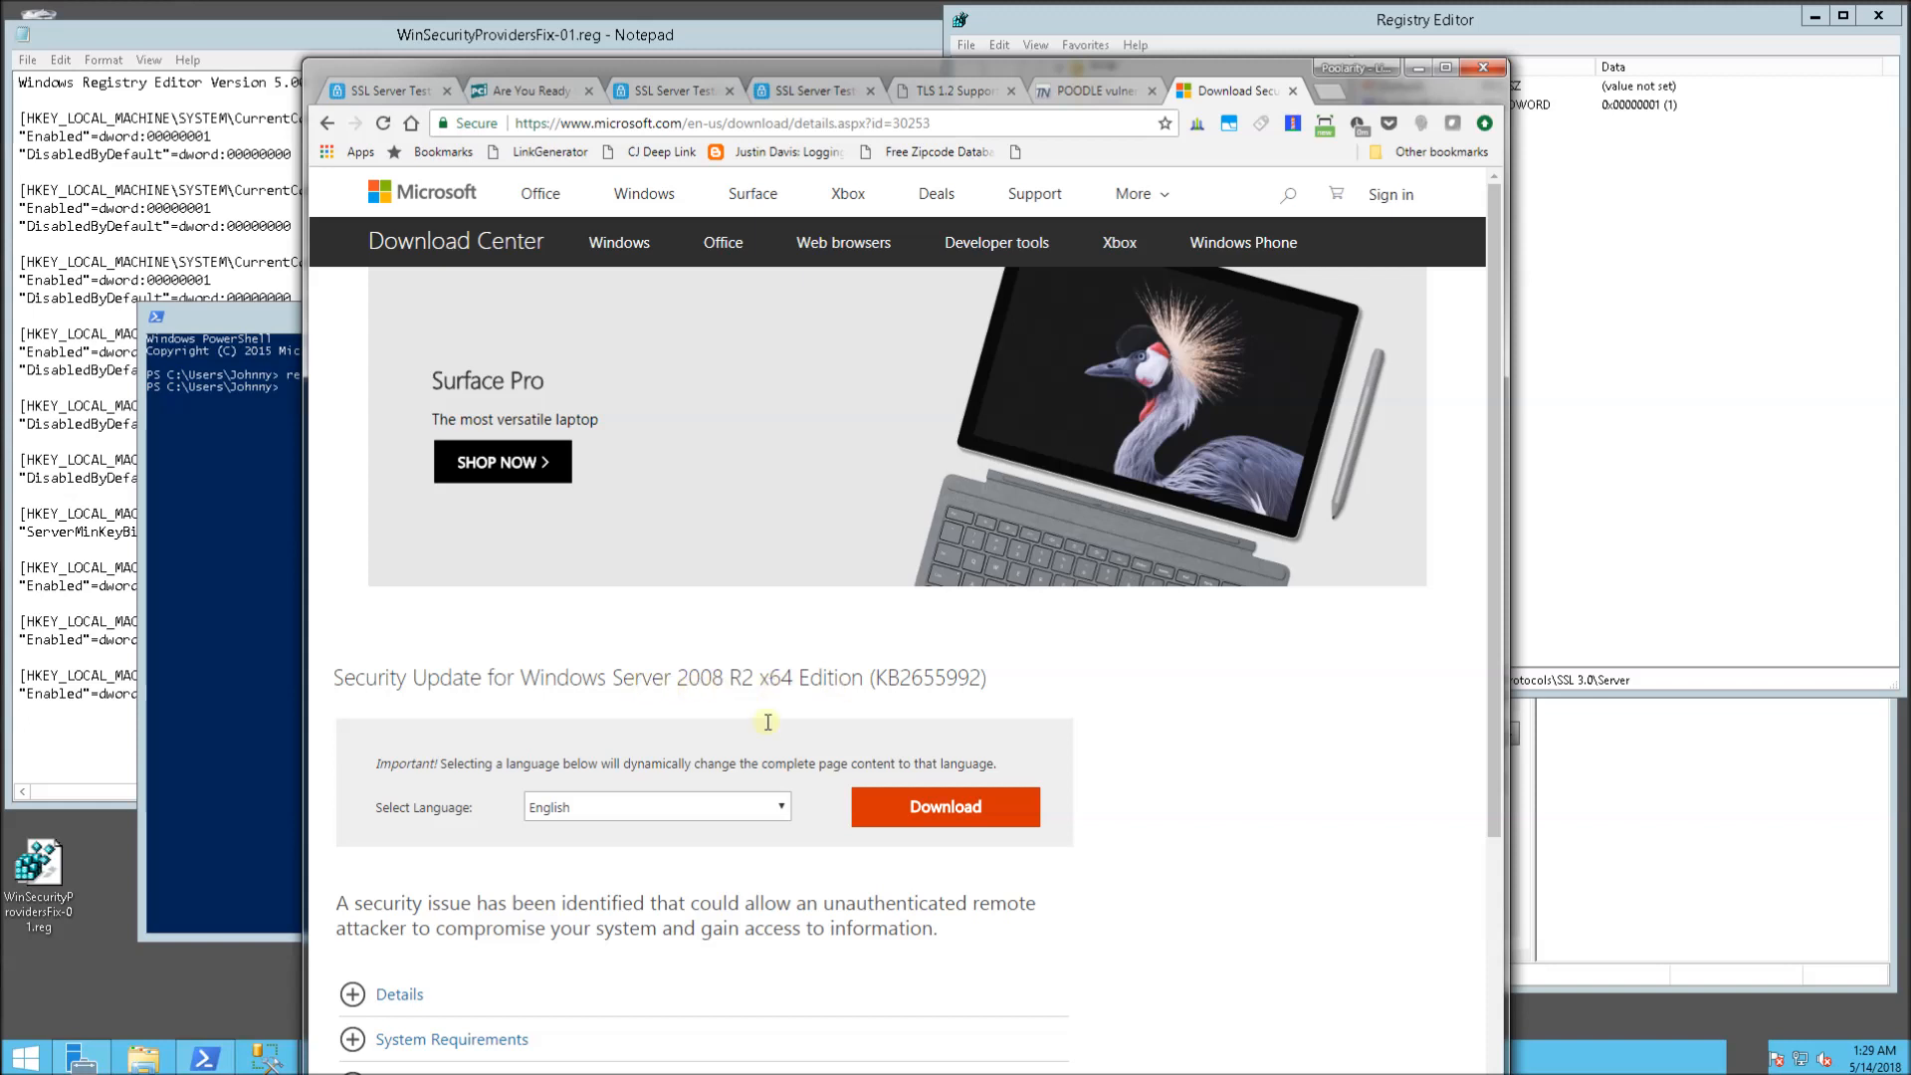
mouse_move(650, 615)
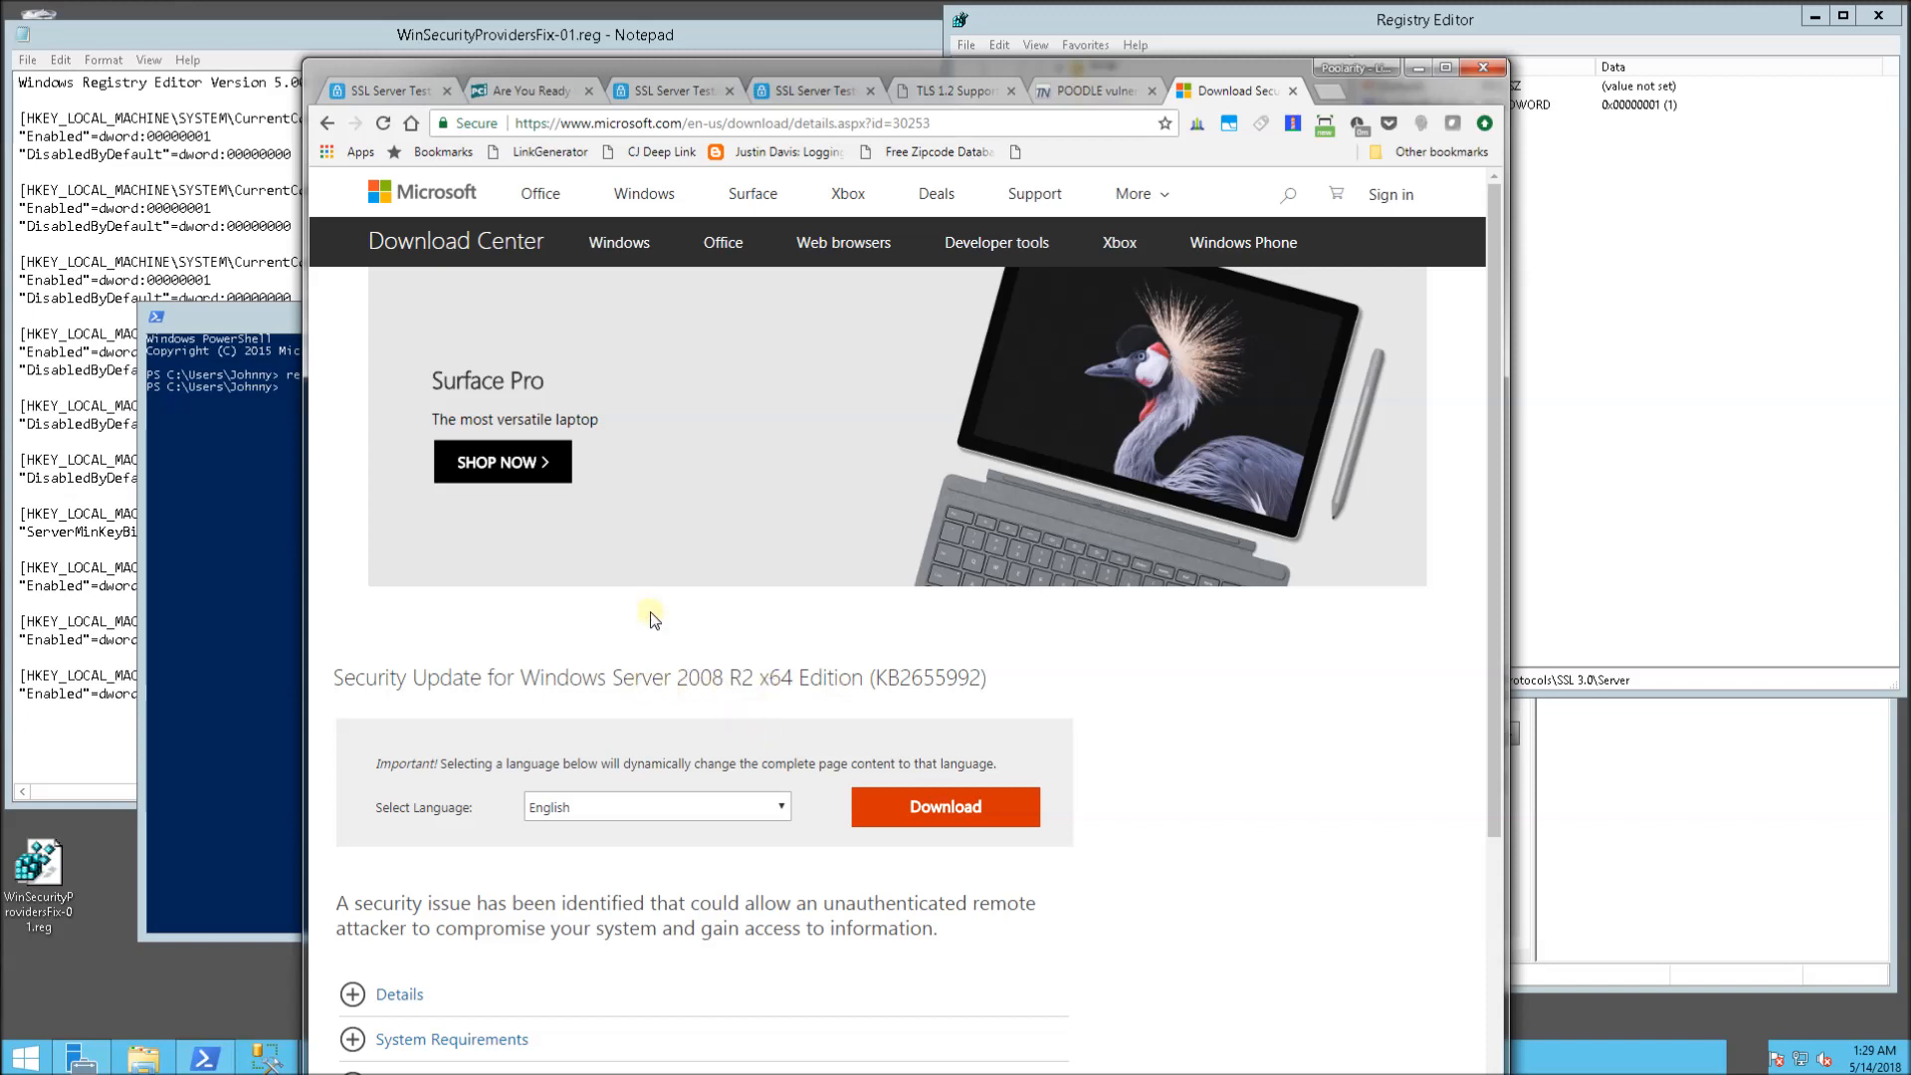
mouse_move(699, 620)
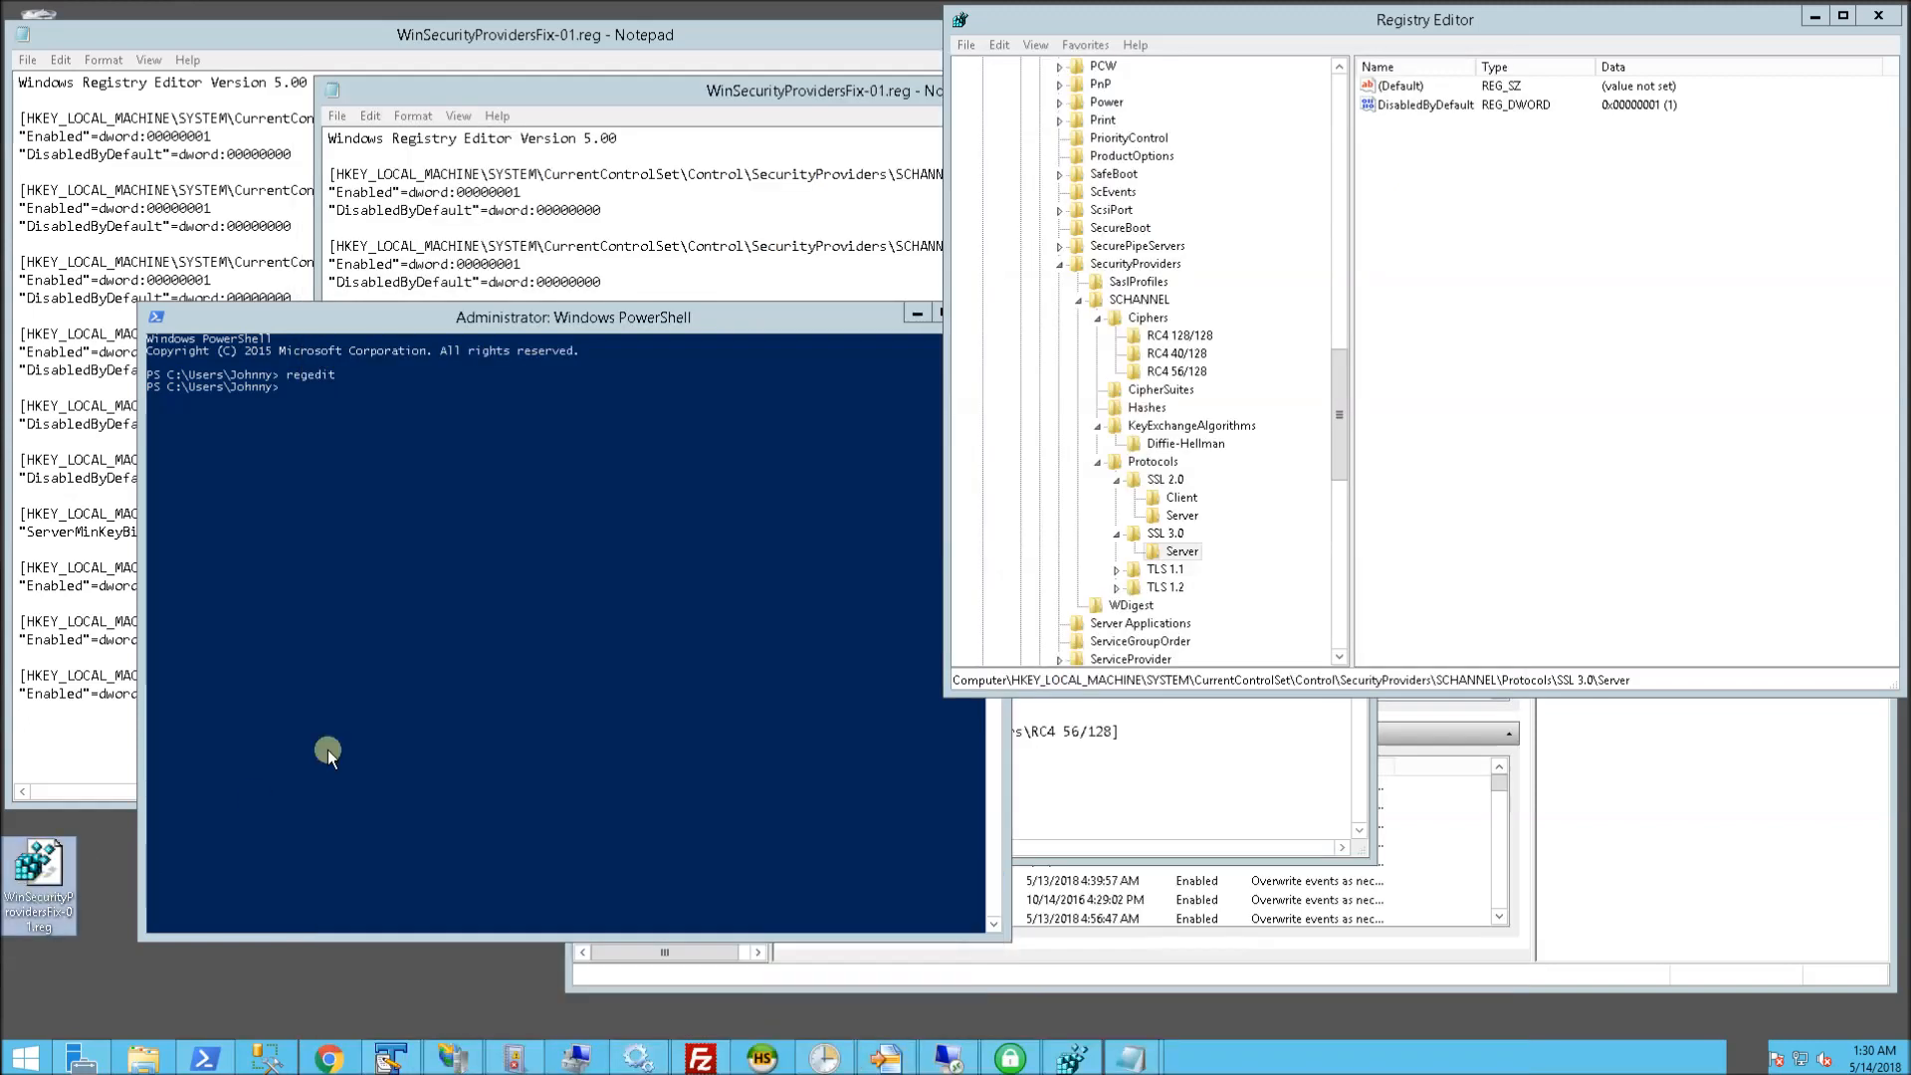
mouse_move(424, 699)
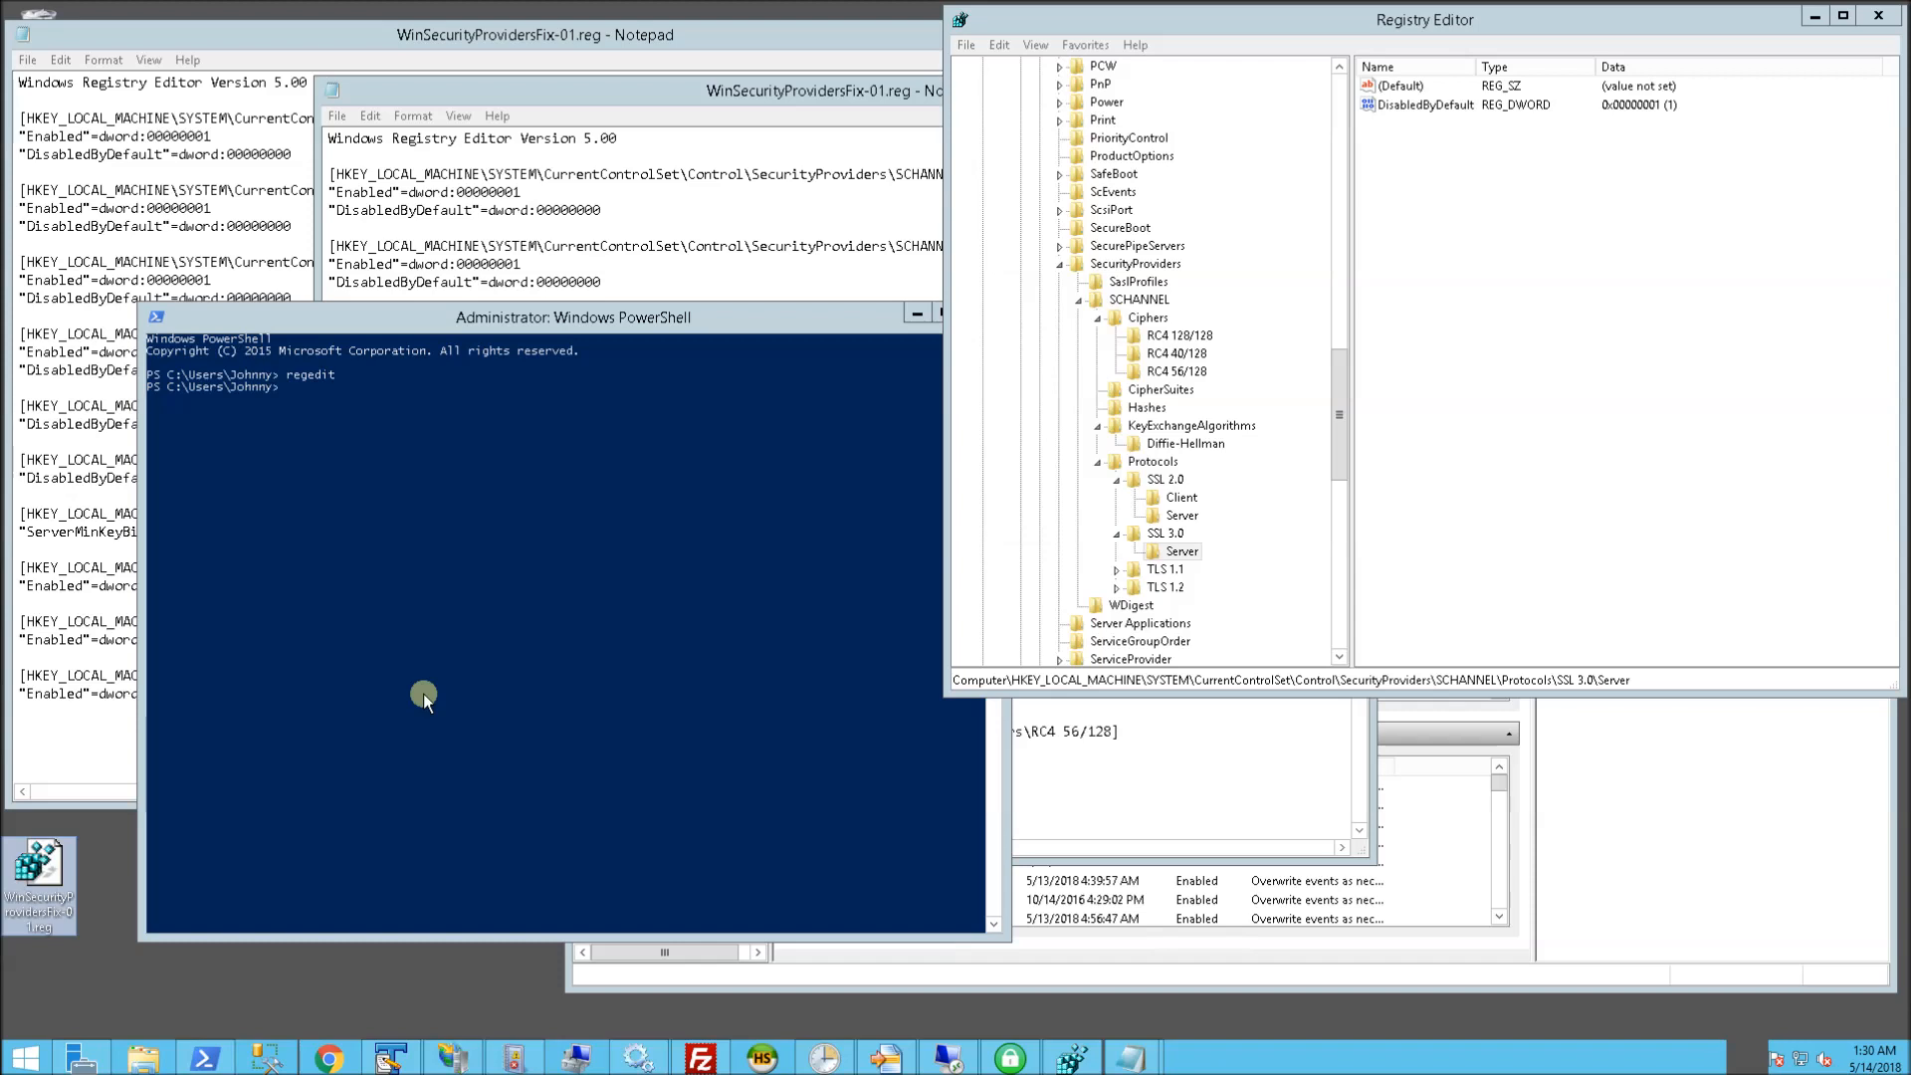
mouse_move(1602, 875)
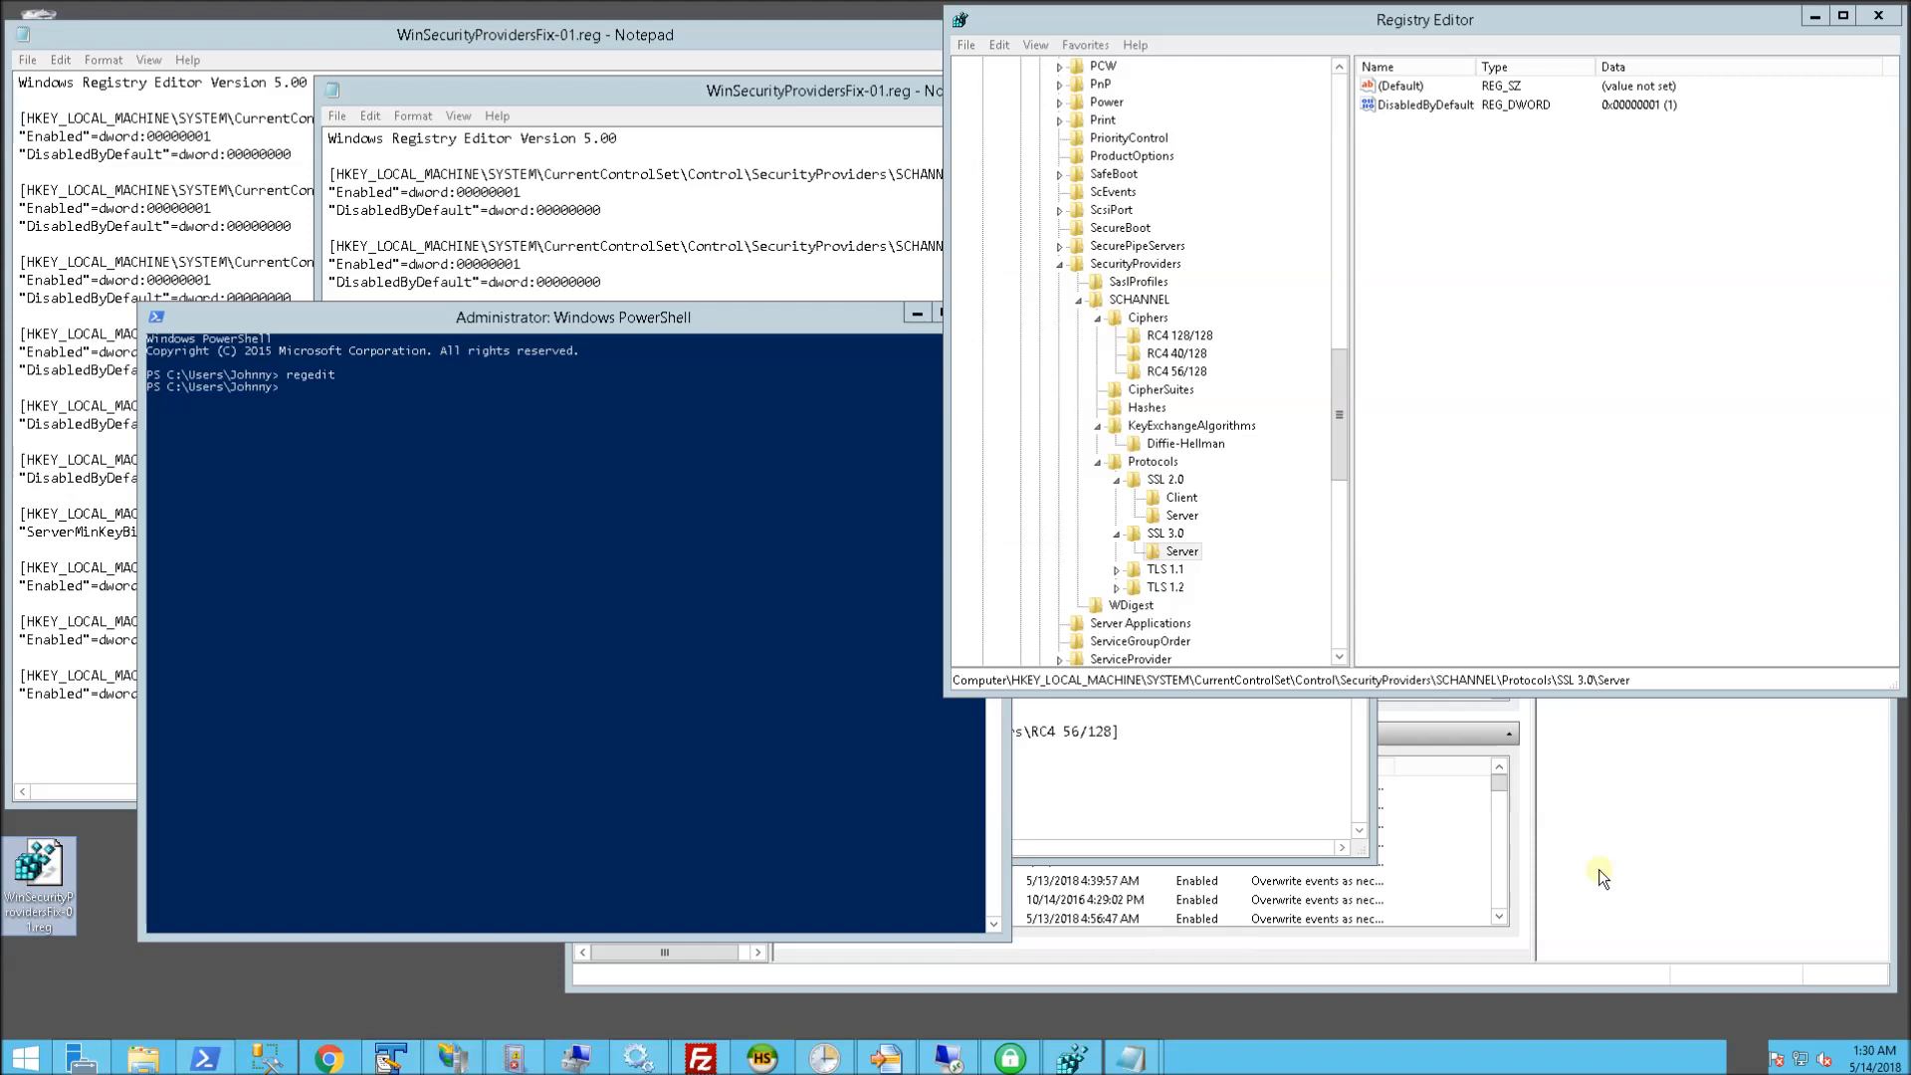